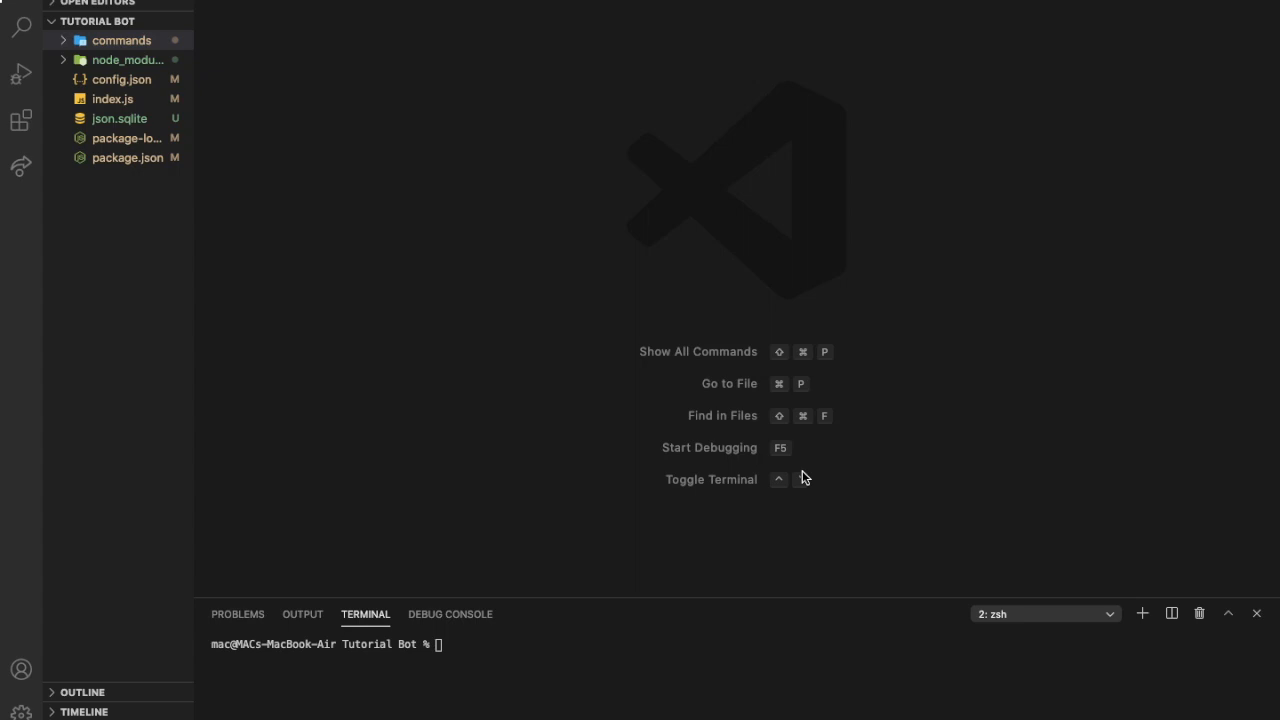
mouse_move(836, 478)
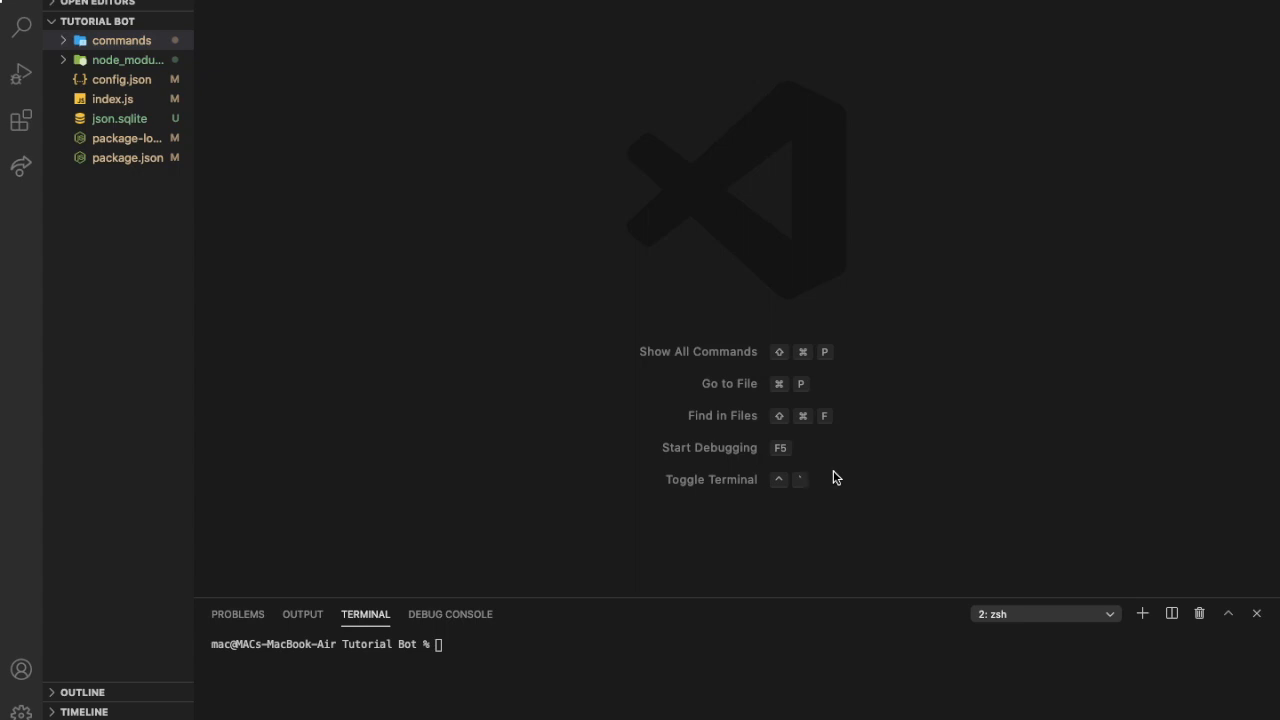
mouse_move(508, 348)
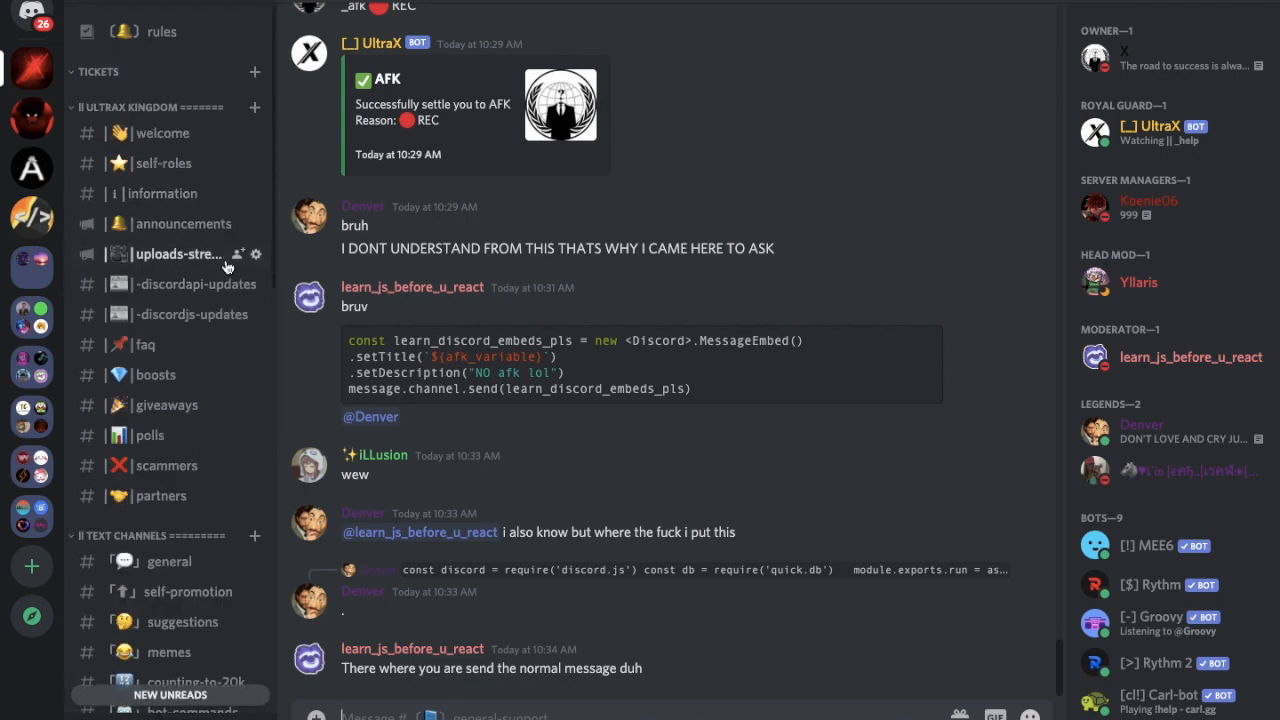
Step: Add a new file named lock.js under commands > Admin in the Explorer
click(163, 193)
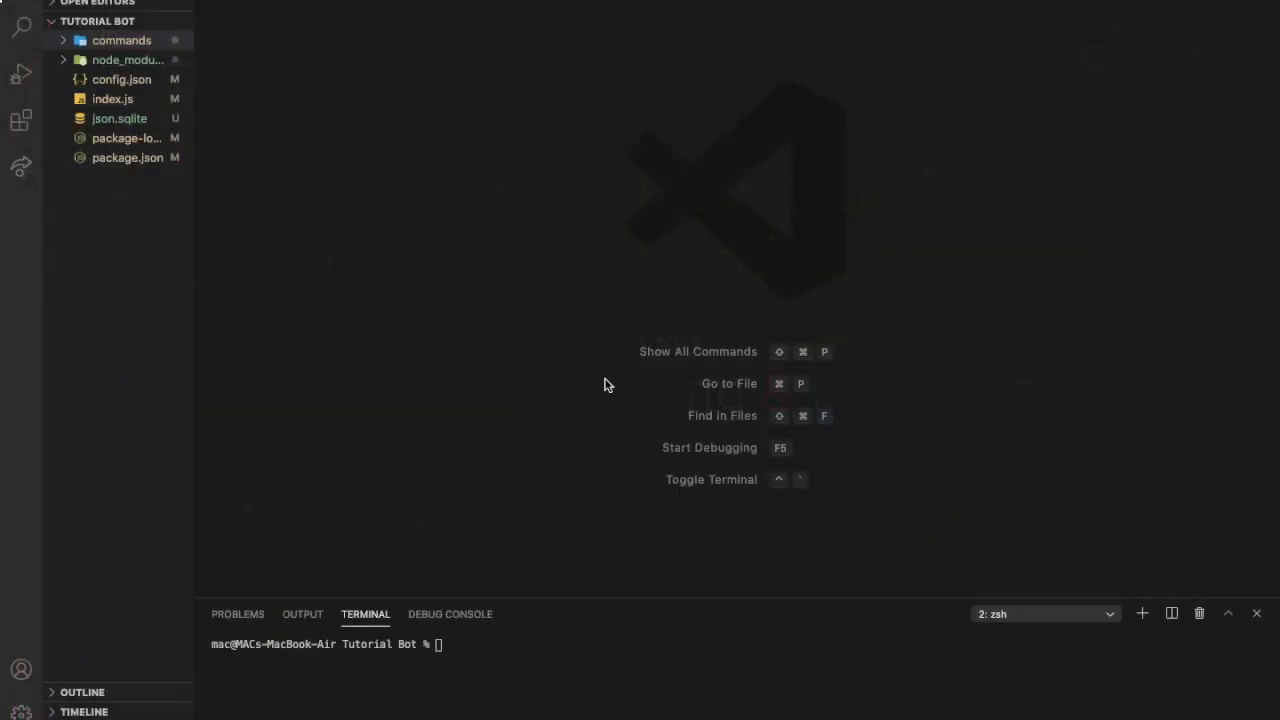
click(121, 40)
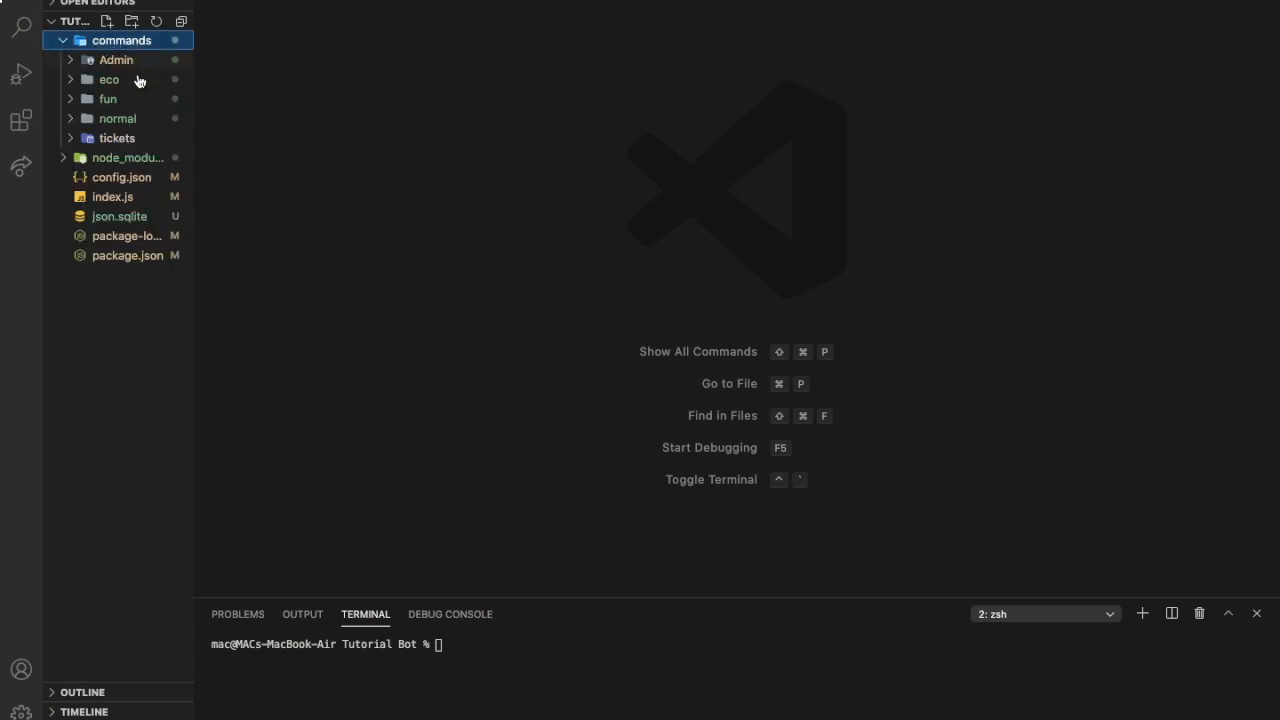
click(115, 59)
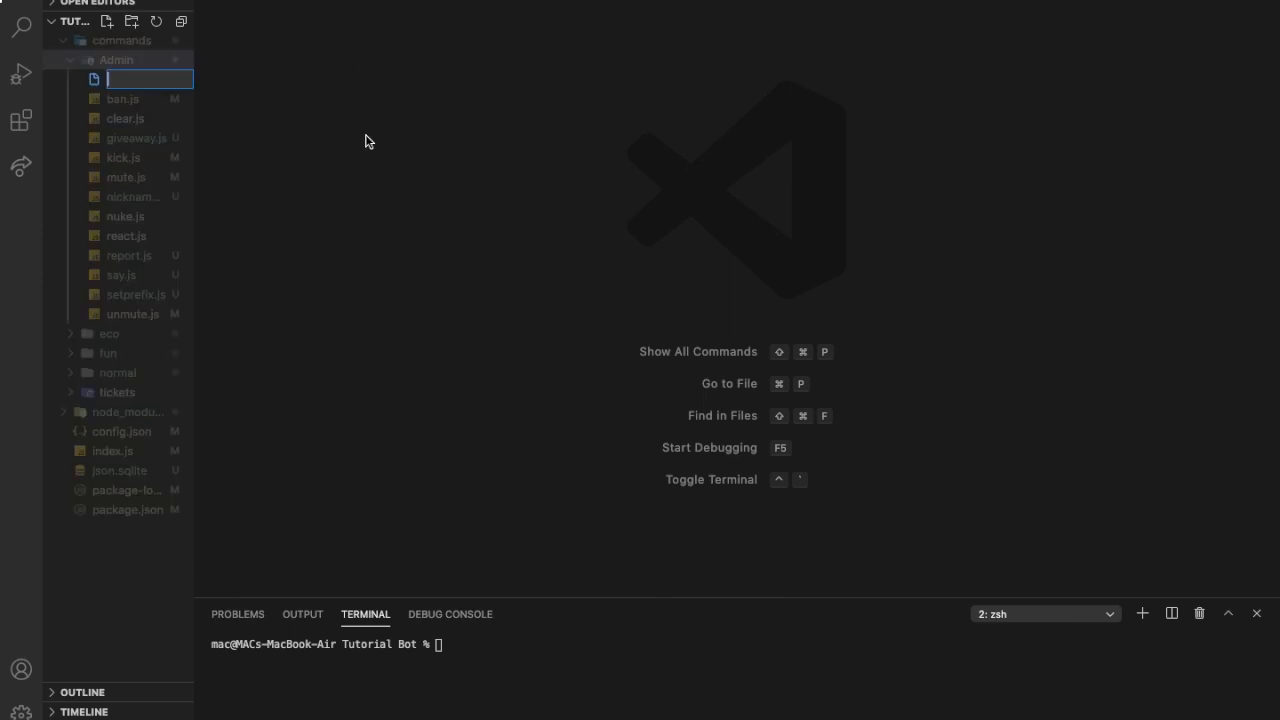
text(lock.js)
text(const discord = re)
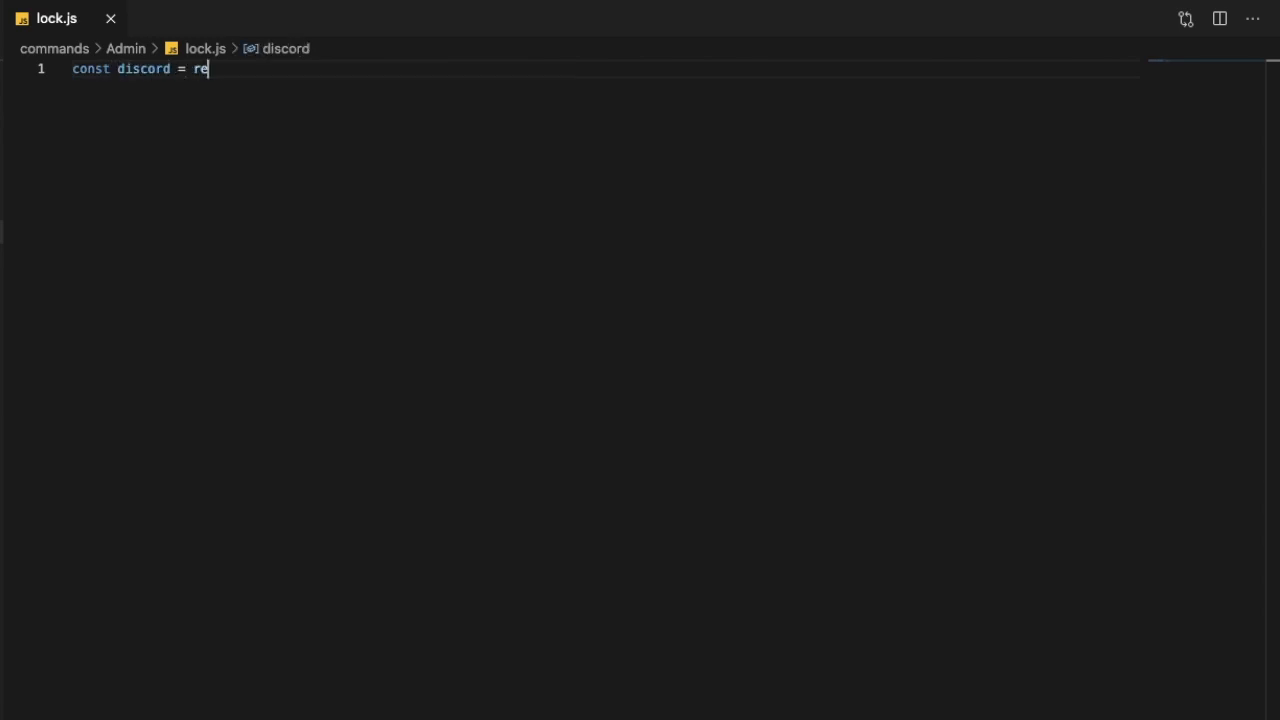
Step: Write require('discord.js') and an async module.exports.run taking Client, message, args, prefix
text(quire(')
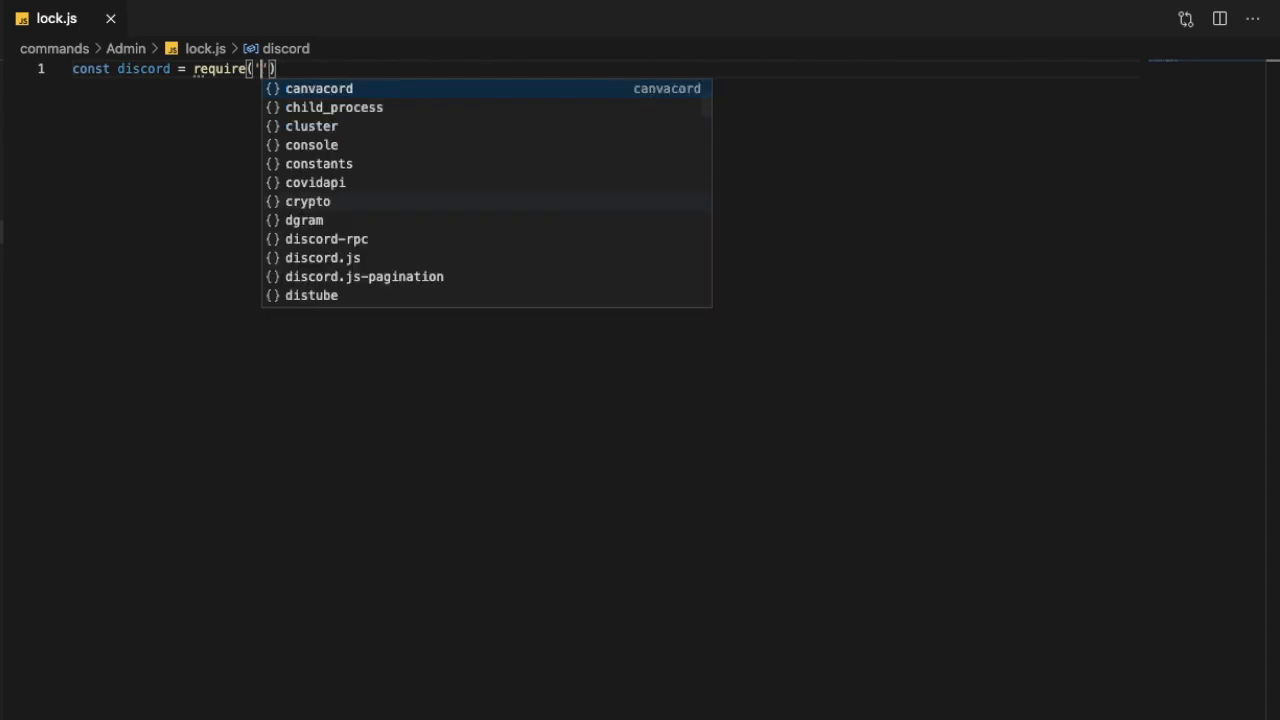
click(322, 257)
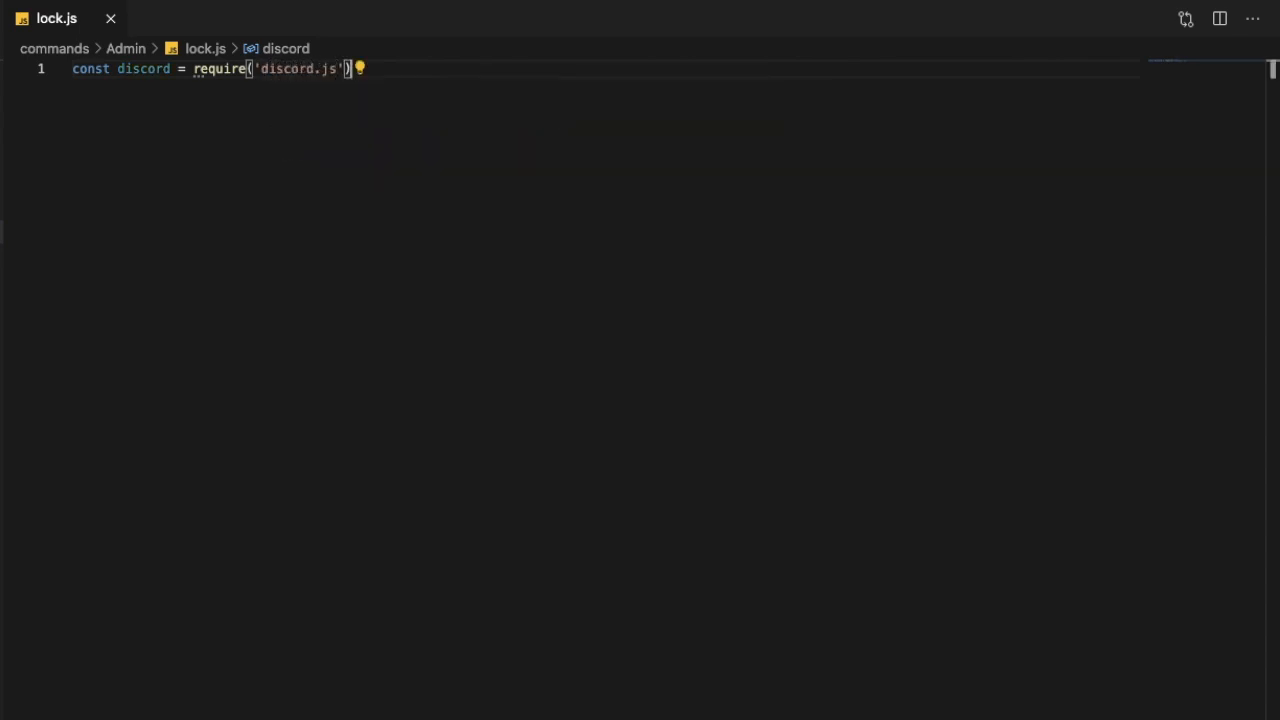
text(modu)
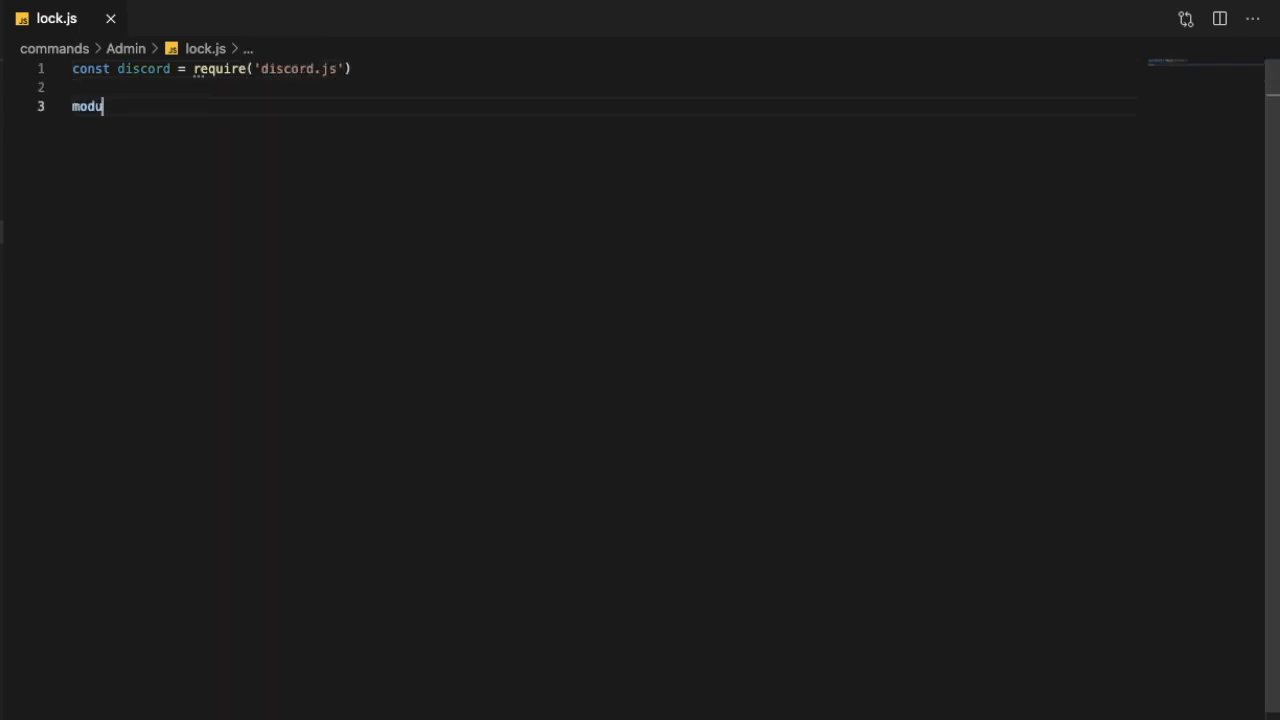
text(le.exports)
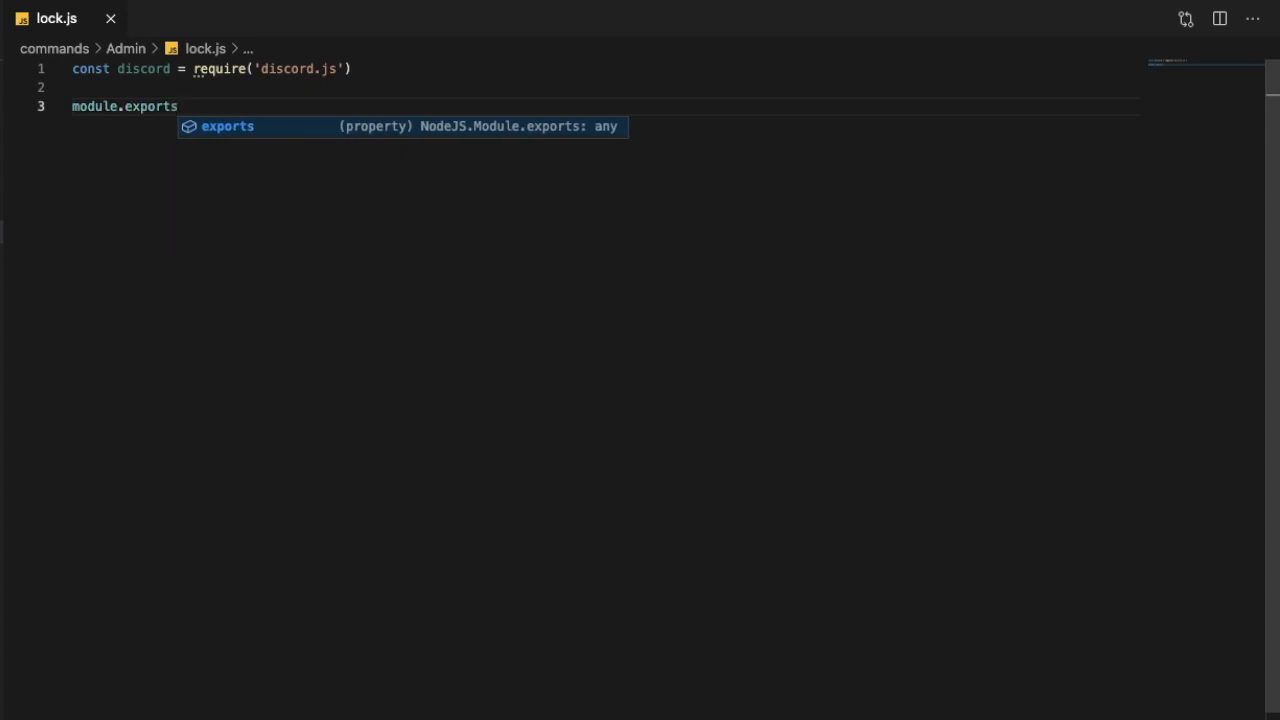
text(.run = as)
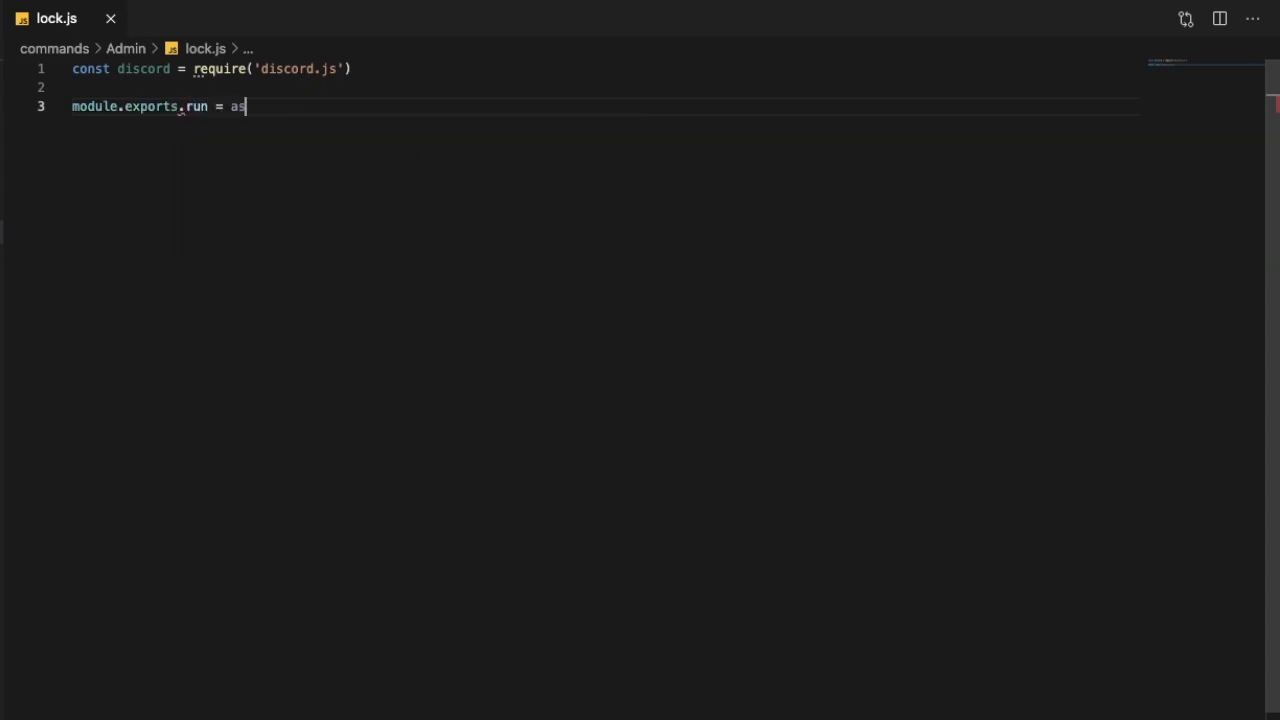
text(ync (Clien)
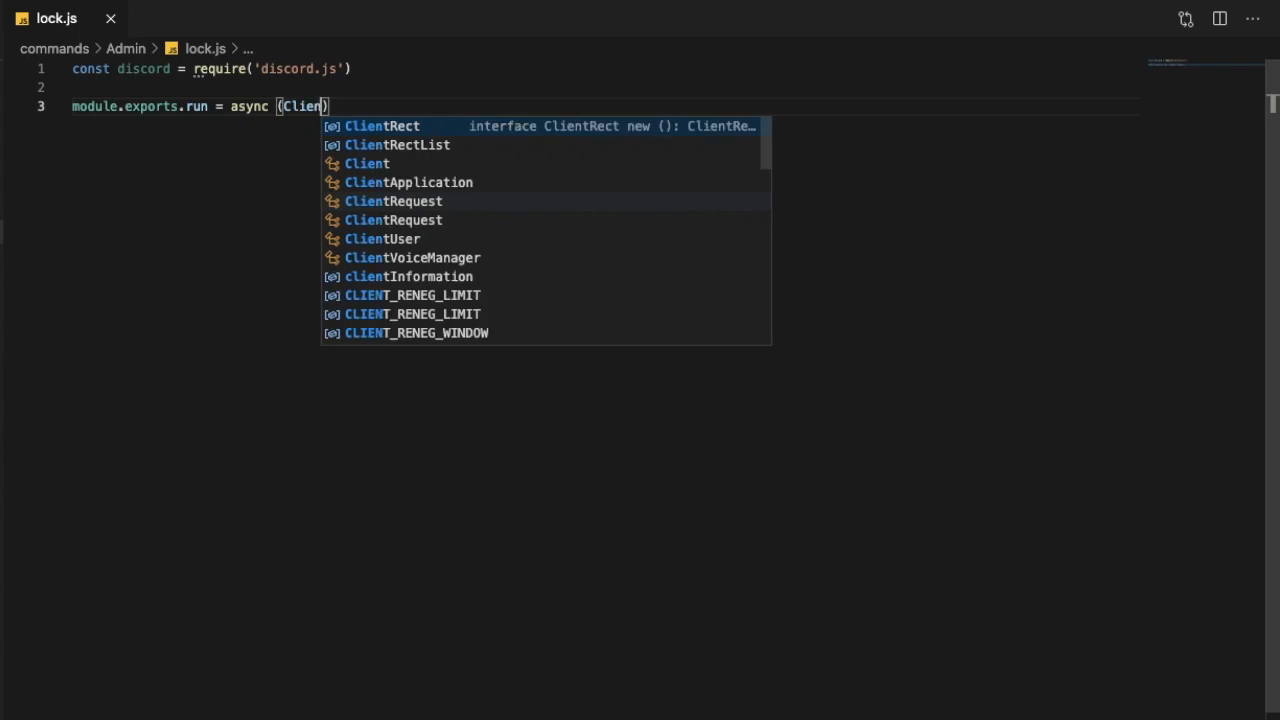
text(t, emessage, args,)
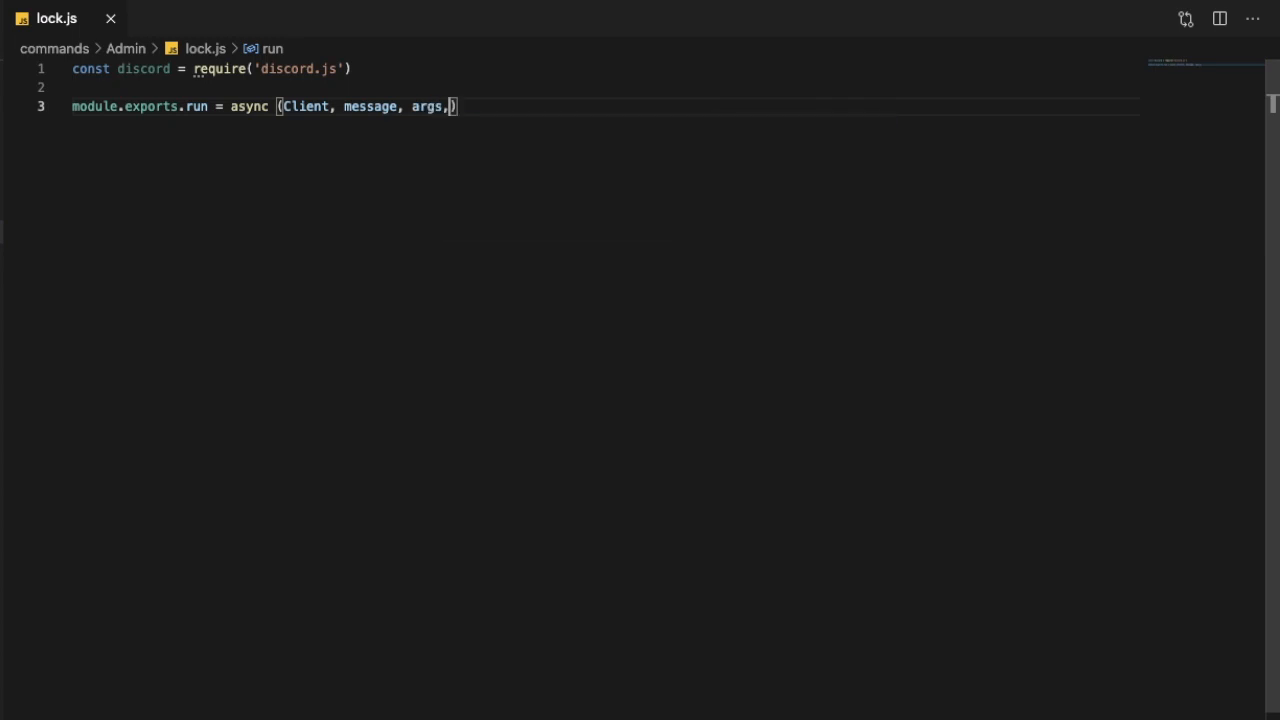
text(prefix)
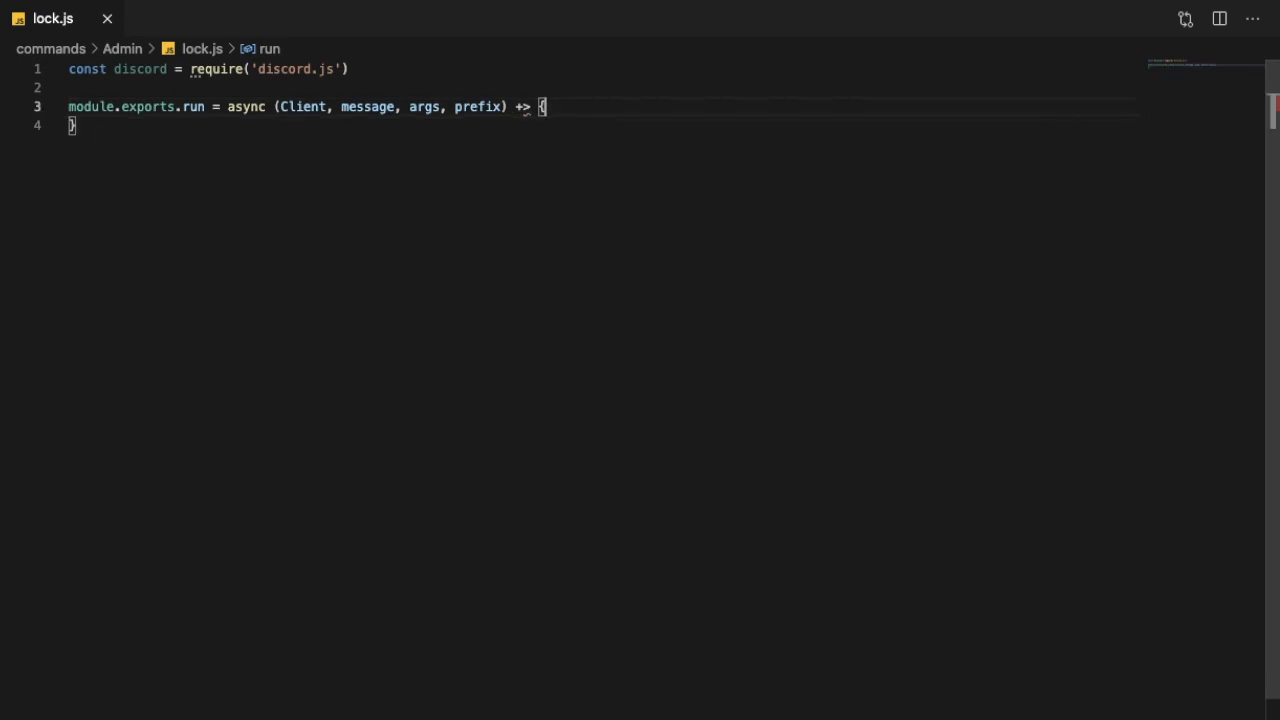
key(Backspace)
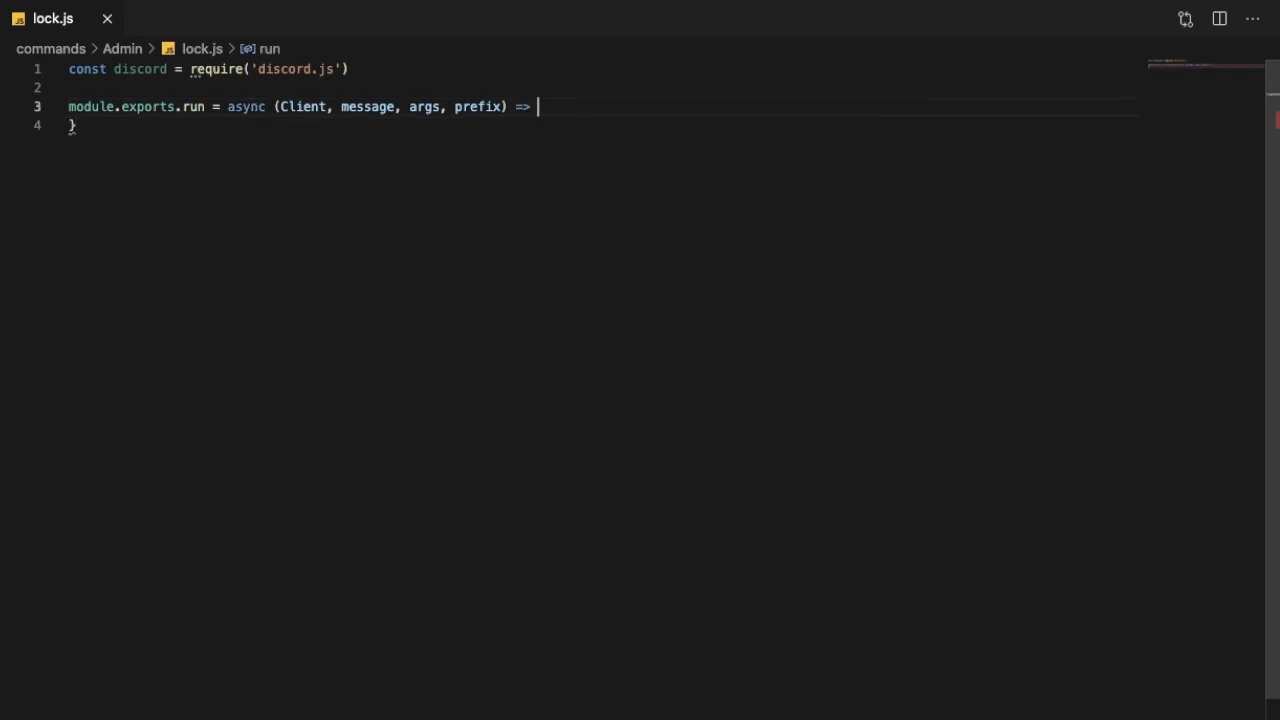
text({)
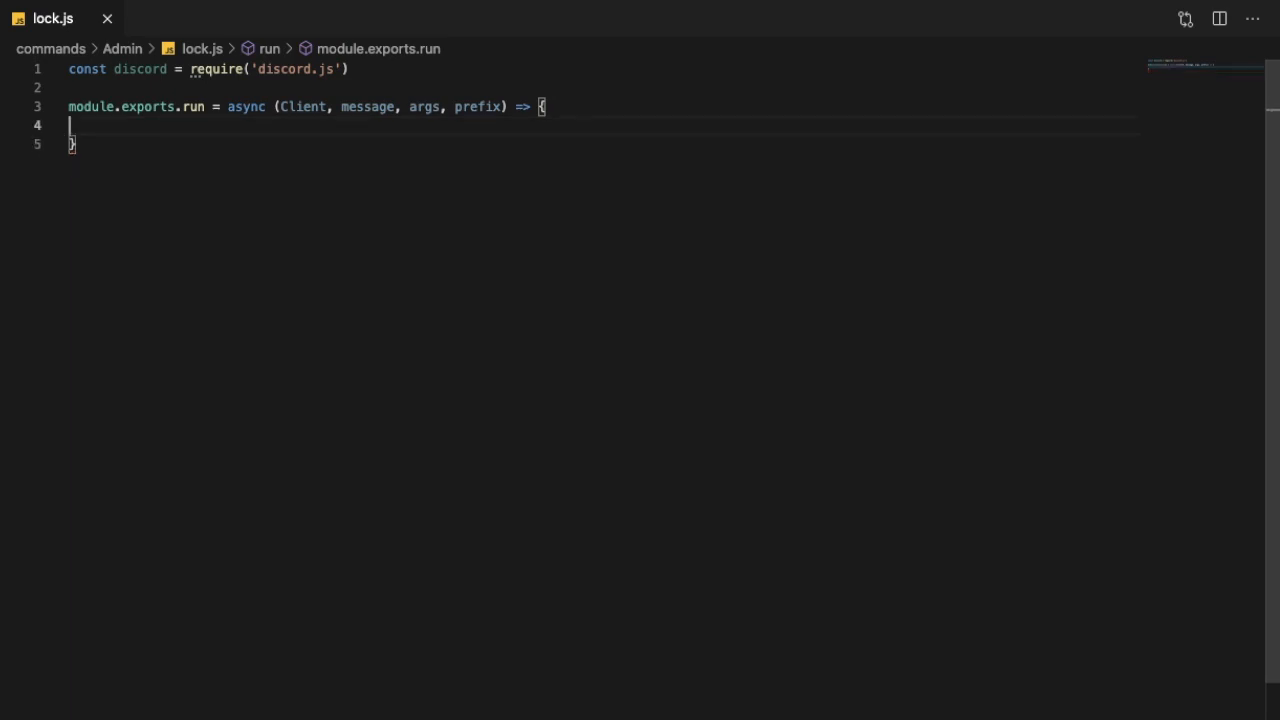
Step: Add if(!message.content.startWith(prefix)) return as the function's first line
text(if())
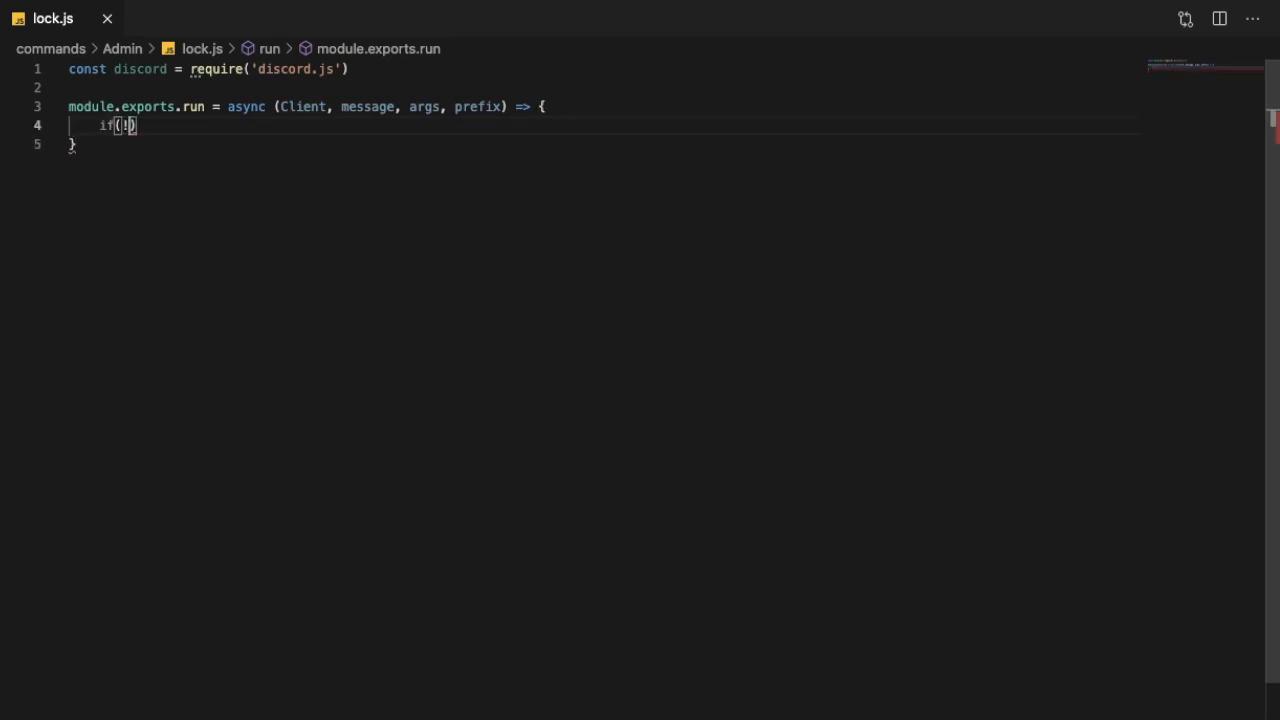
text(!message.content.)
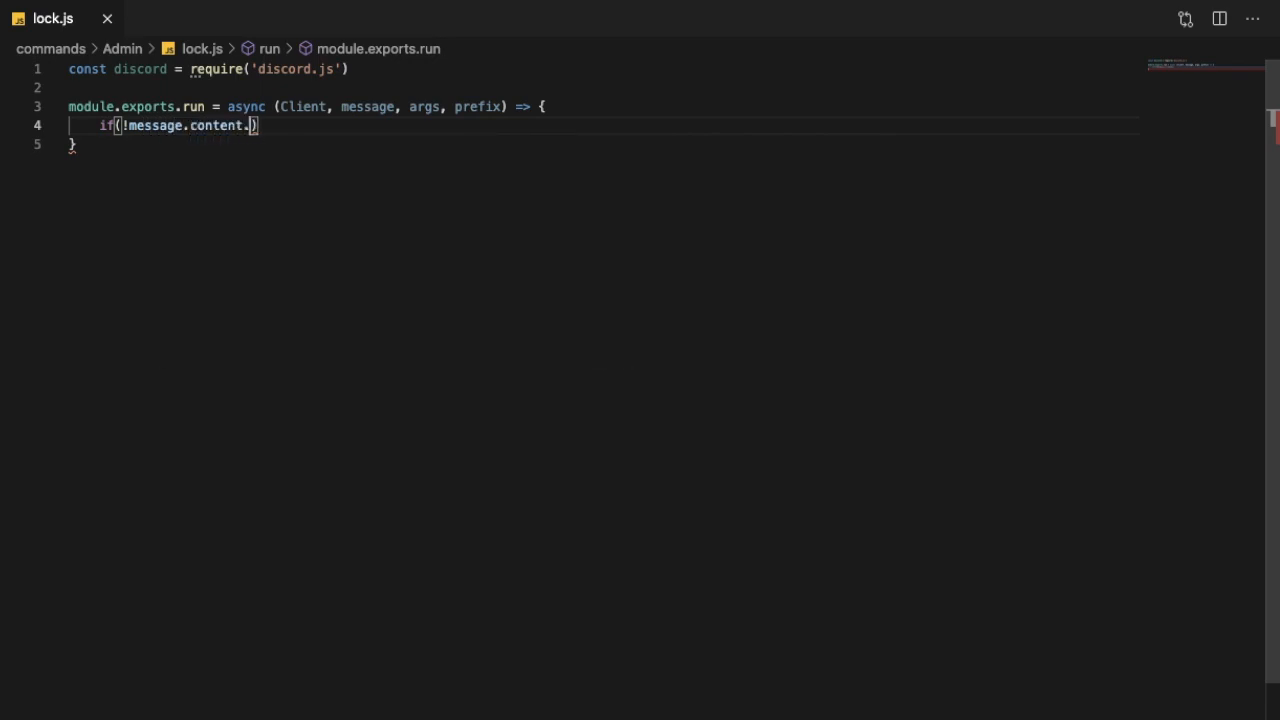
text(startWith(prefix)
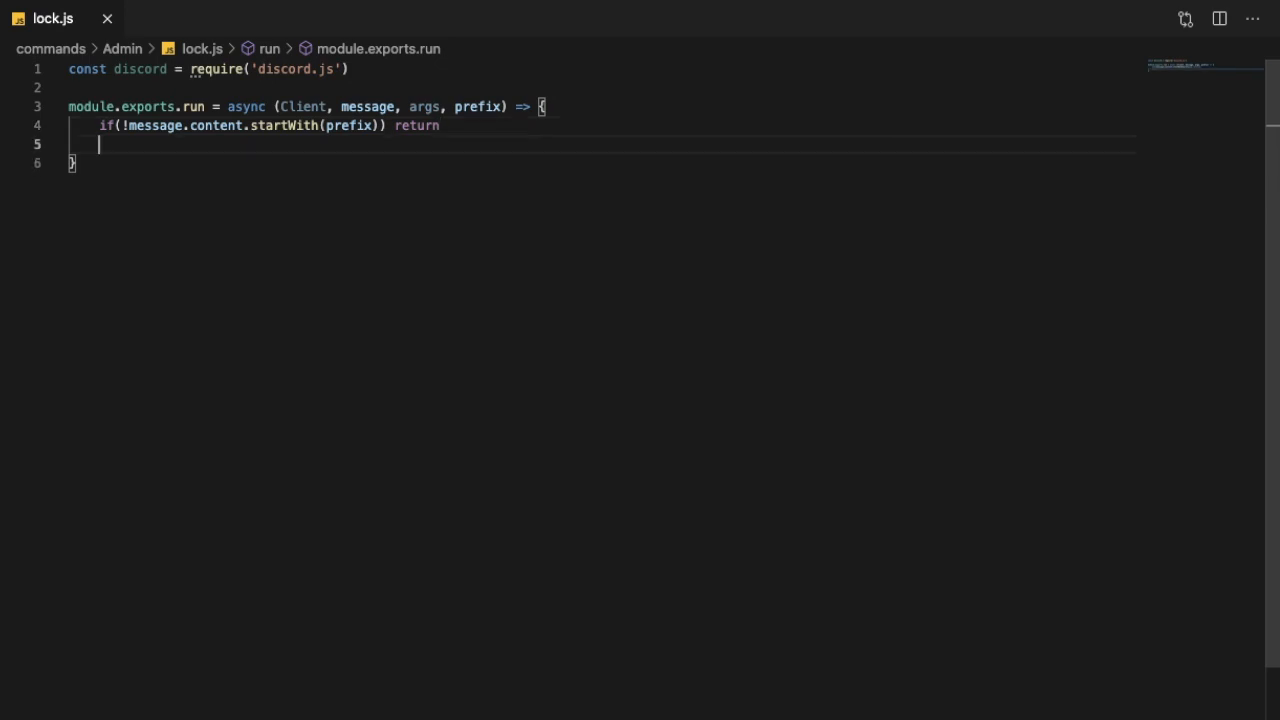
key(enter)
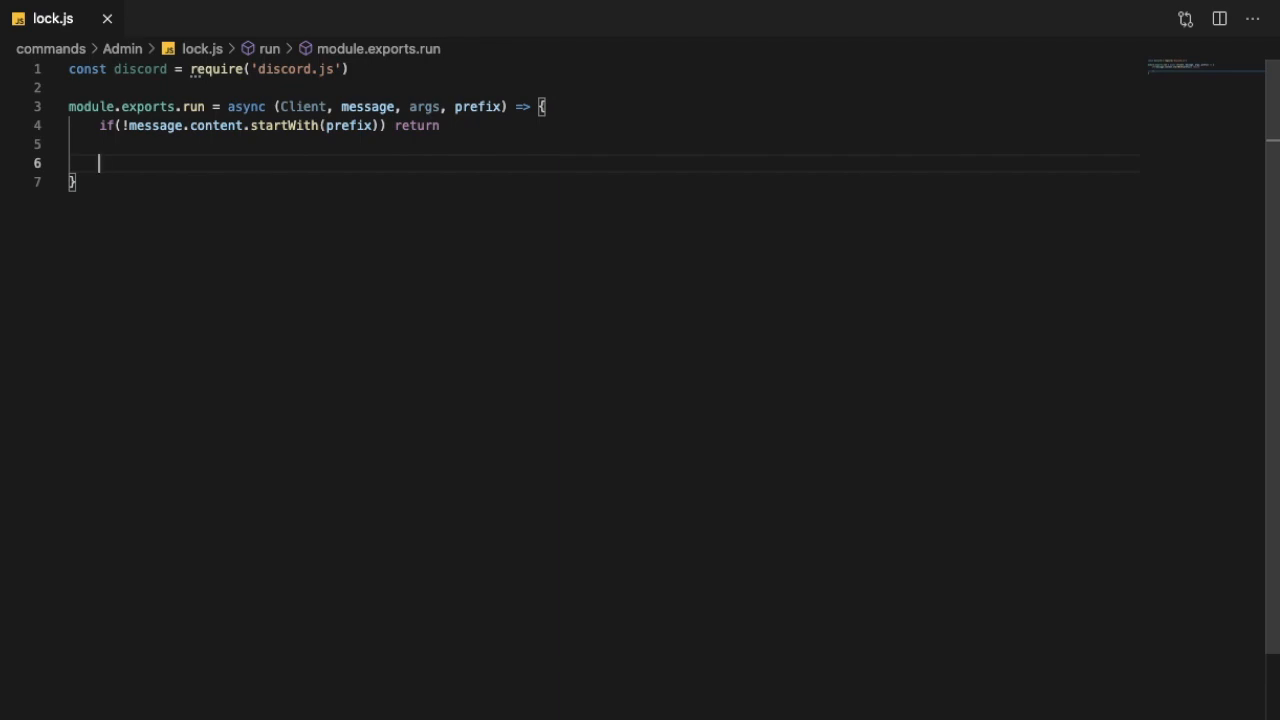
key(Backspace)
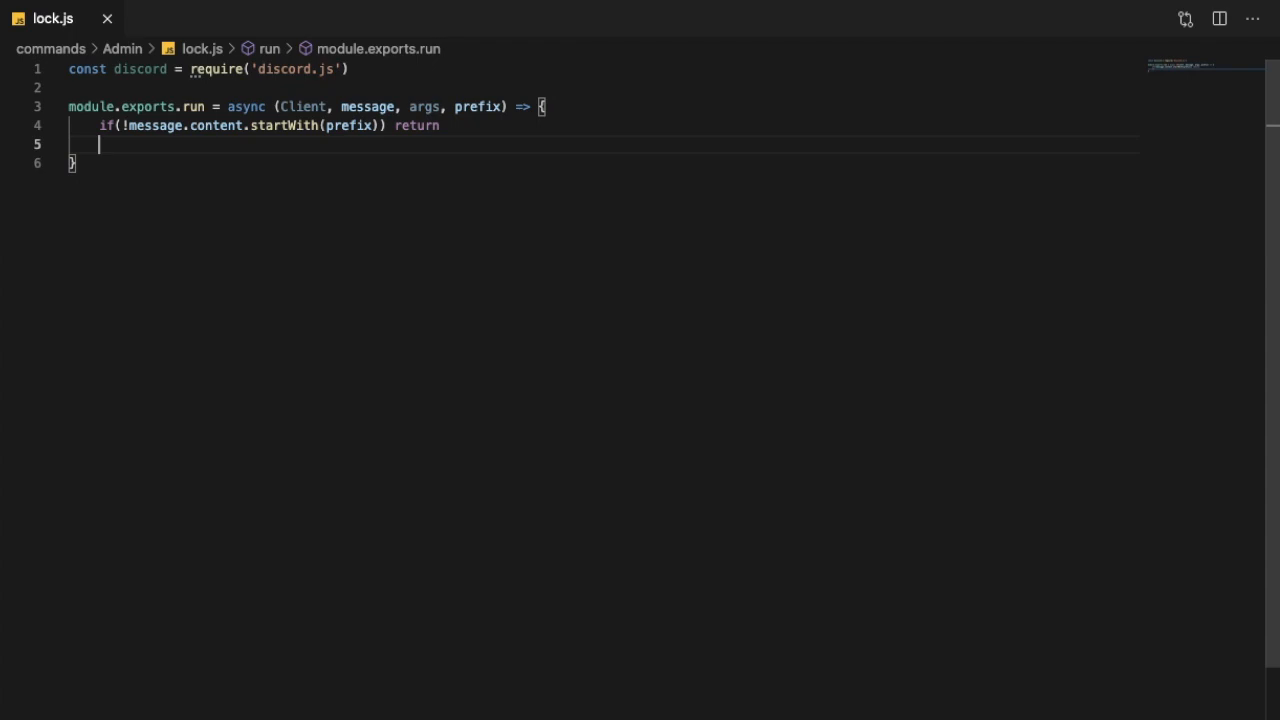
Step: Add if(!message.member.hasPermission("MANAGE_CHANNELS")) return below the prefix check
text(if(!)
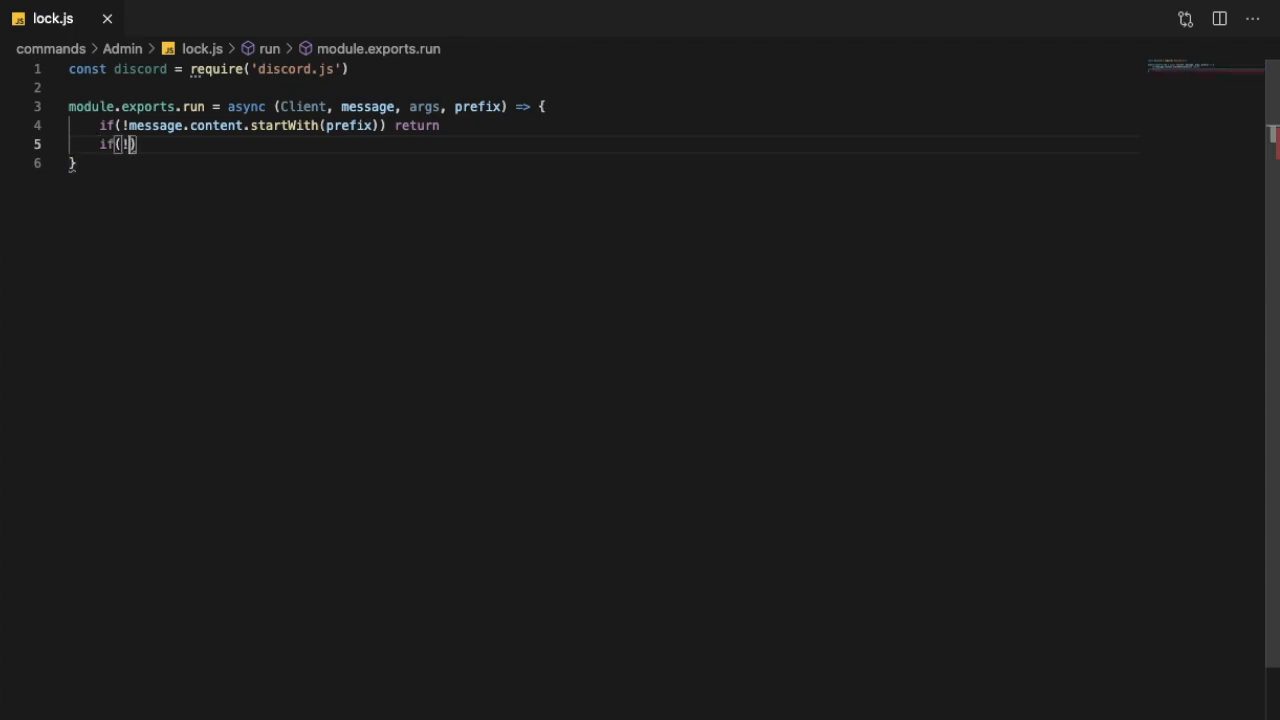
text(messsae)
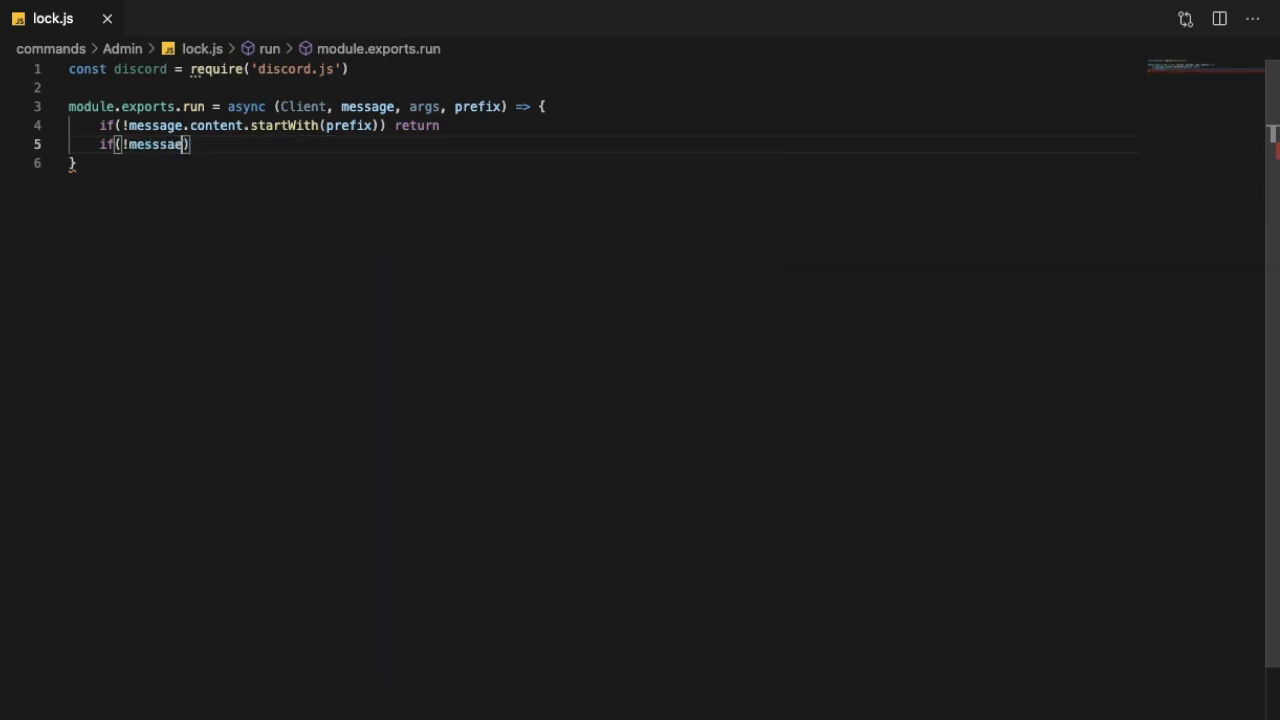
key(Backspace)
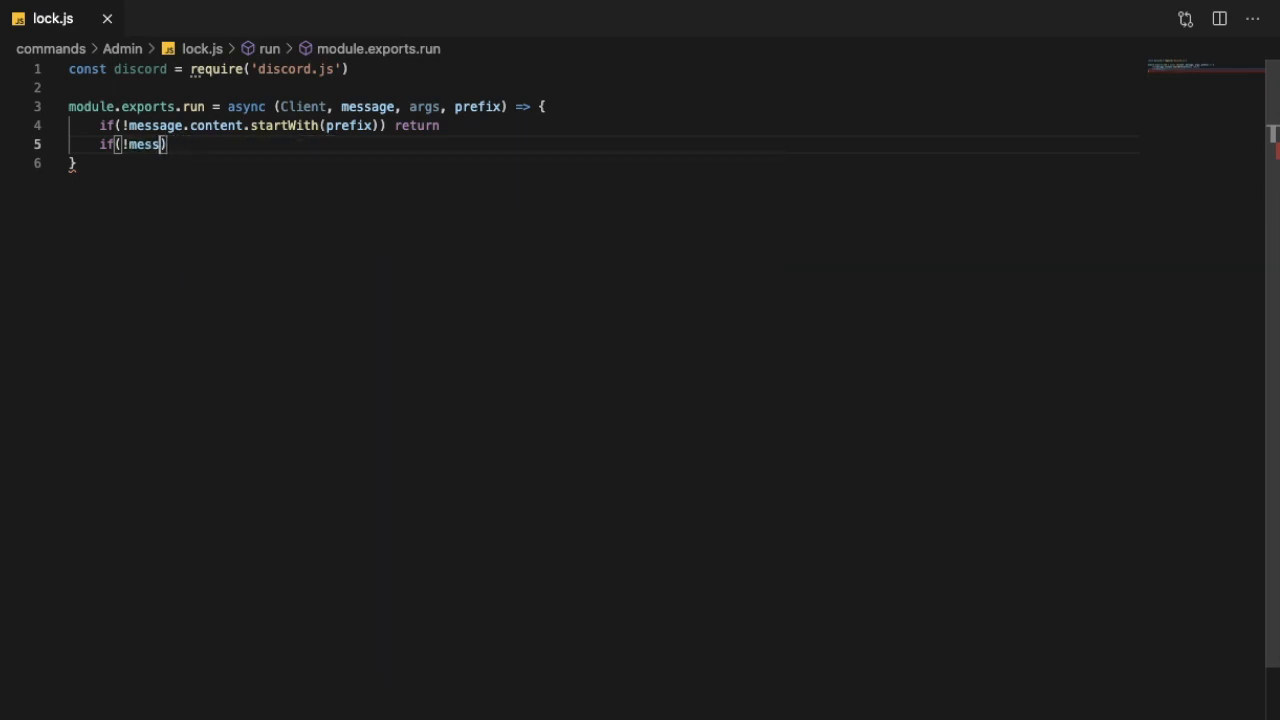
text(ahe)
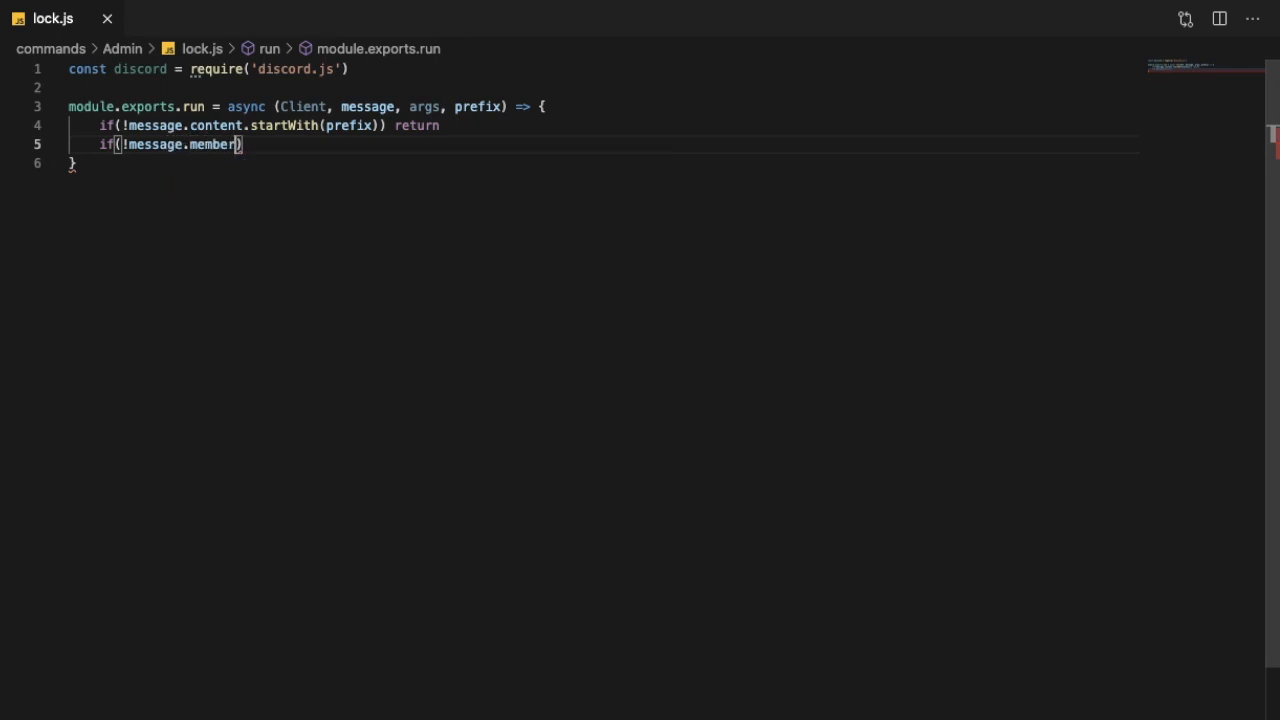
text(.hasPer)
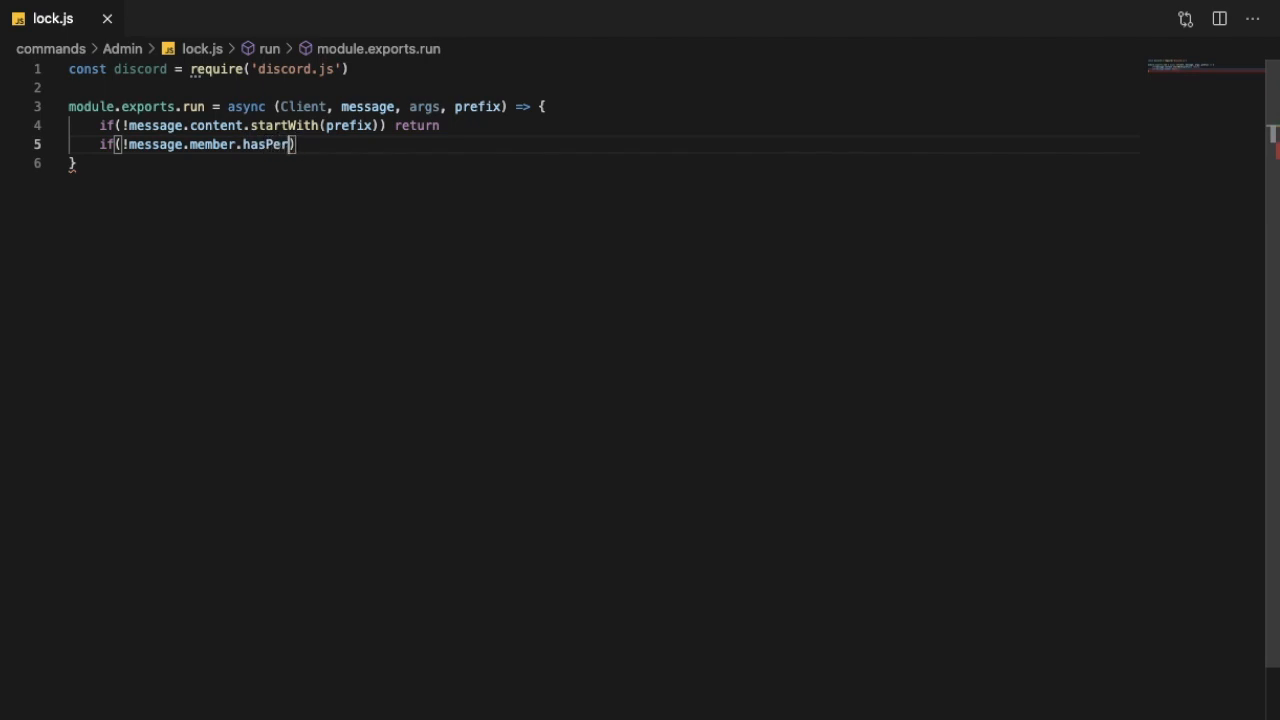
text(mission)
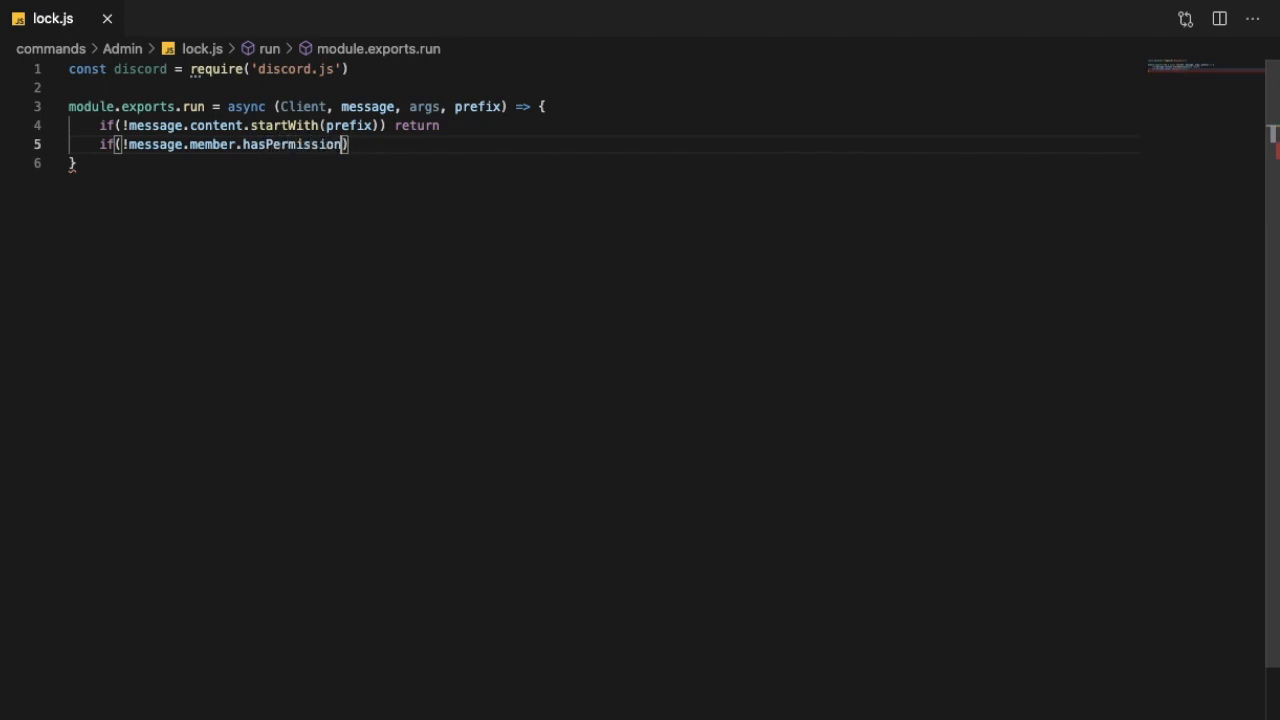
text(()
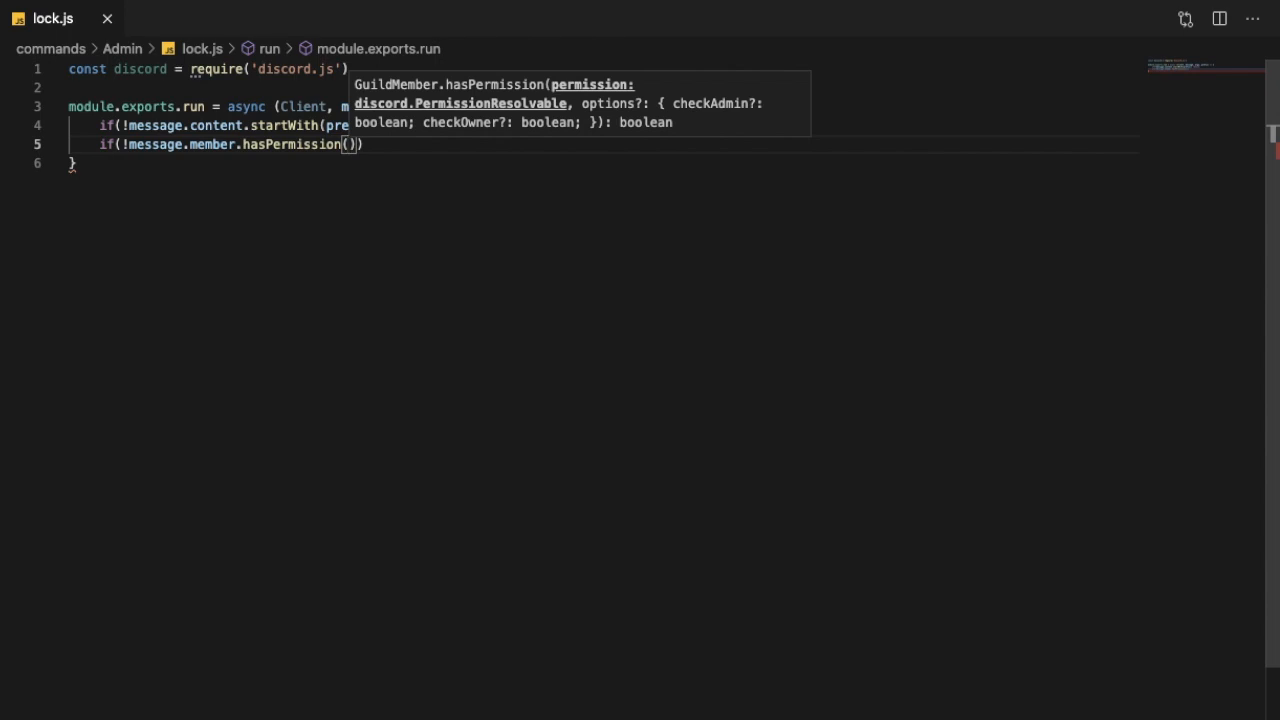
text(MANAGE)
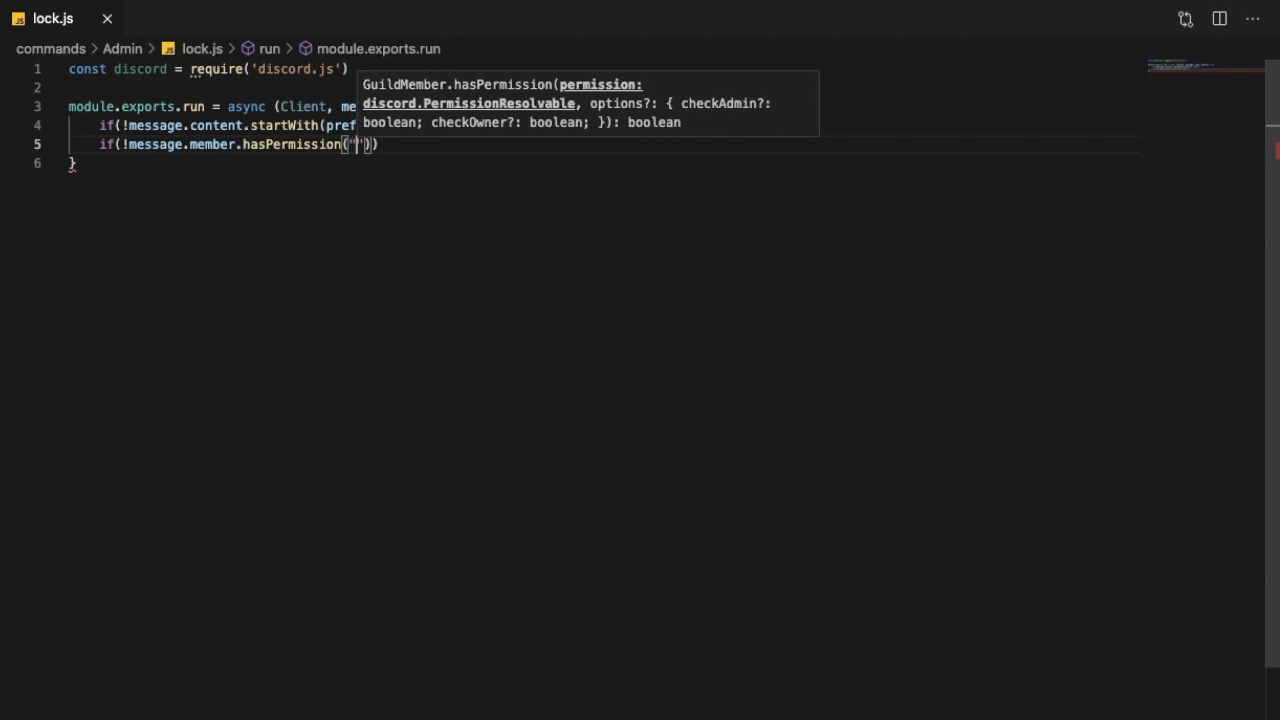
text(MANAGE_C)
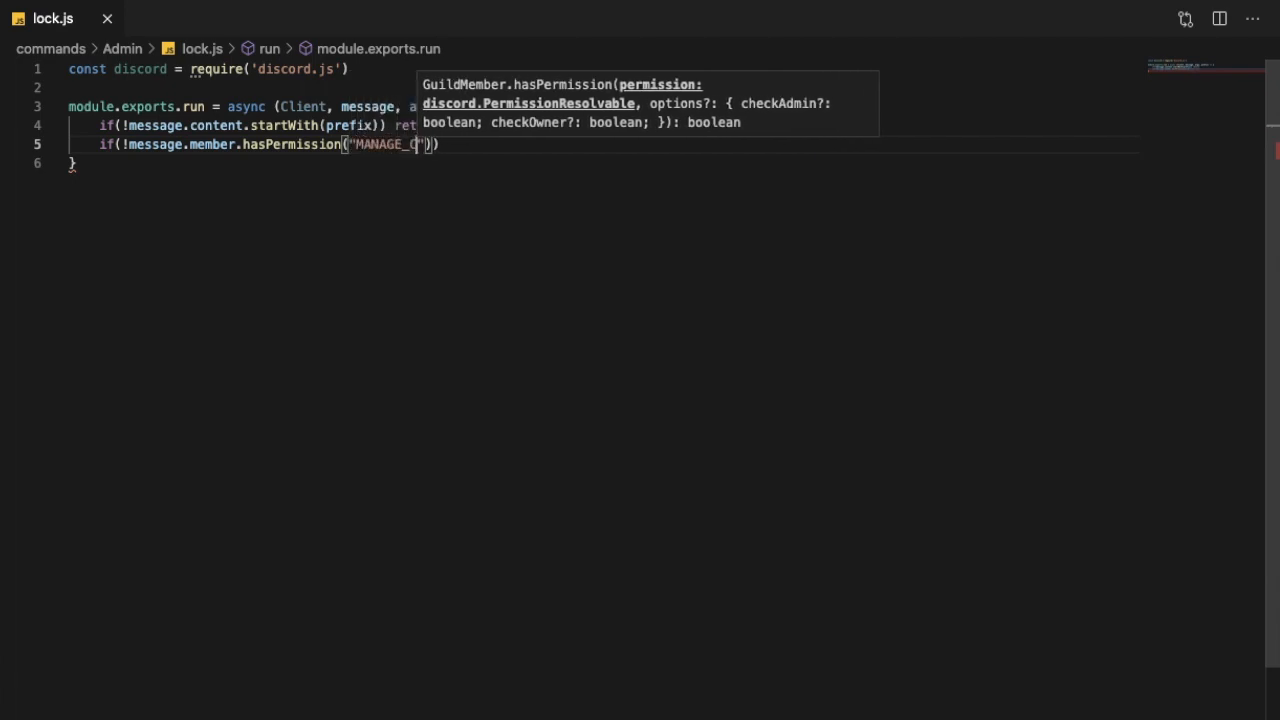
text(HANNELS)
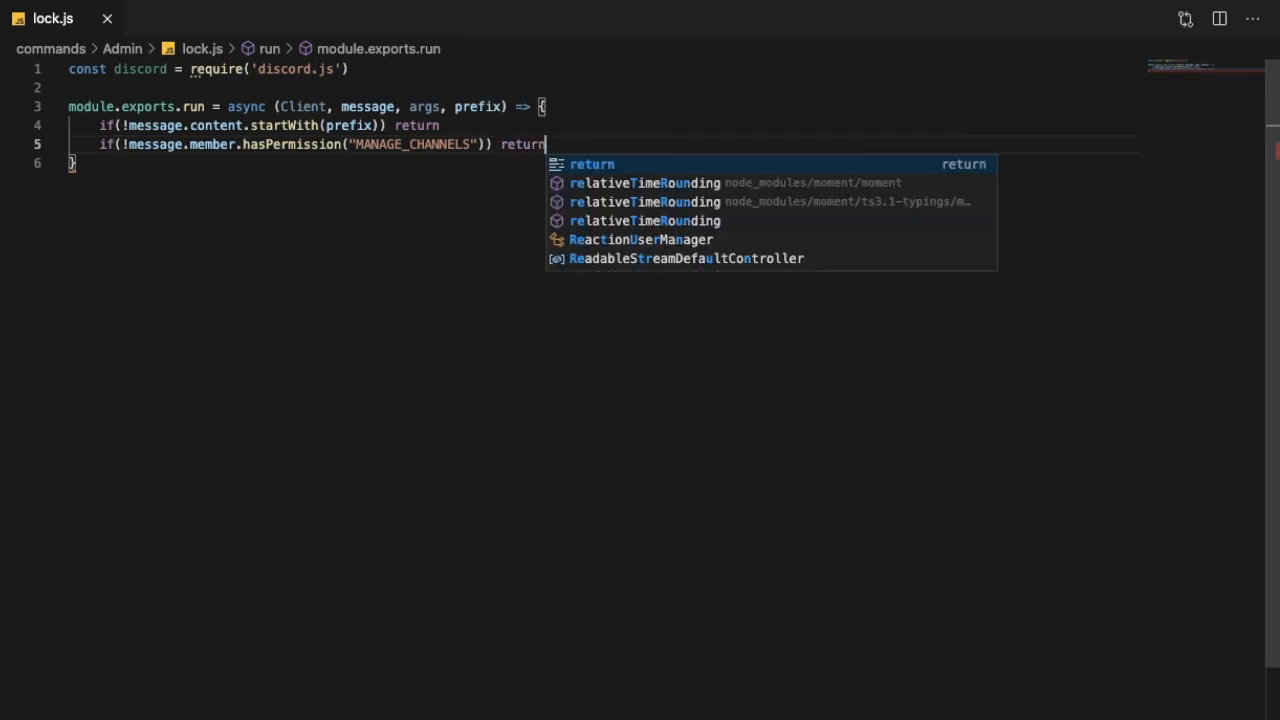
key(Enter)
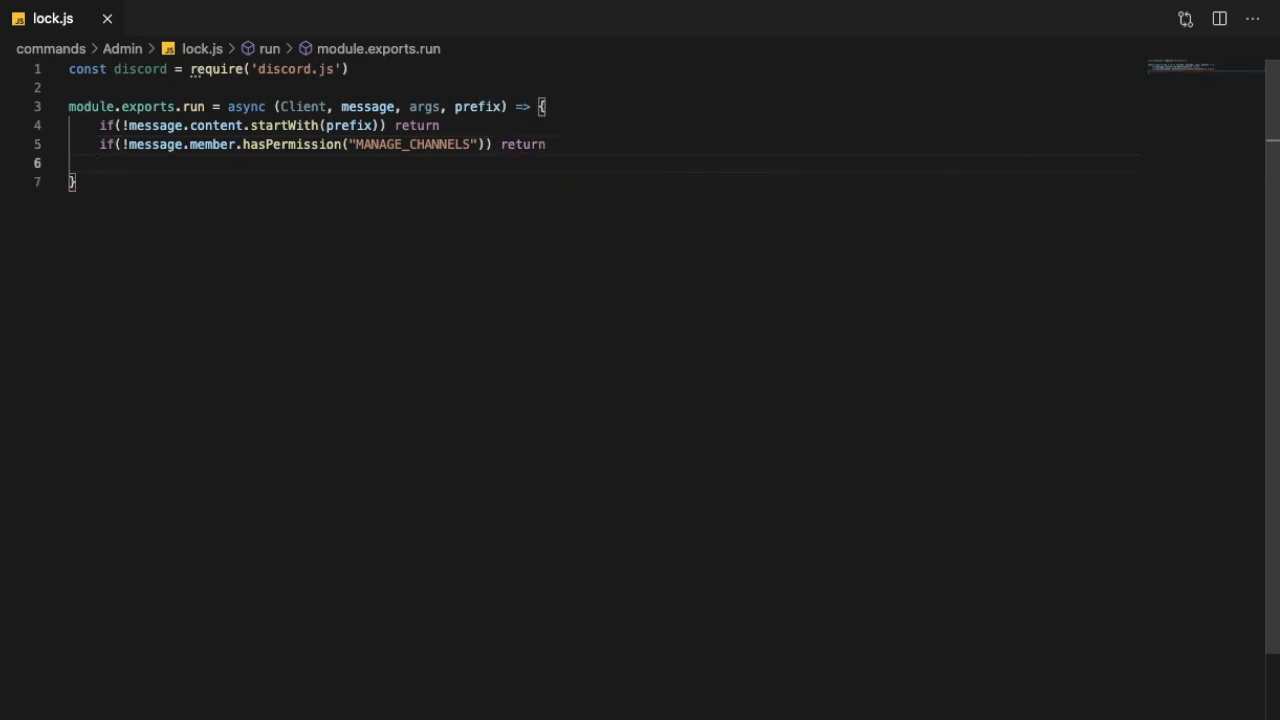
Step: Add let msg = await message.channel.send("Loading...") followed by blank lines
text(let ms)
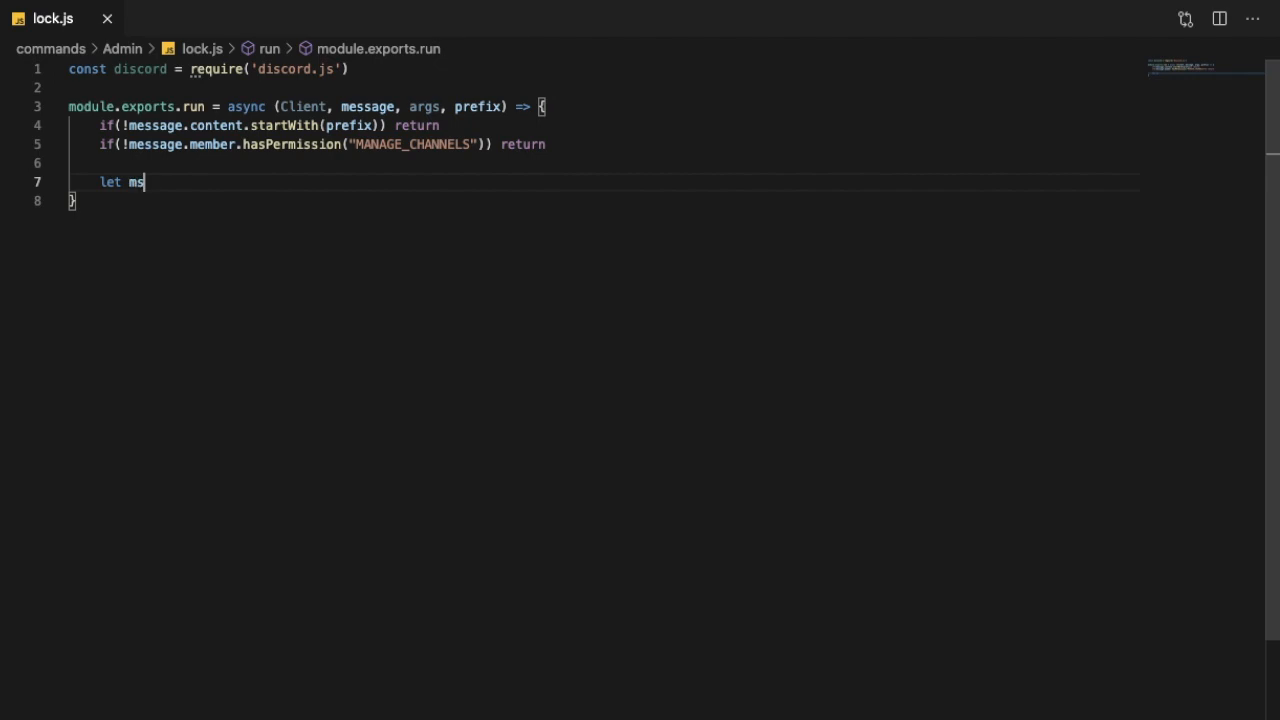
text(g = a)
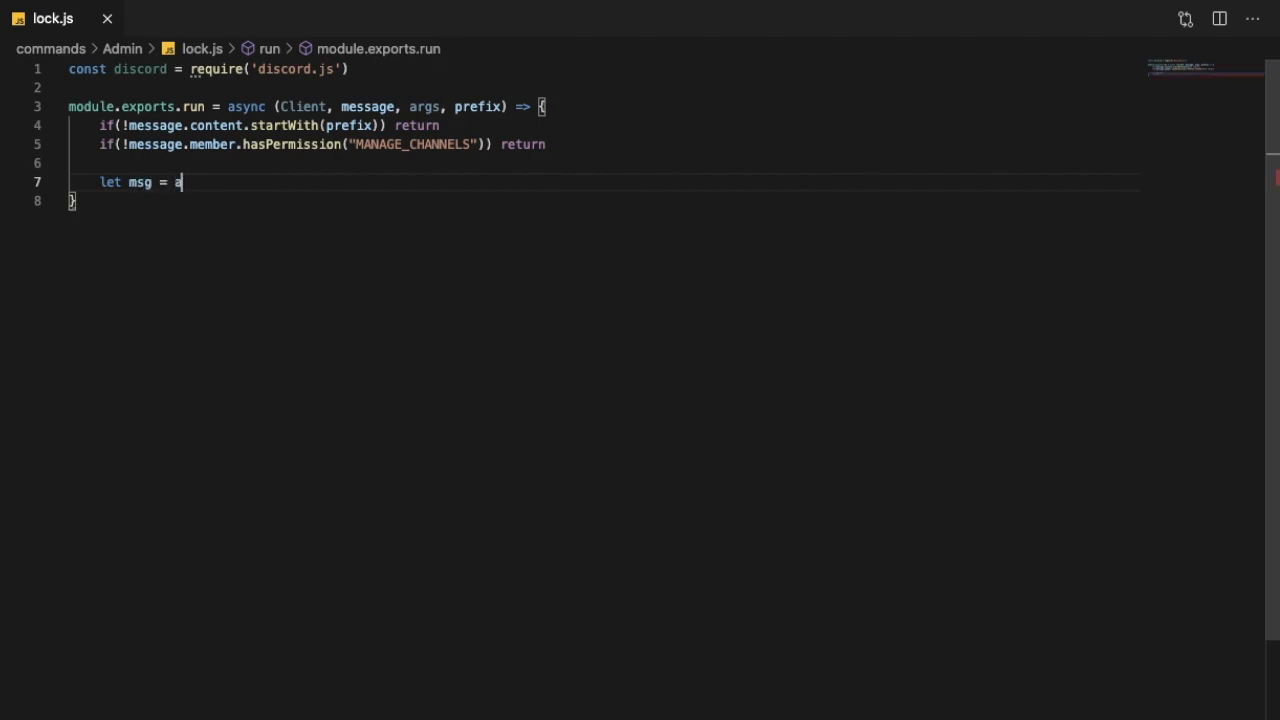
text(wait message.channel.send()
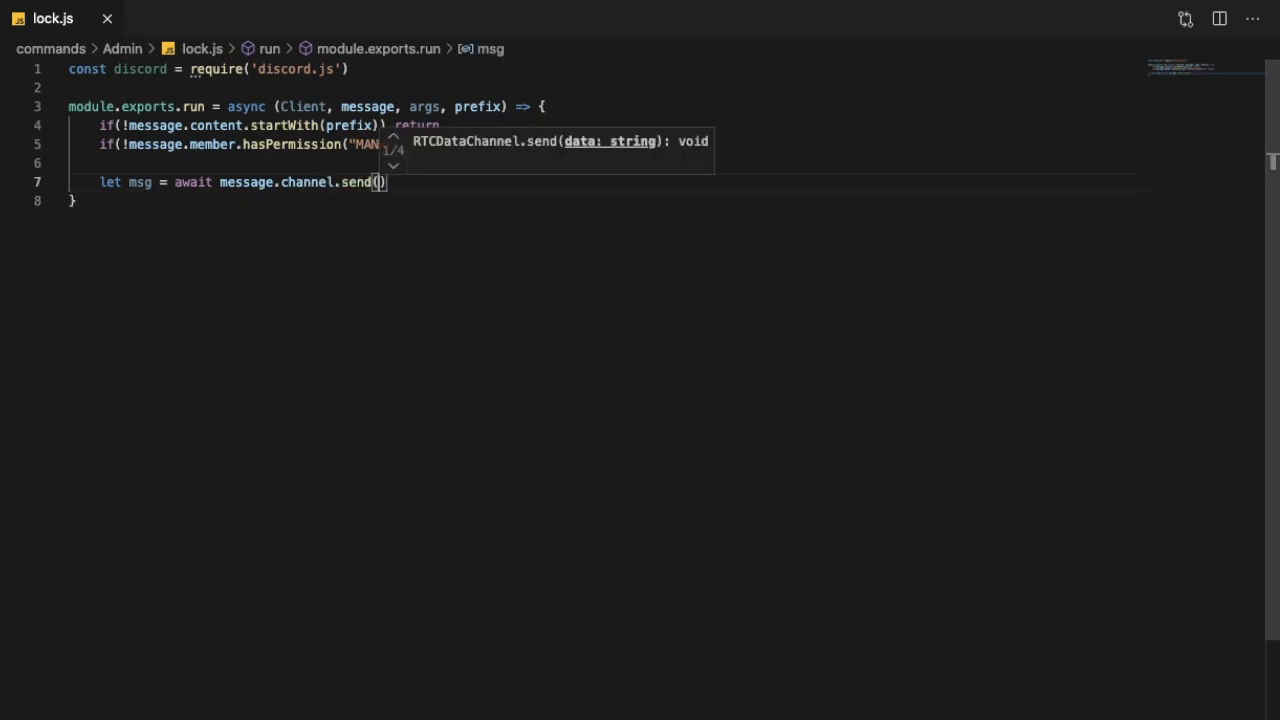
text("")
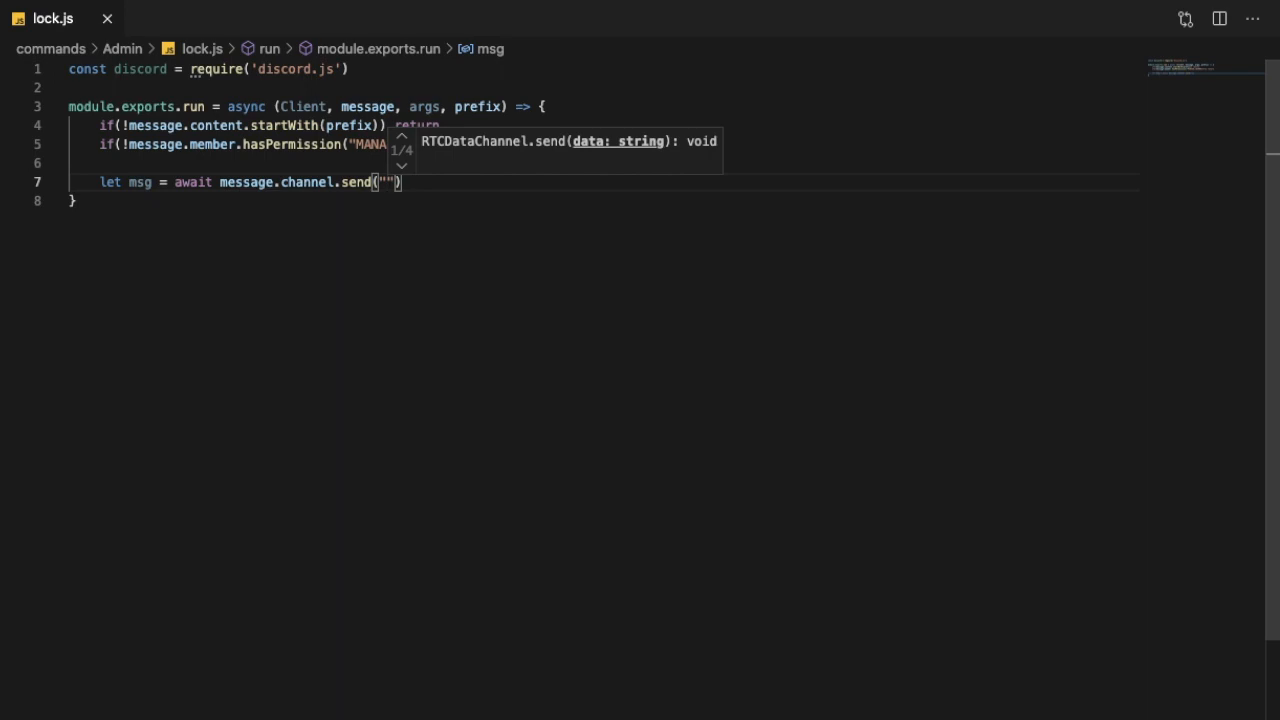
text(Loading...)
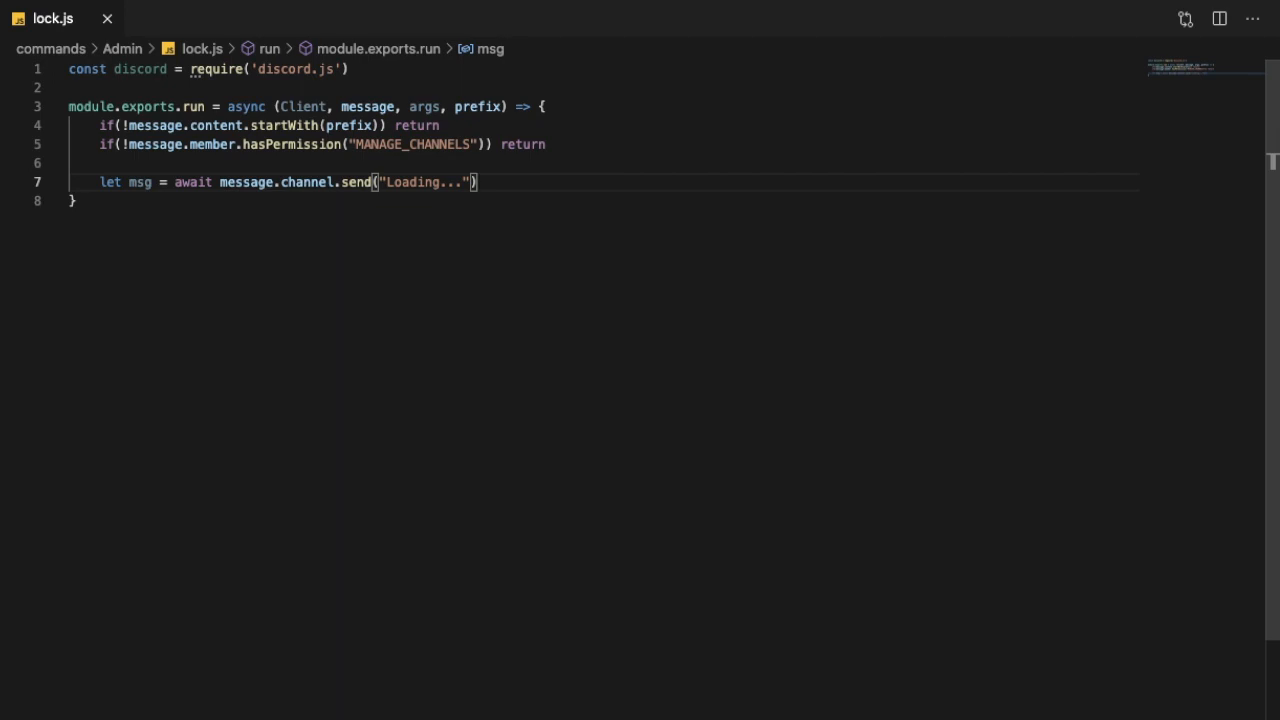
key(Enter)
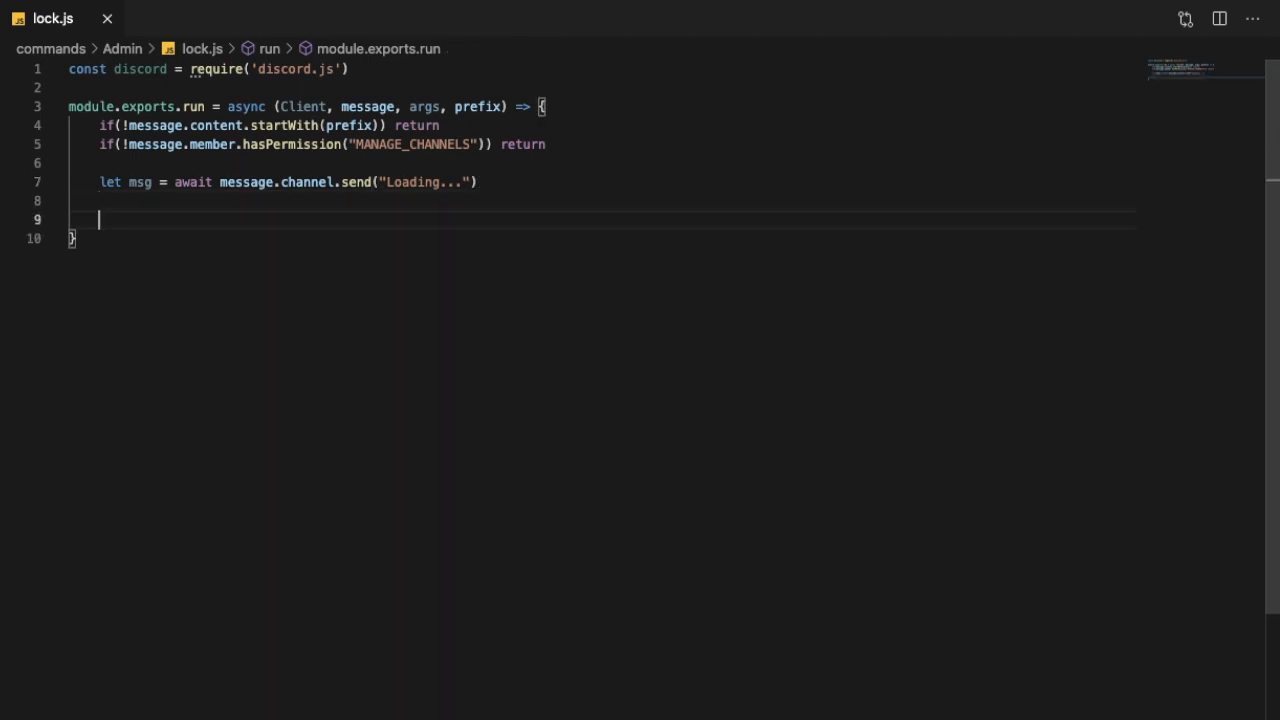
Step: Add a try/catch block with message.channel.updateOverwrite started inside the try
text(try {)
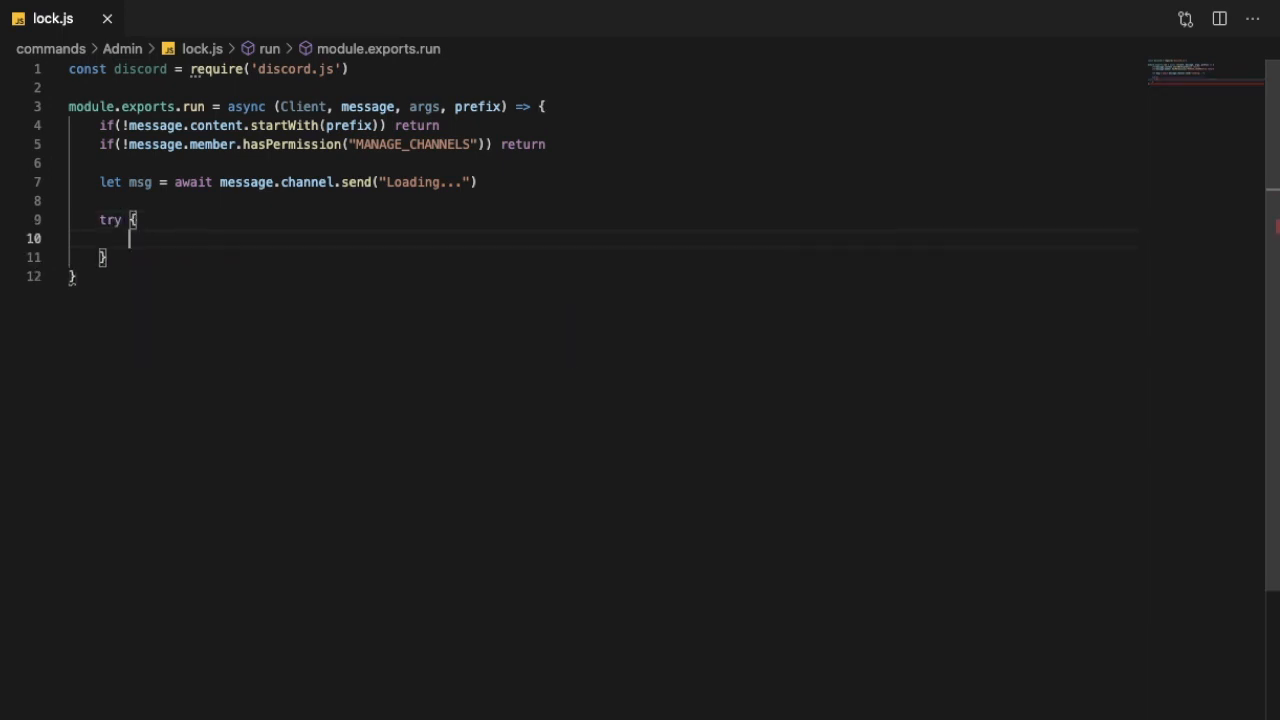
text(messag)
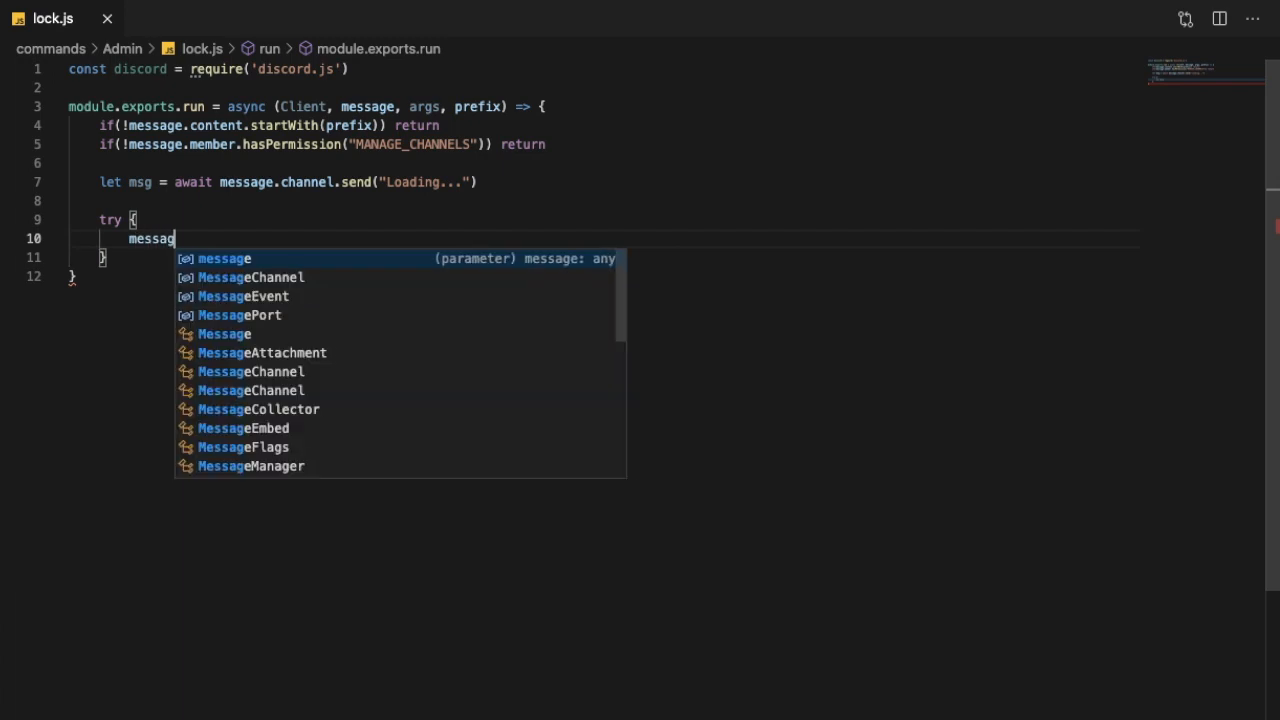
text(e.chann)
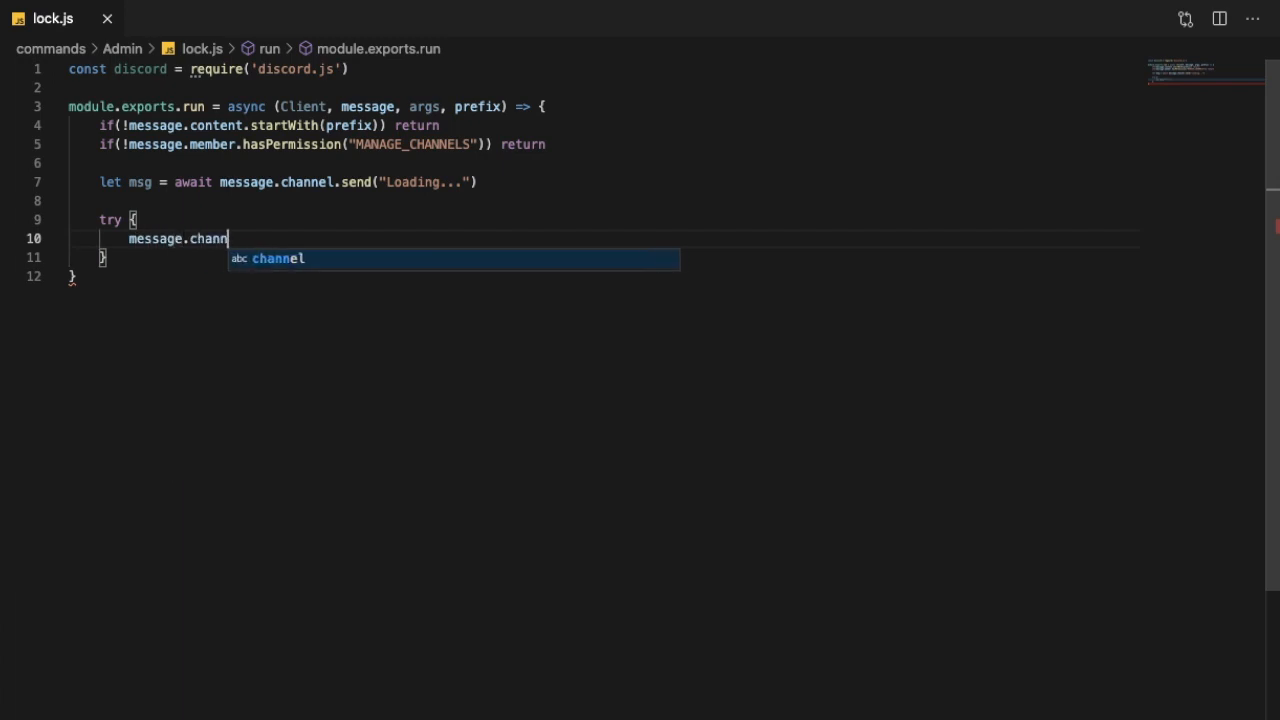
text(elsed)
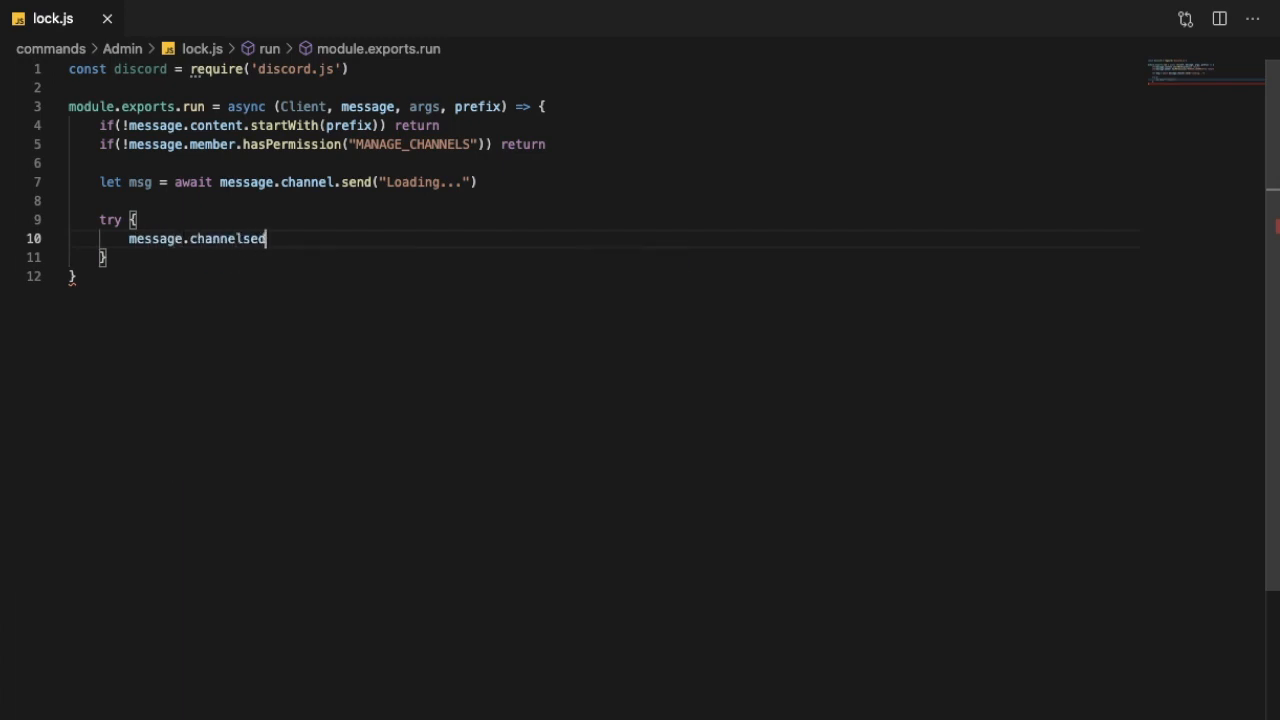
key(Backspace)
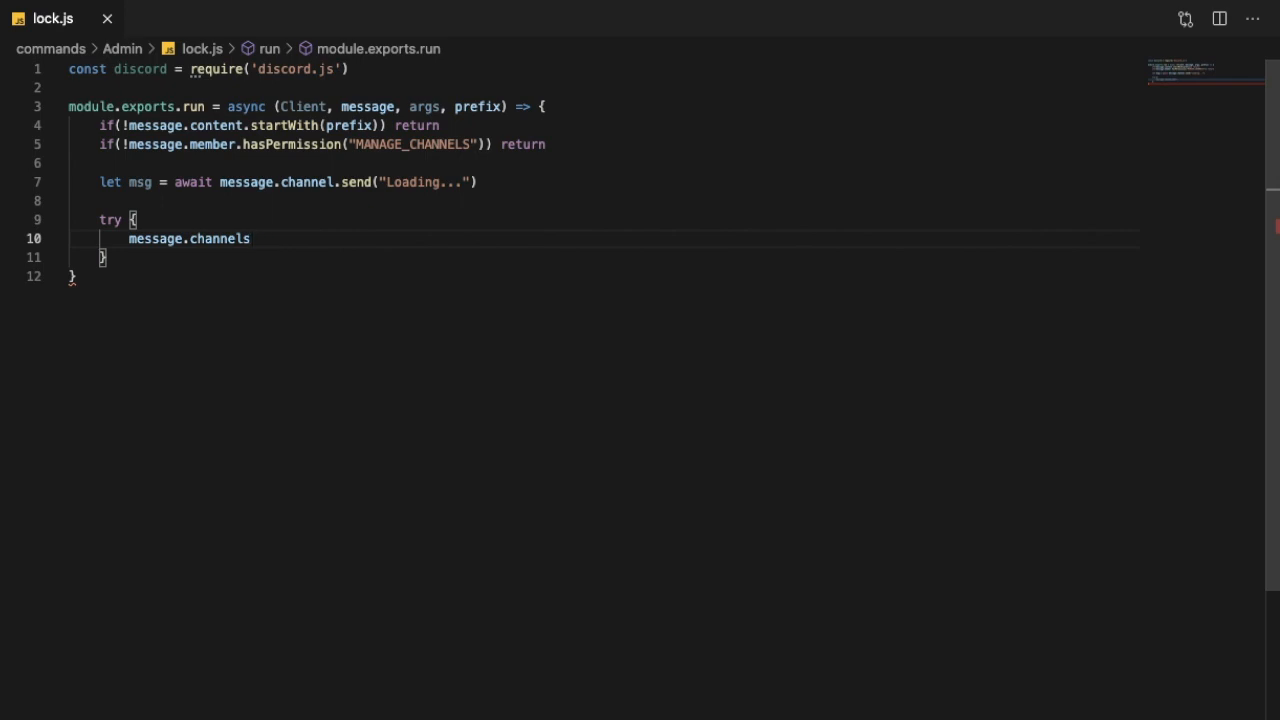
text(.)
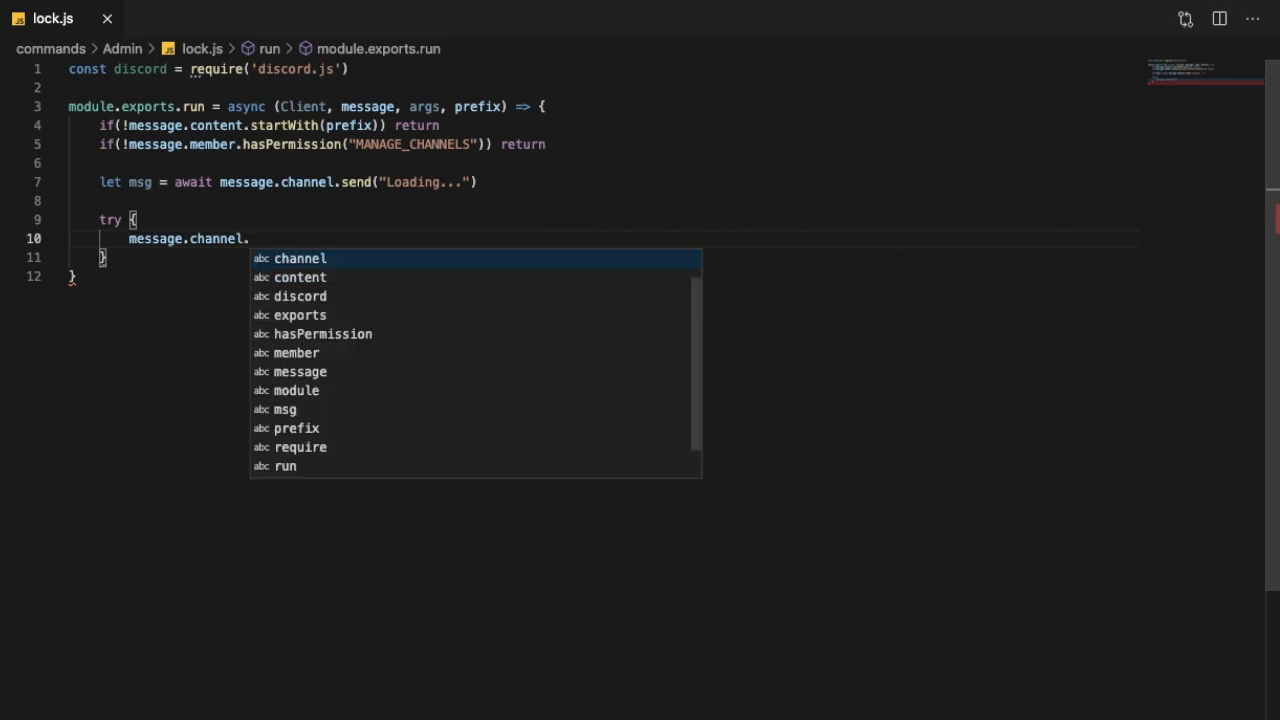
text(updateOv)
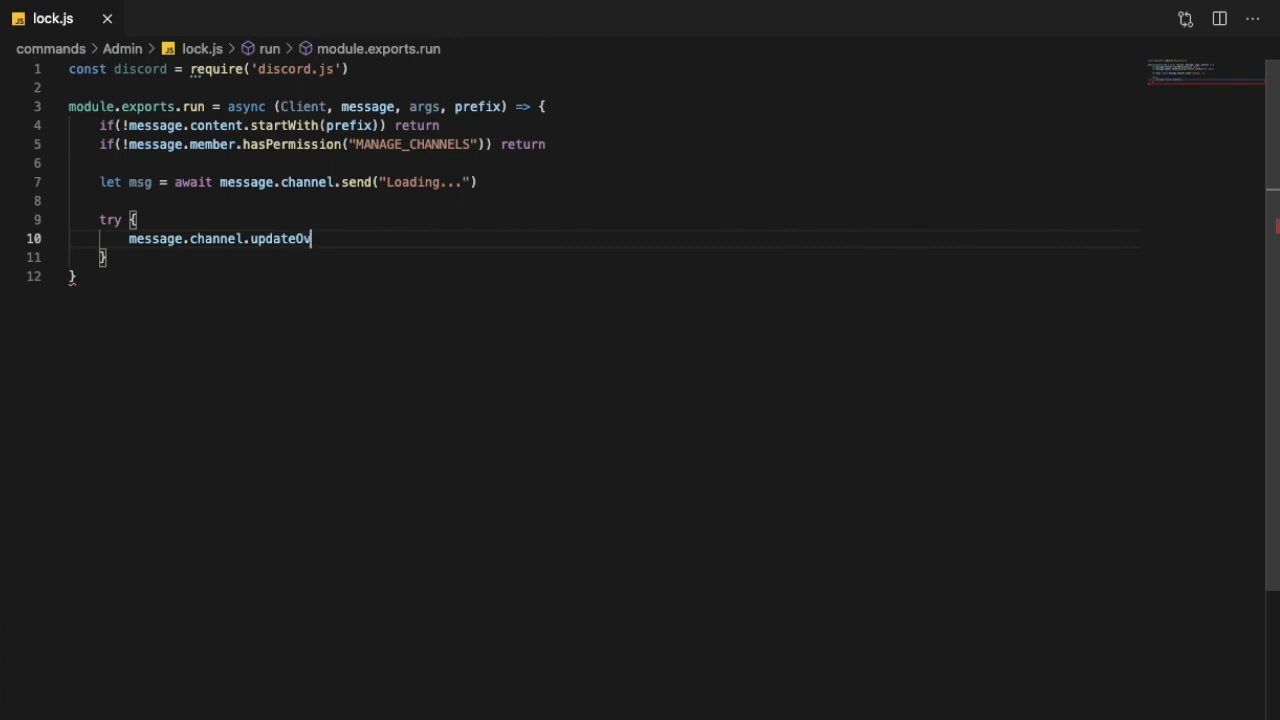
text(er)
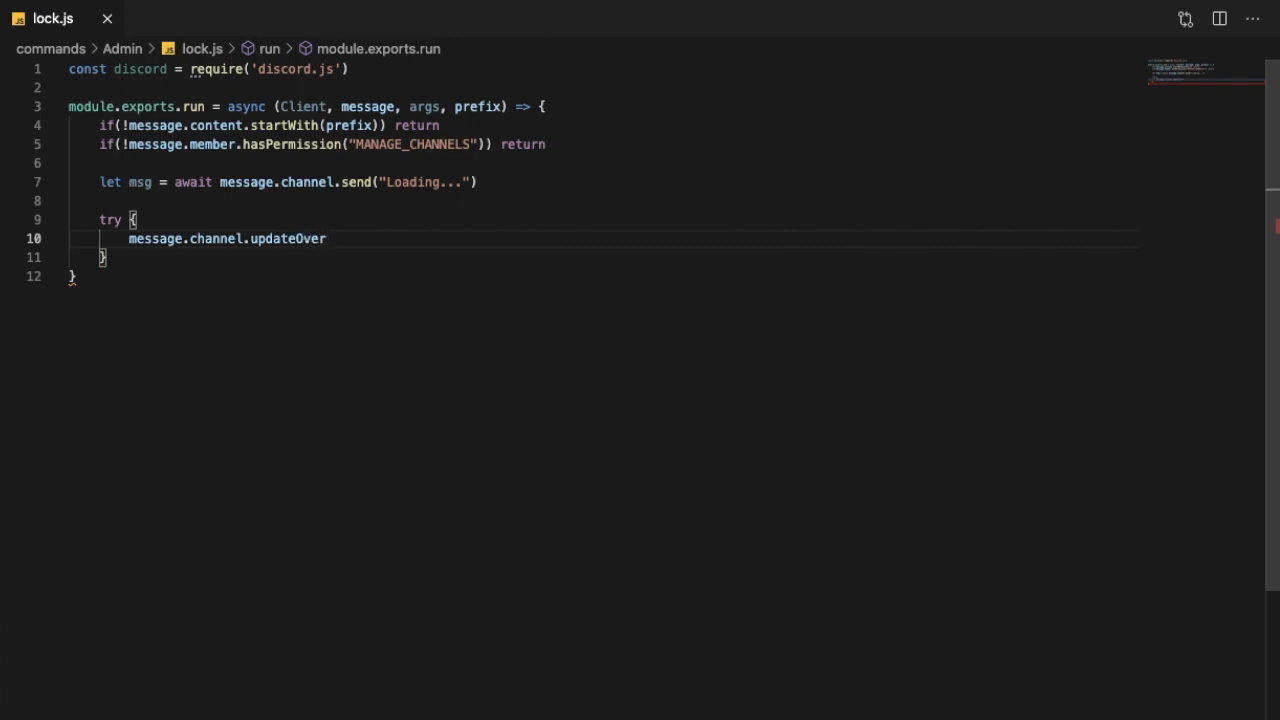
text(write)
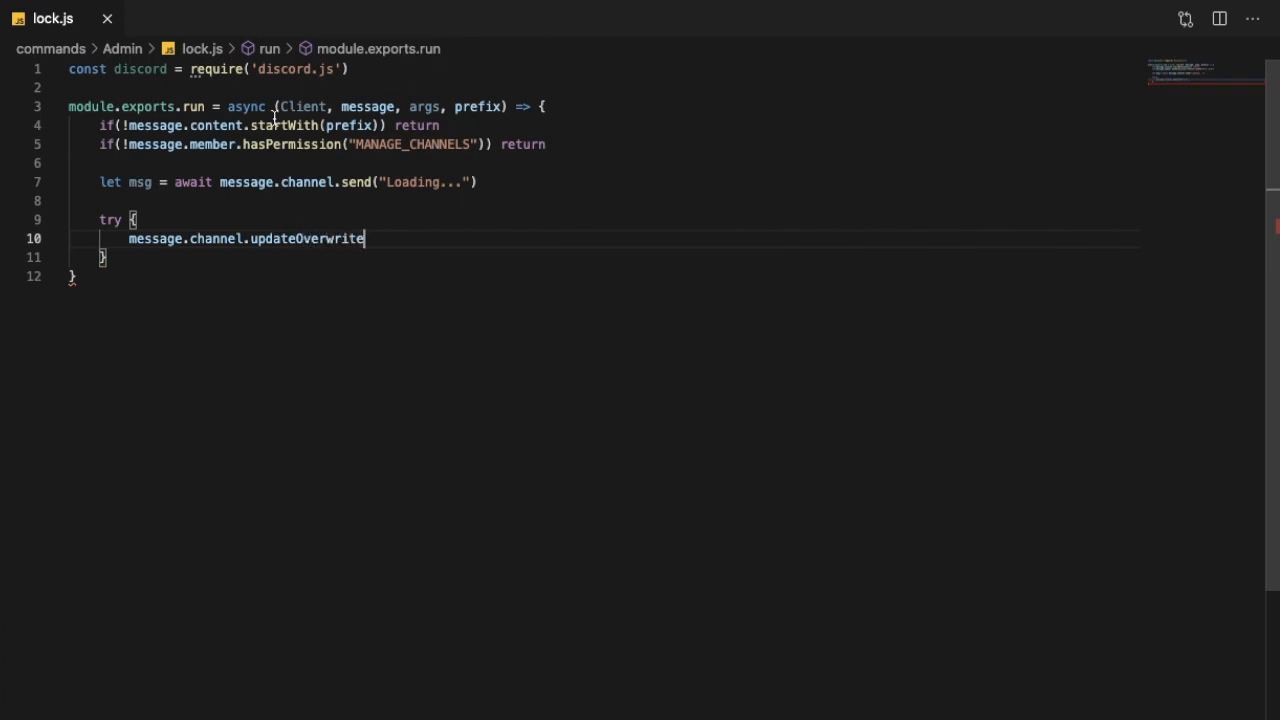
text(catch(e) {)
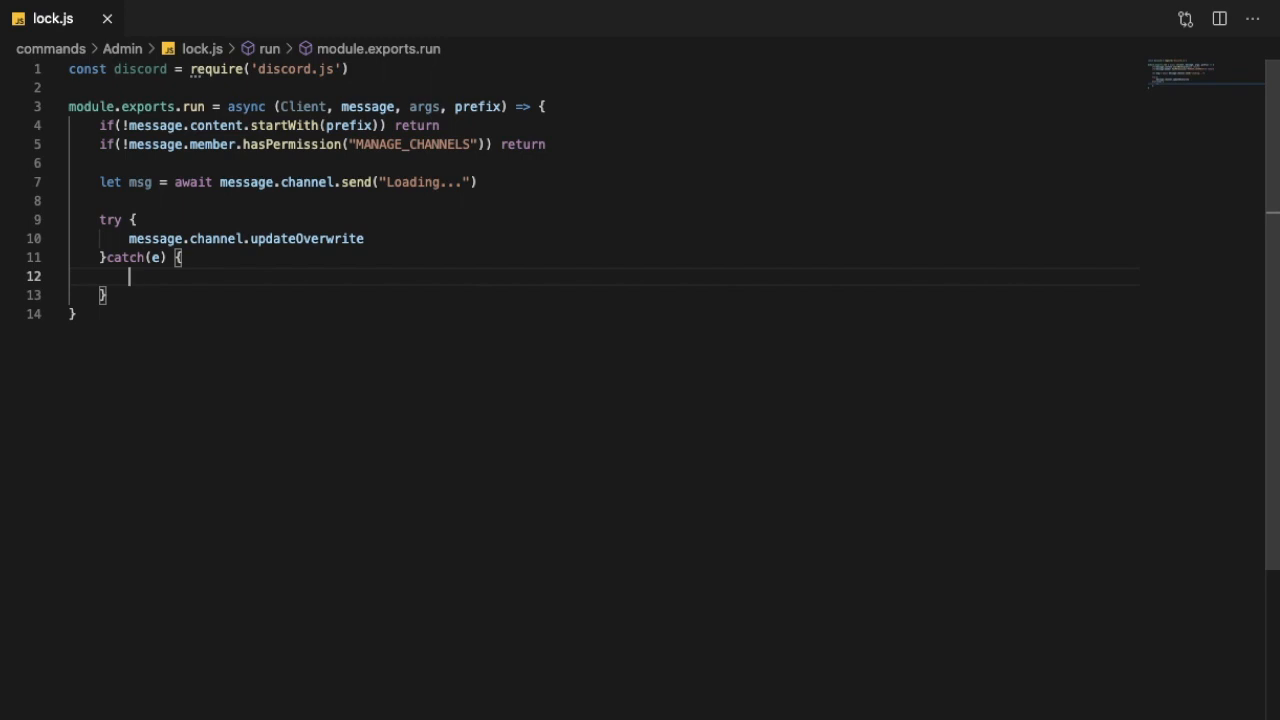
Step: Log the caught error with console.log(e) in the catch block
text(console)
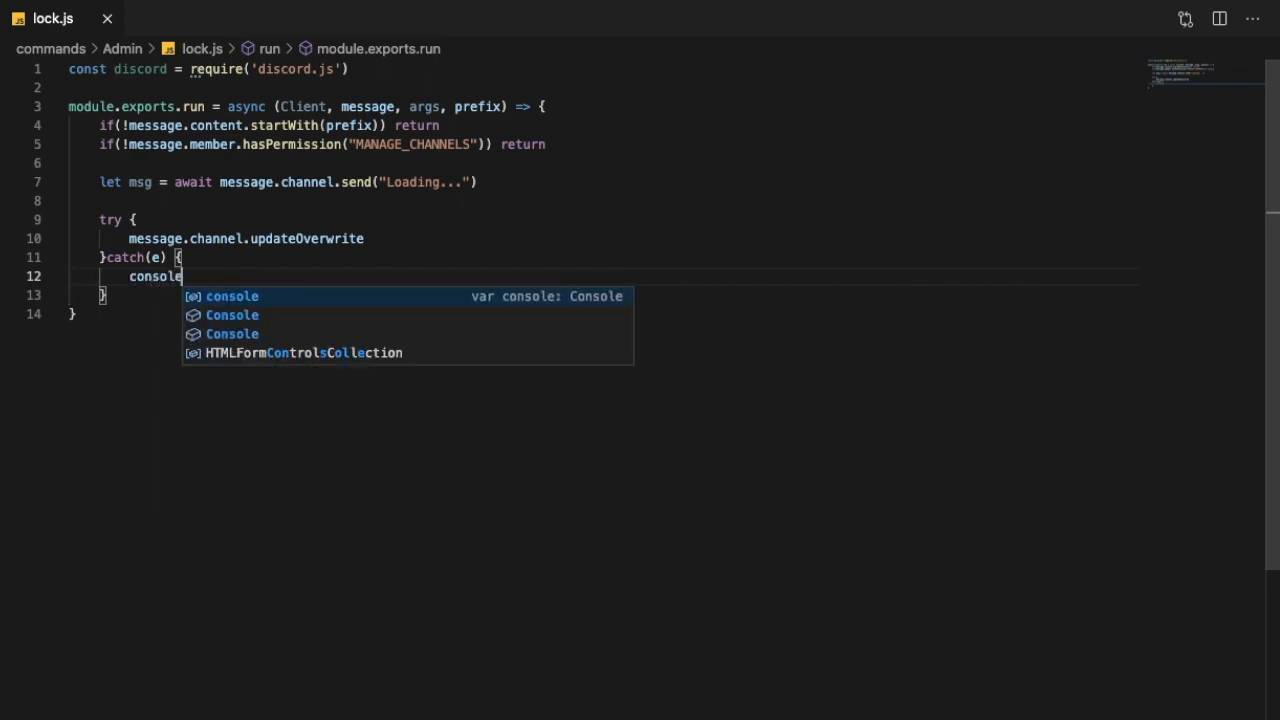
text(.log(e))
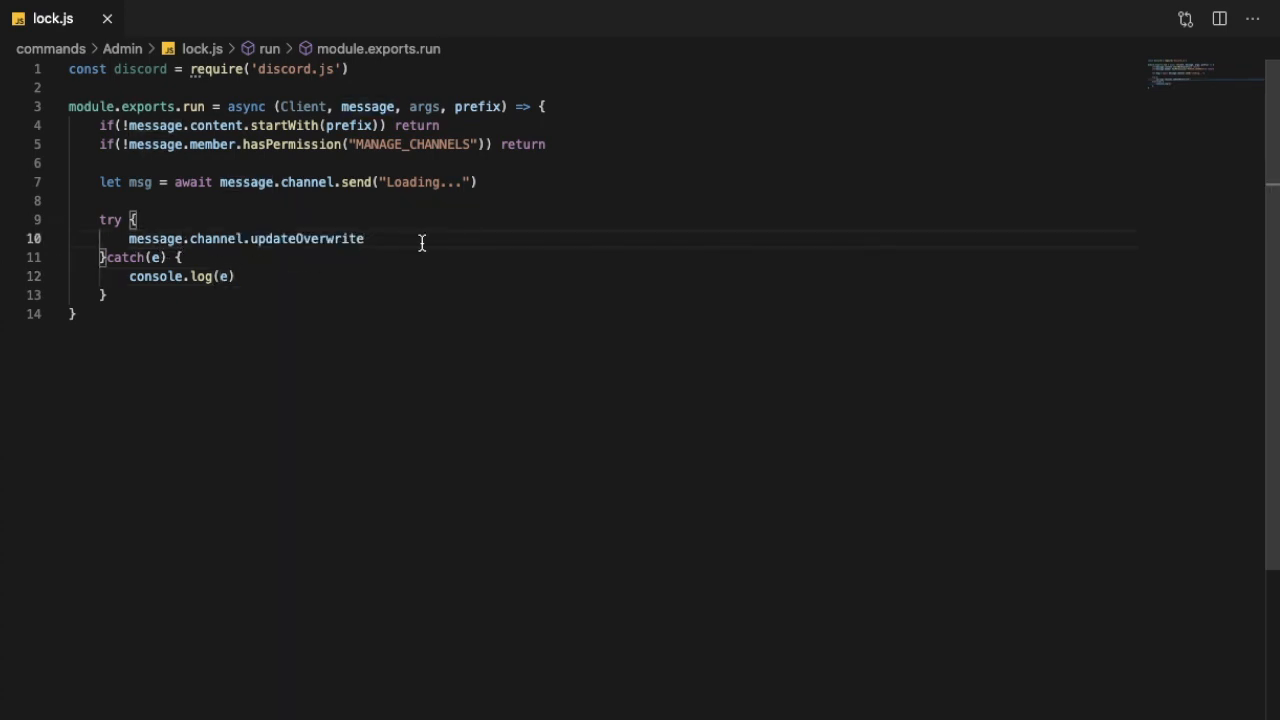
text((message)
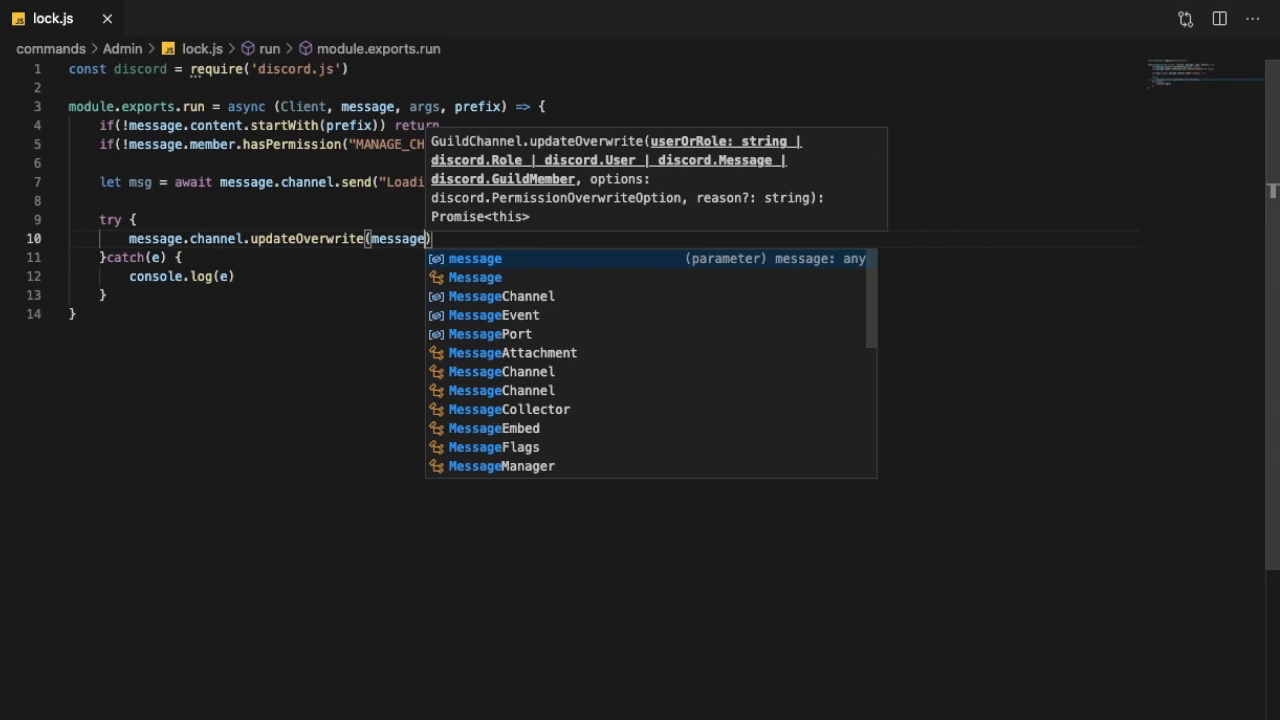
text(.guild.roles.ch)
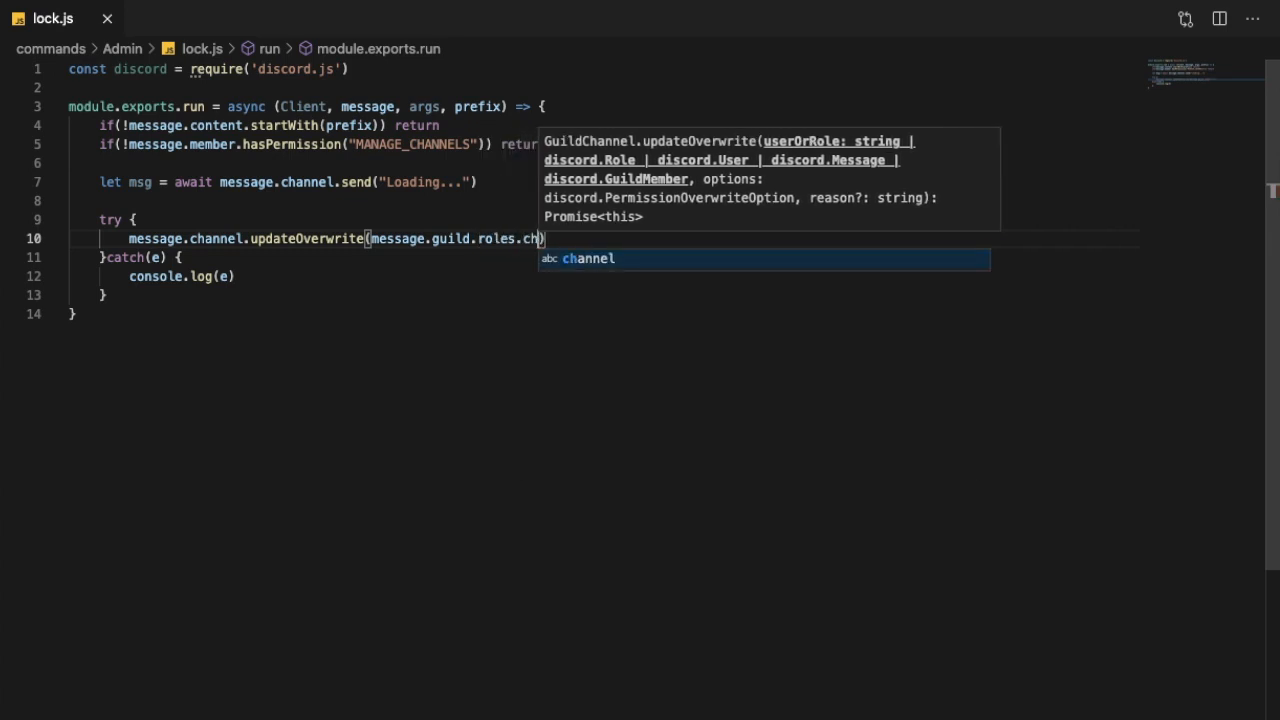
text(ache.)
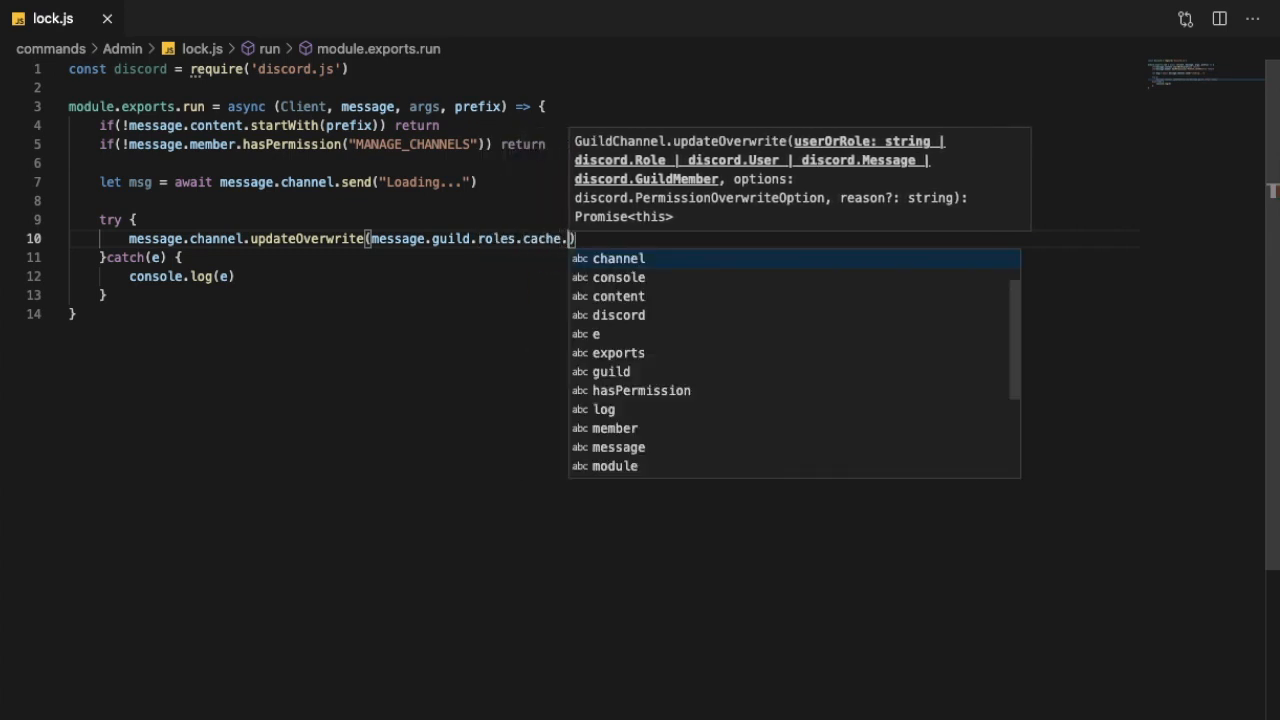
text(fine(e =>)
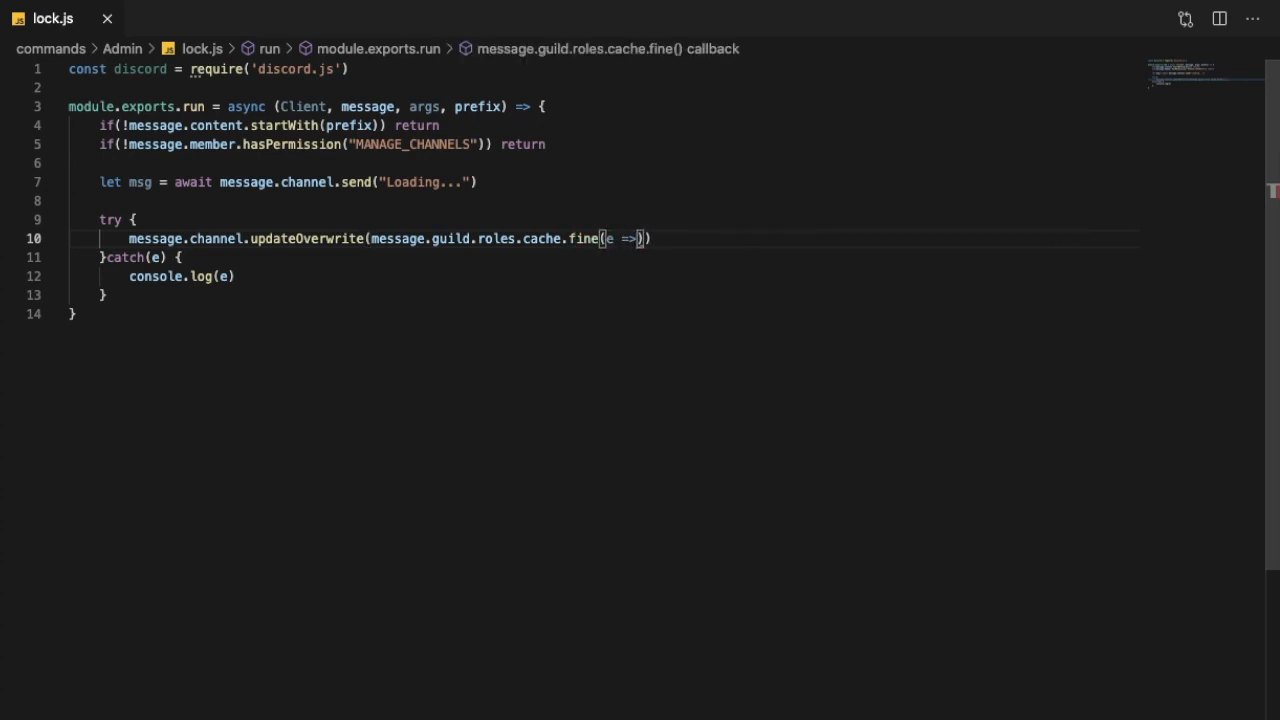
text(e.name)
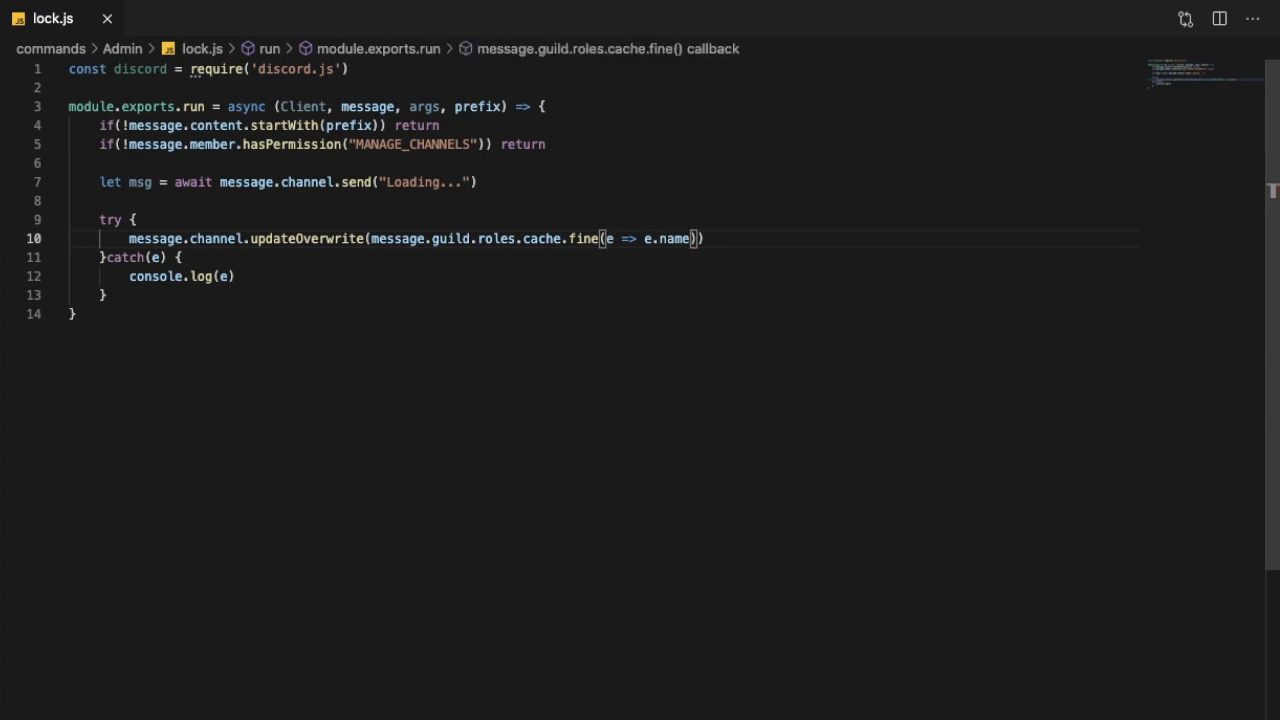
text(T)
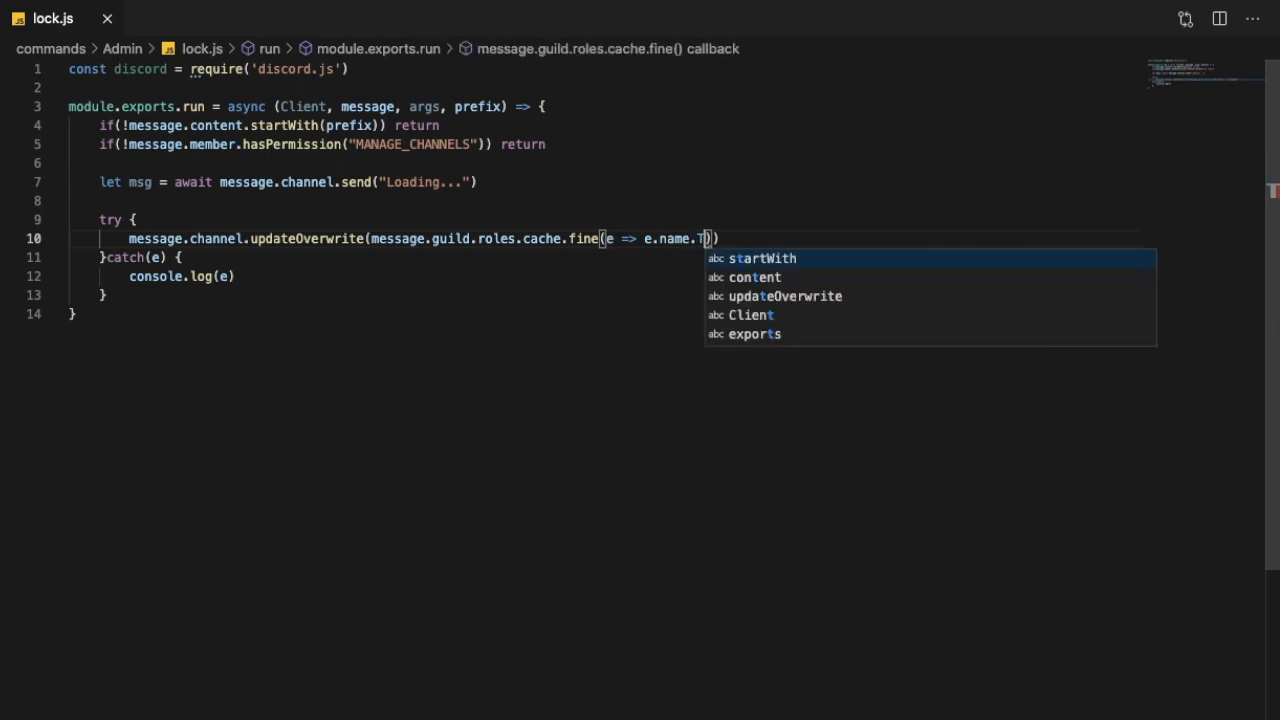
text(oLower)
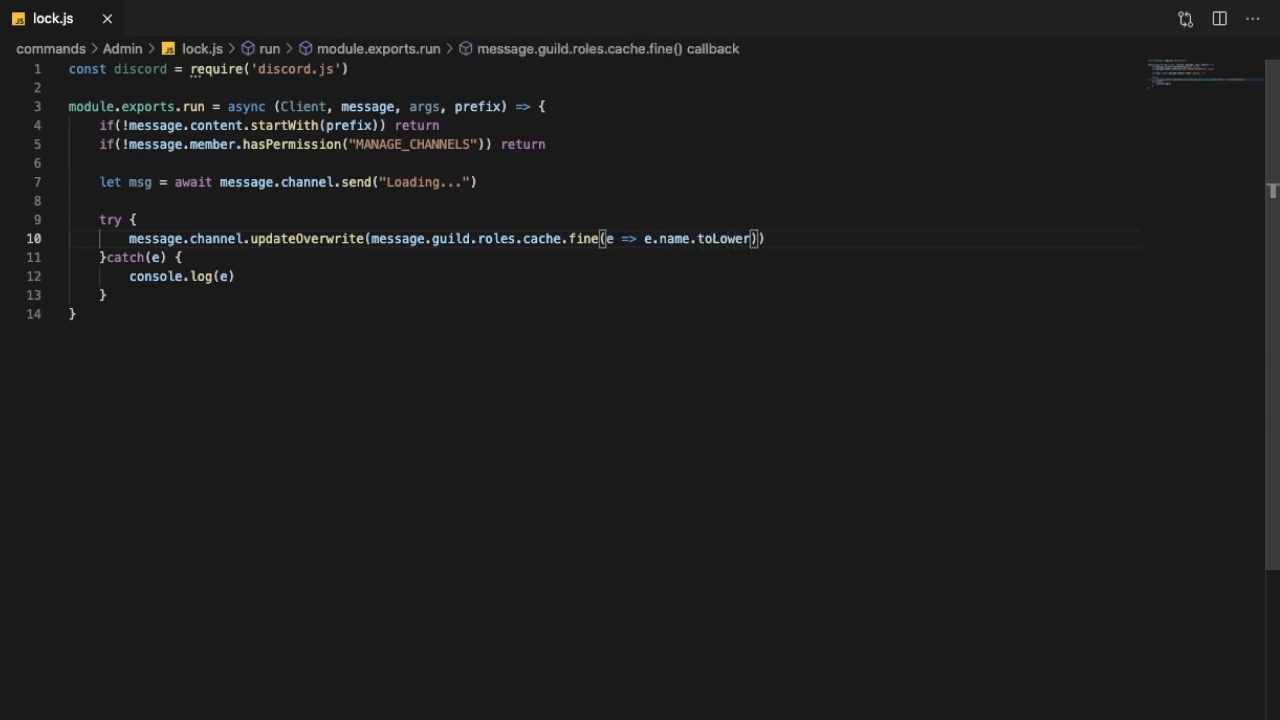
text(Case())
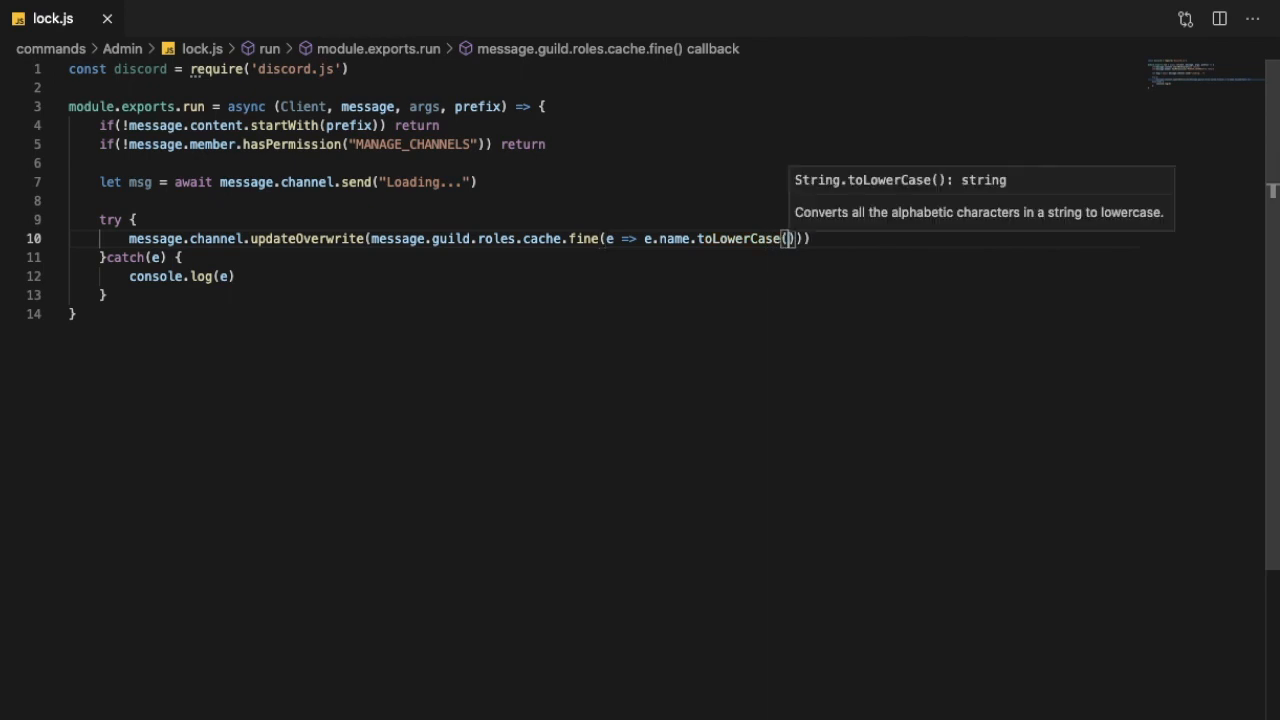
text(.trim()
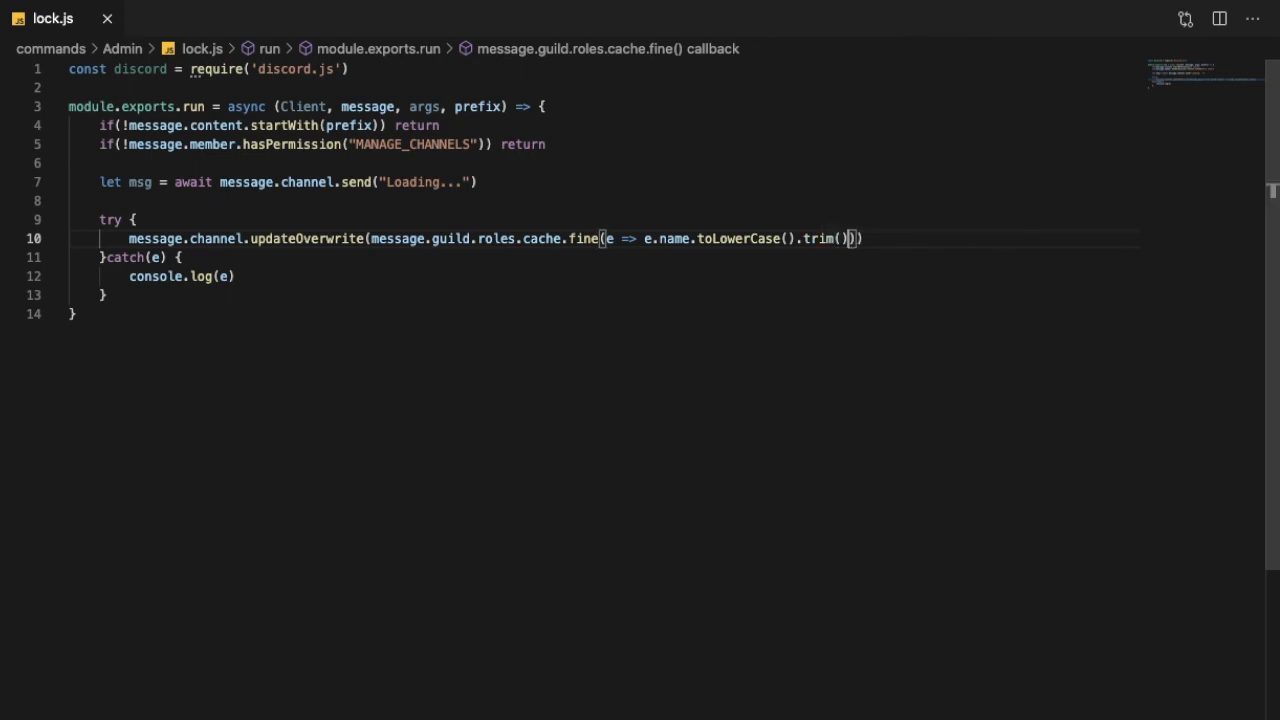
text(== '')
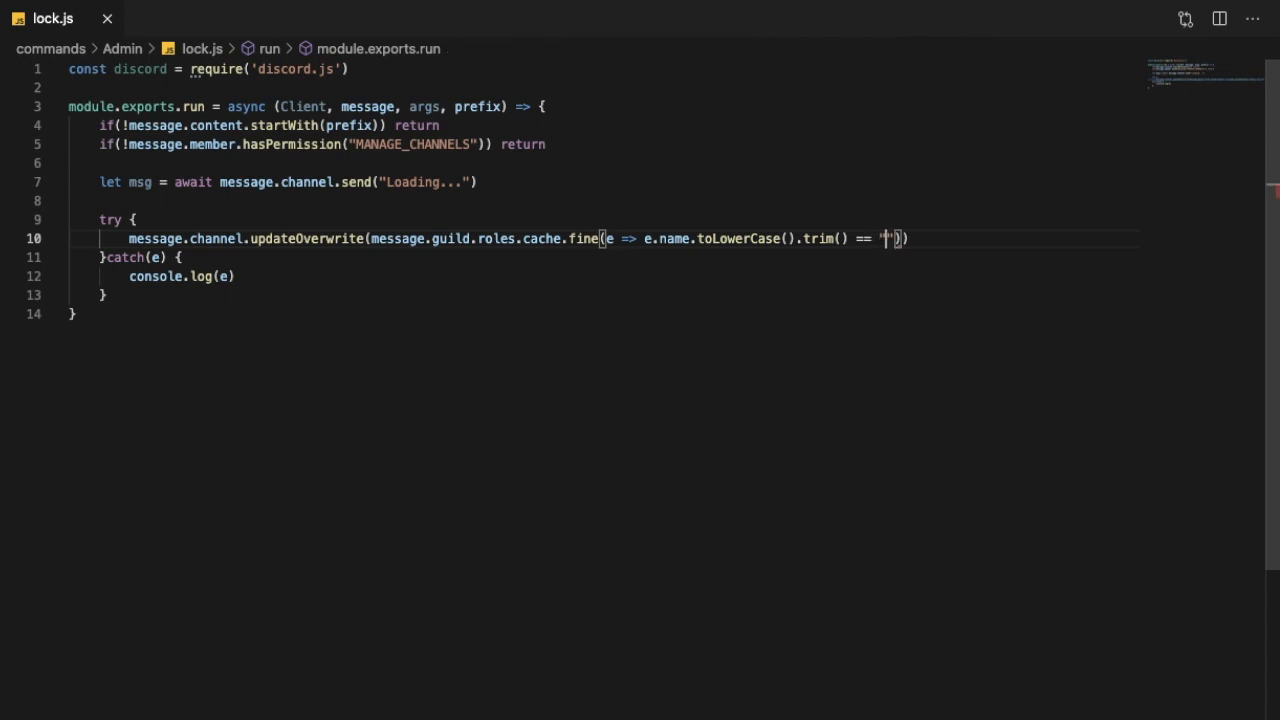
text(@everyone)
text(SEN)
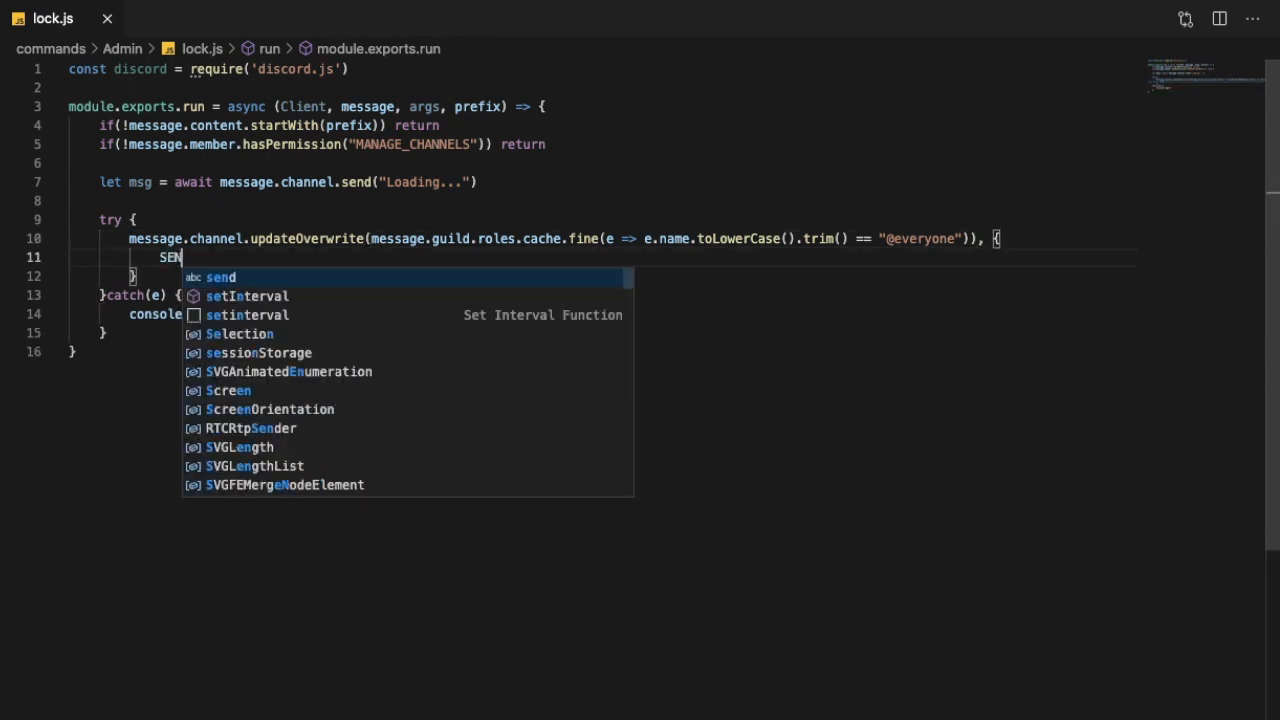
Step: Pass { SEND_MESSAGES: false, ADD_REACTIONS: false } as updateOverwrite's second argument
text(D)
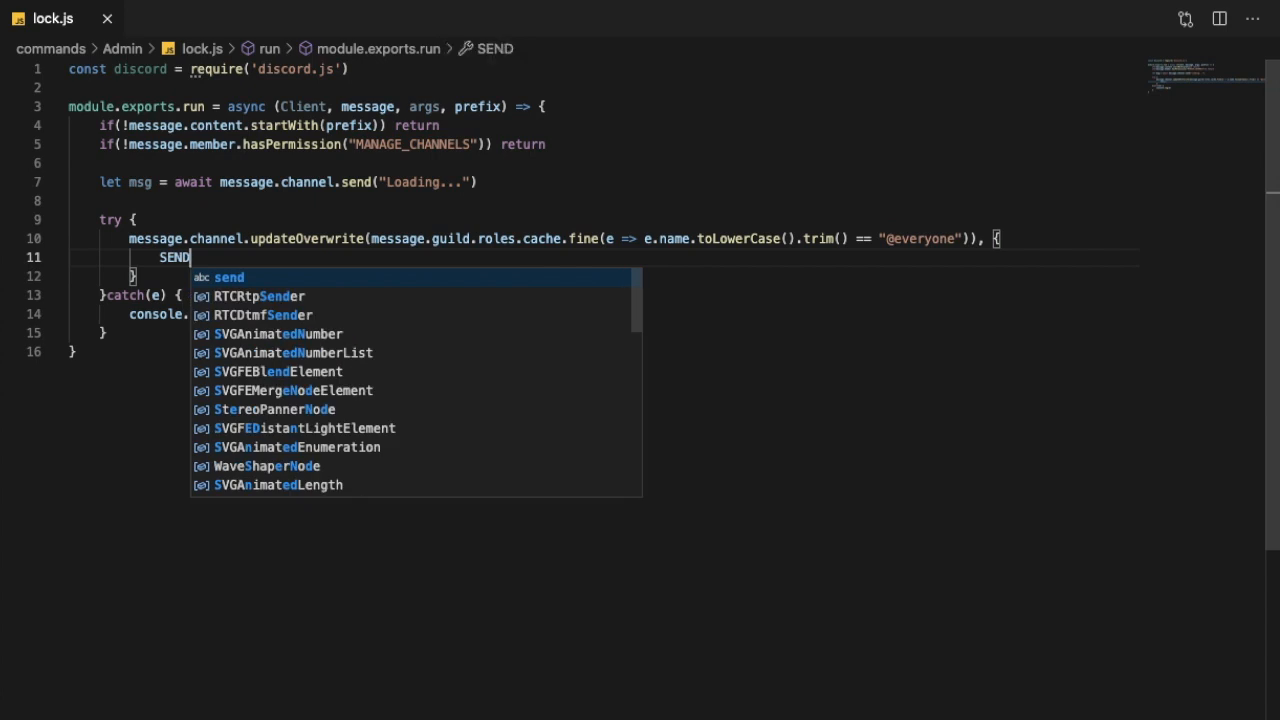
text(_MESSAGE)
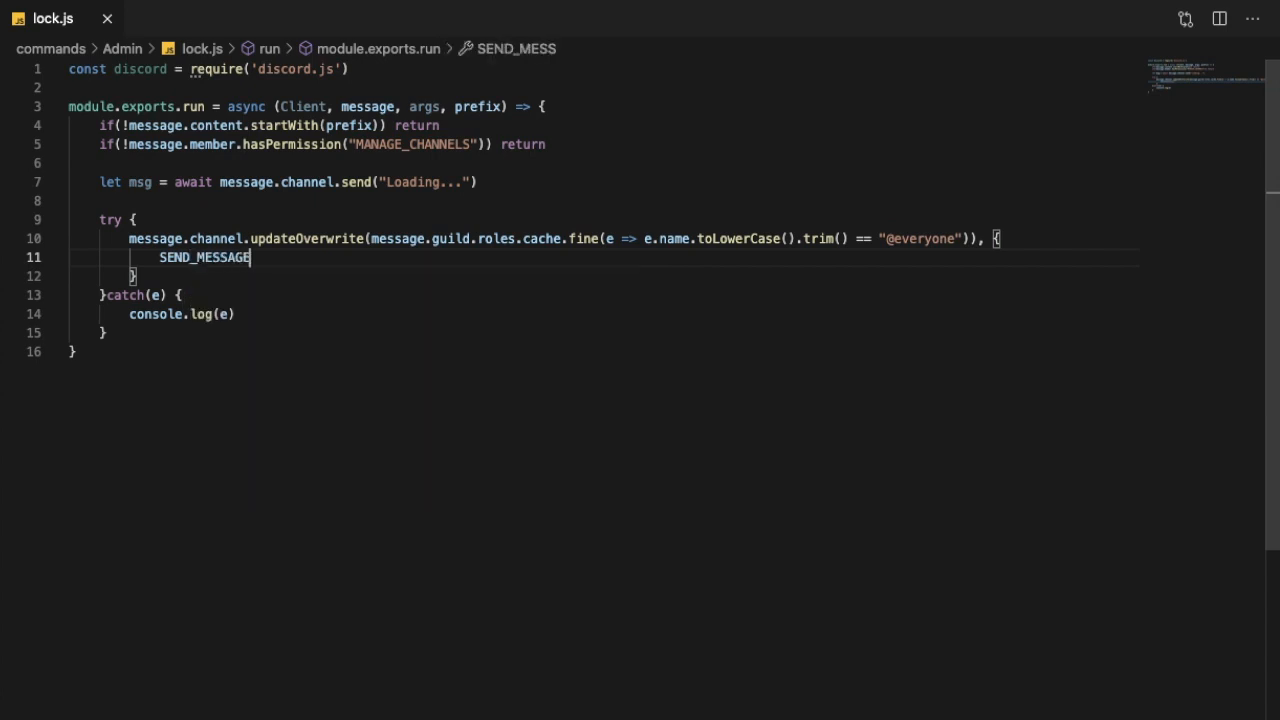
text(S: F)
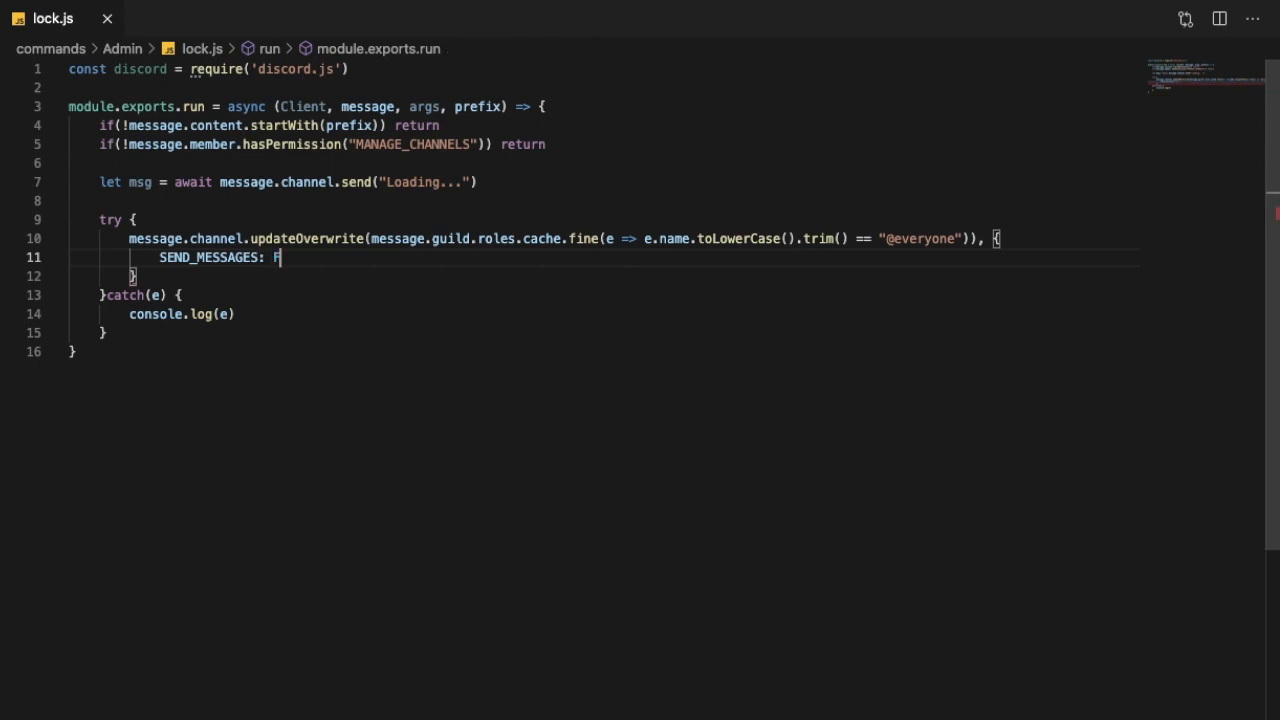
text(f)
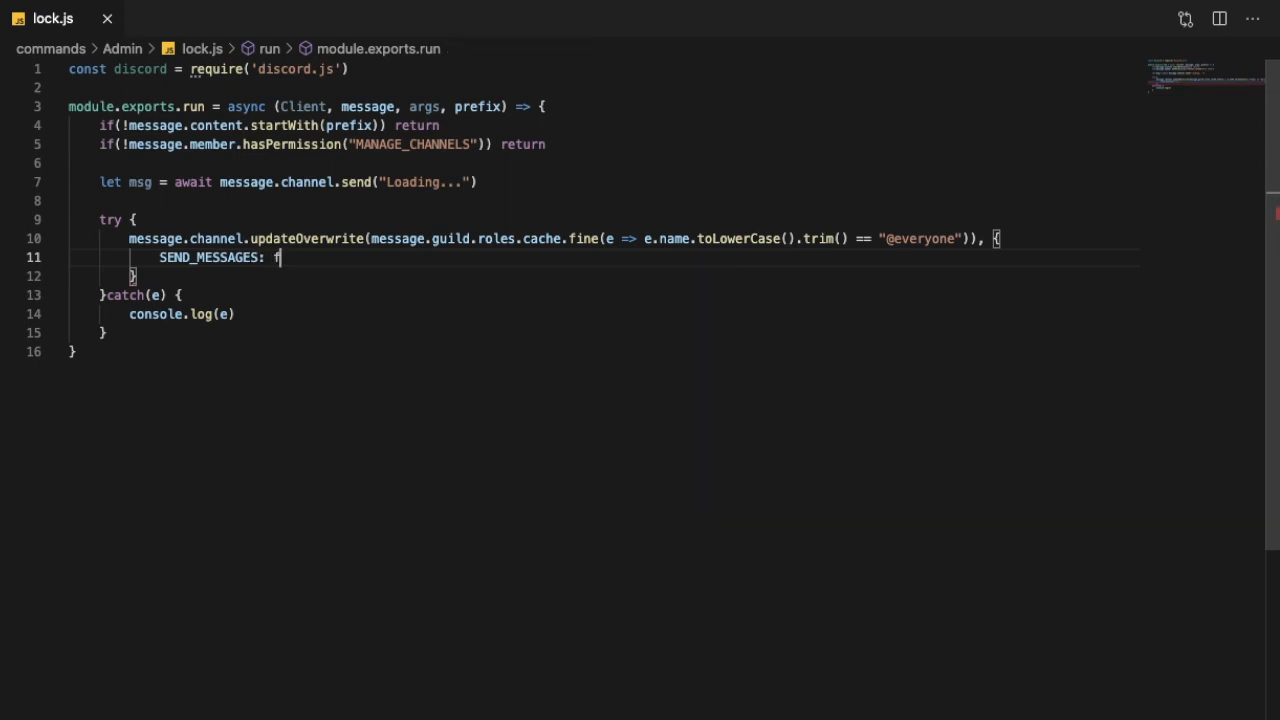
text(alse)
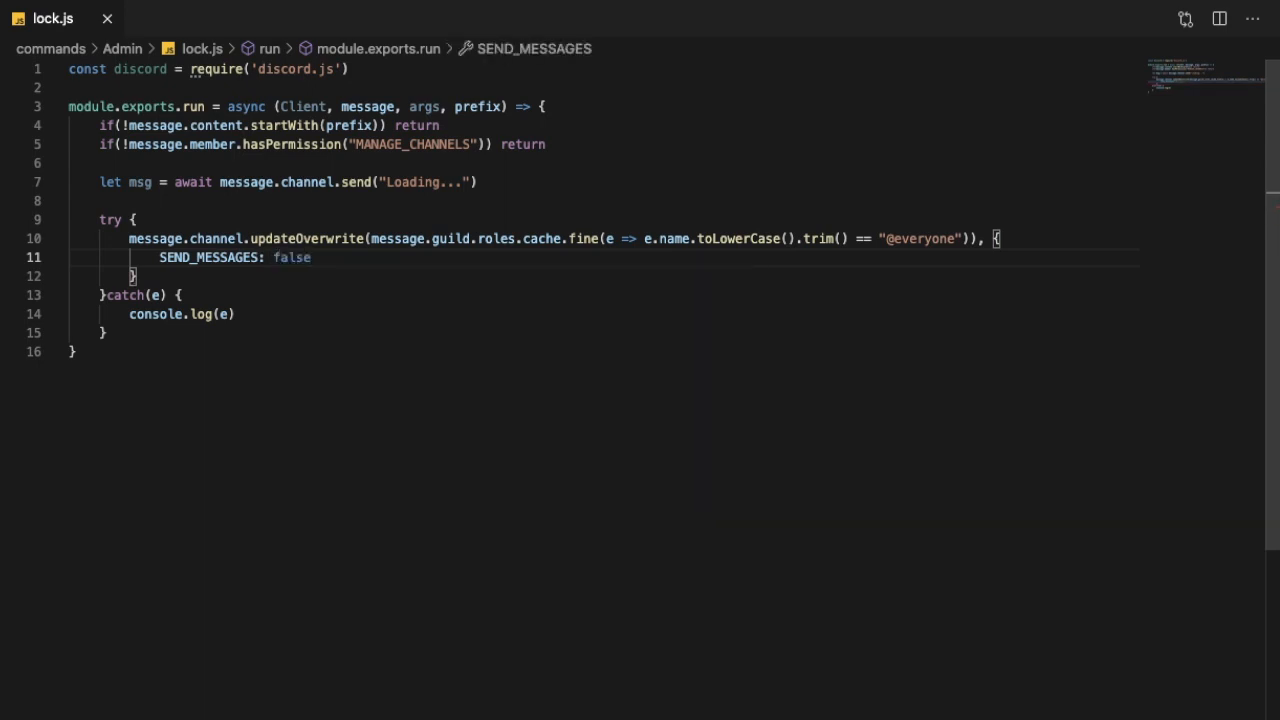
text(ADD_)
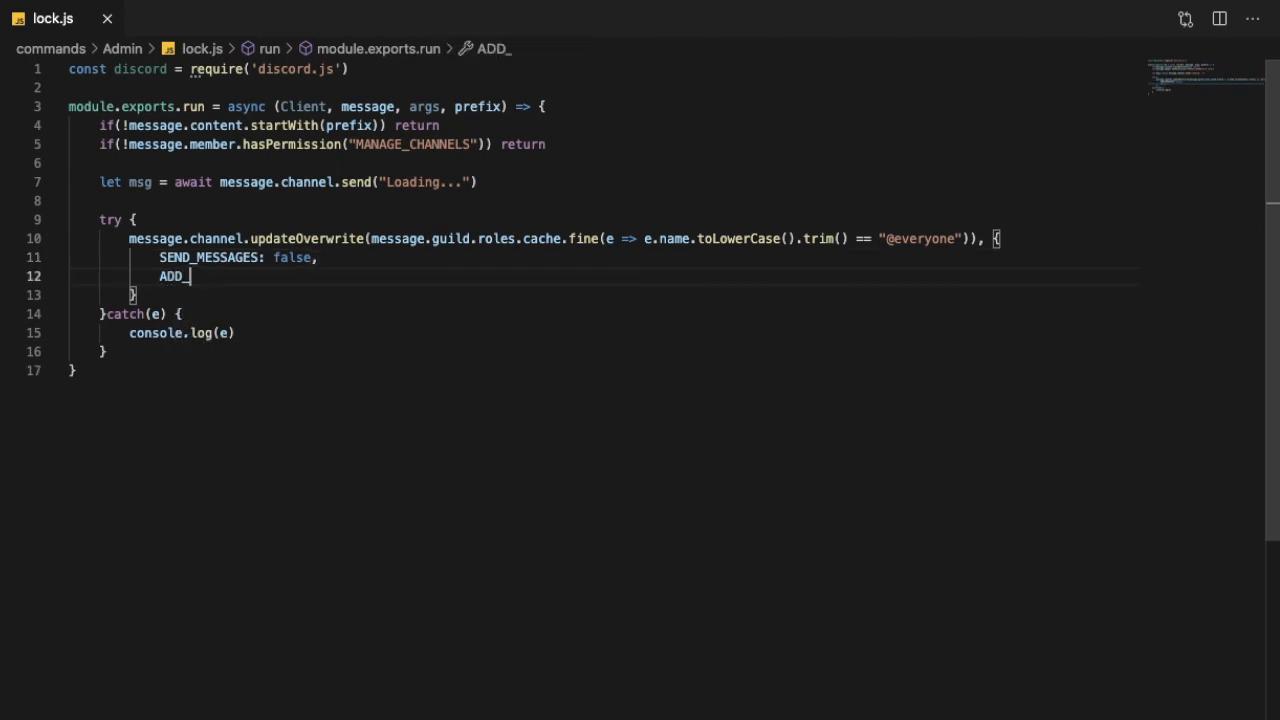
text(REACTIONS:)
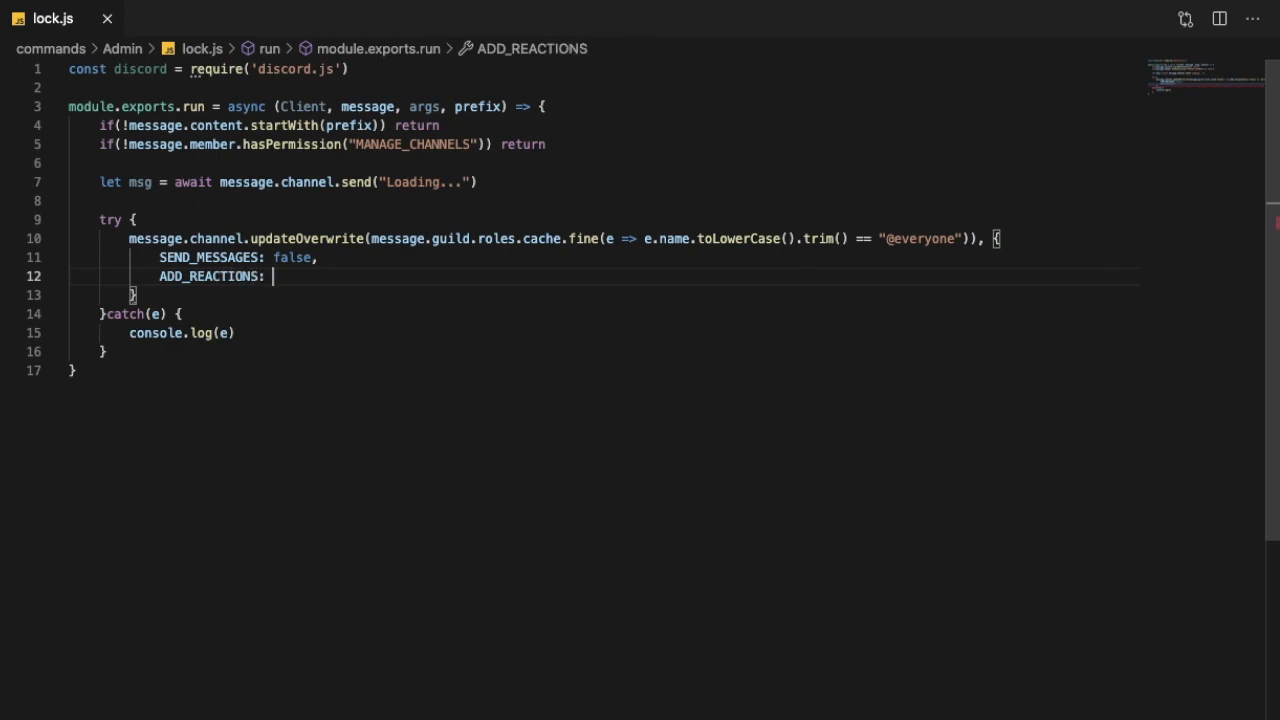
text(false)
click(600, 295)
text())
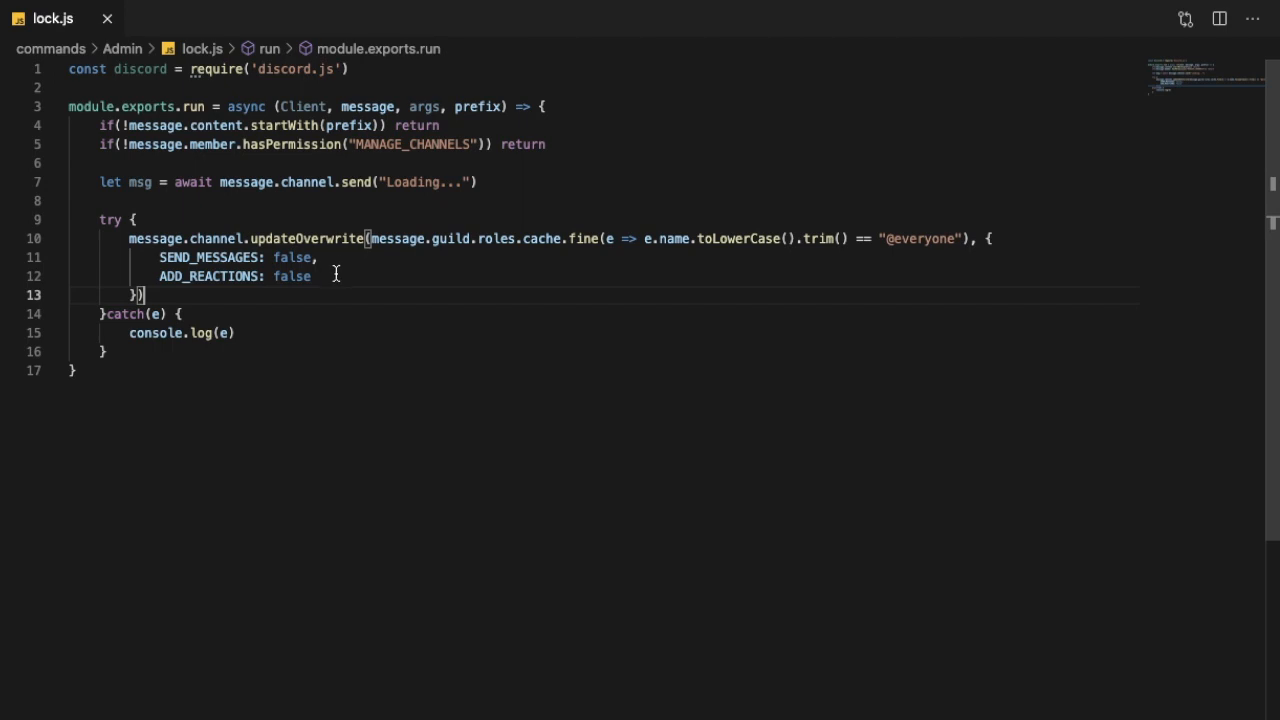
mouse_move(192, 299)
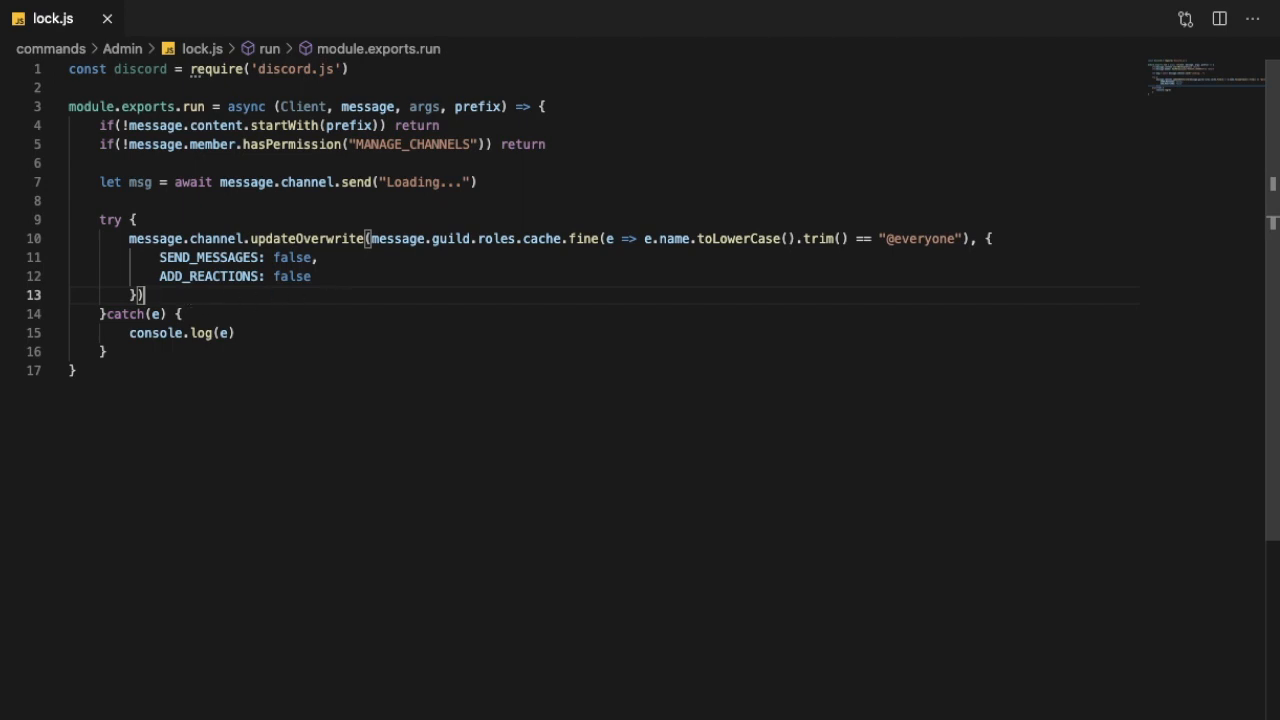
Step: Add msg.edit("Successfully Locked the channel!") and begin a module.exports.help object
text(msg.edit)
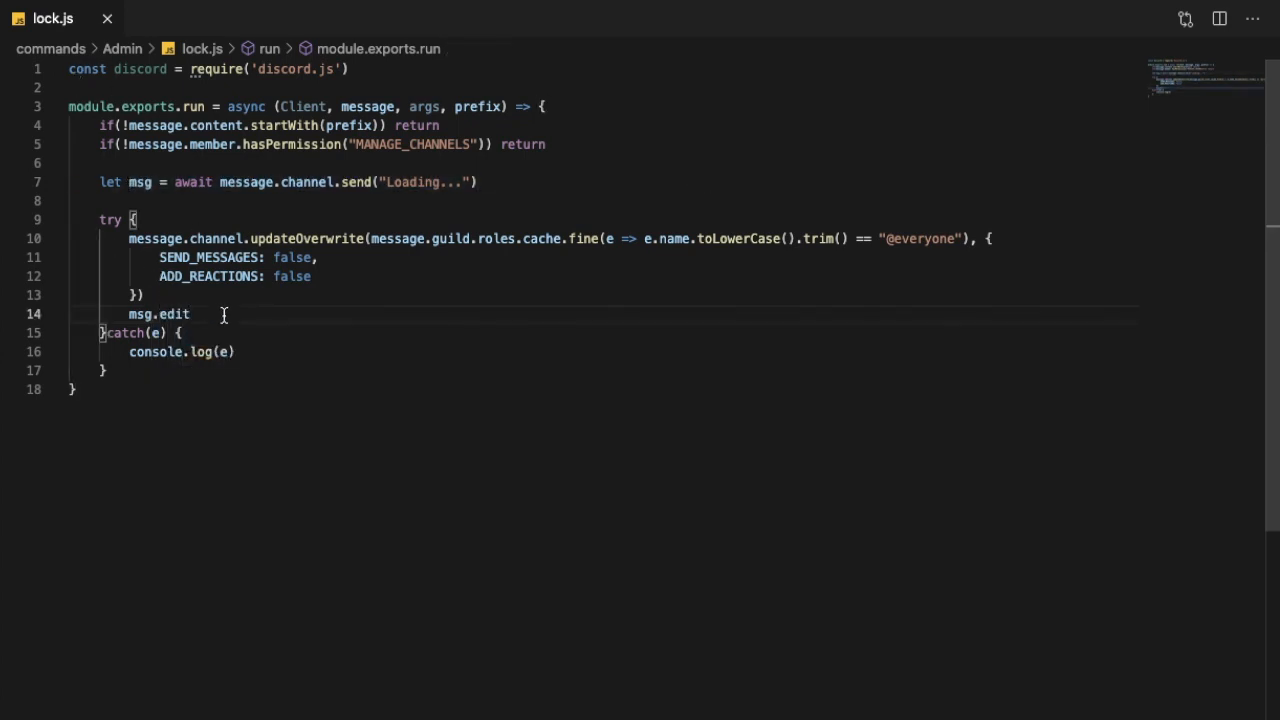
text(()
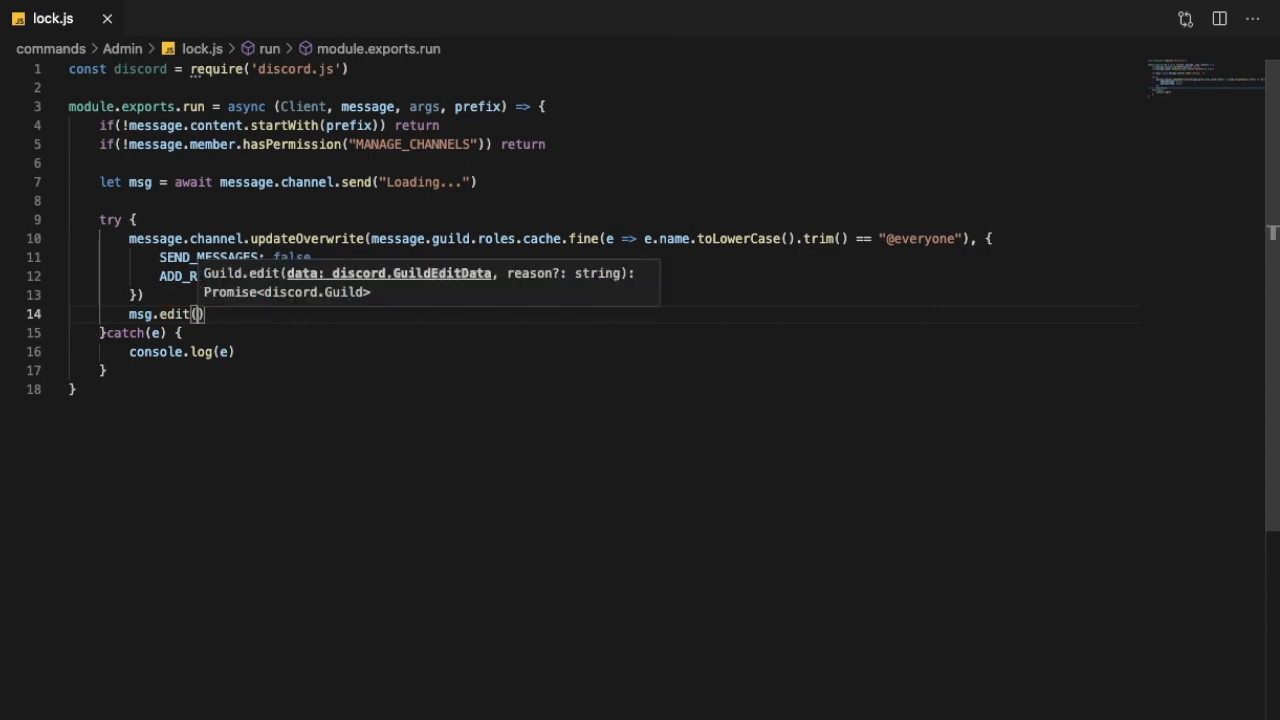
text("Success")
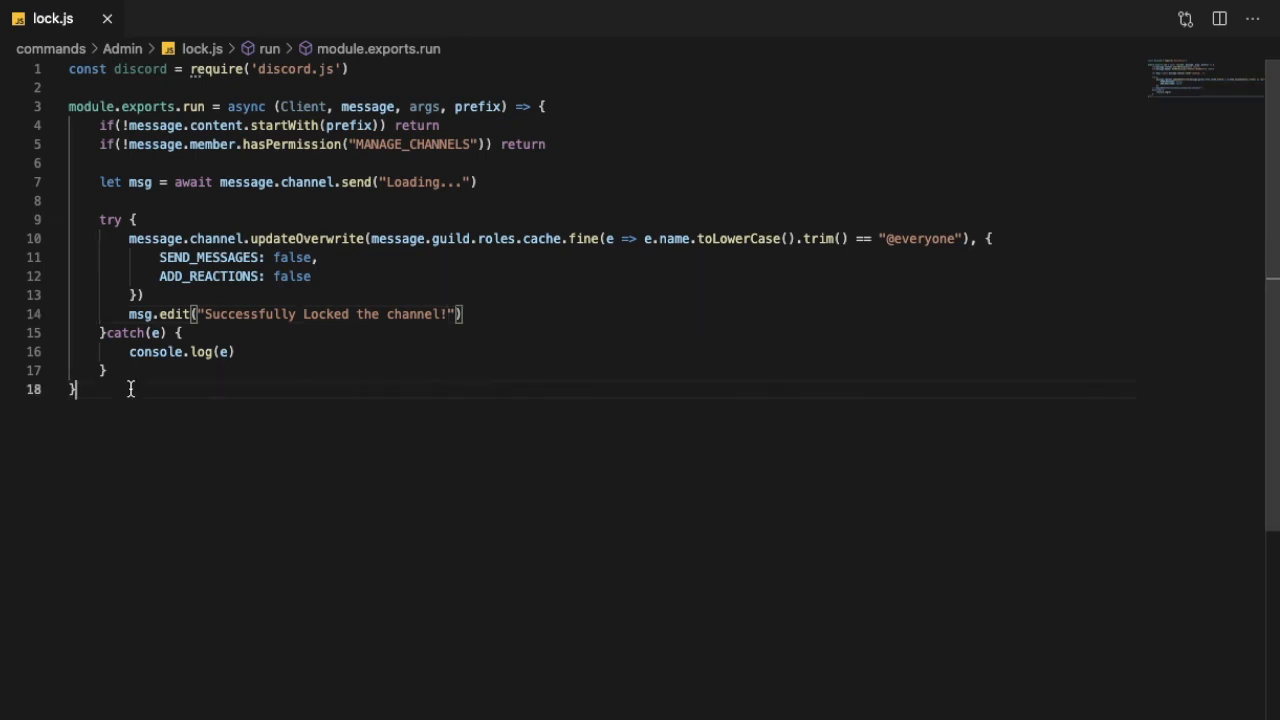
text(module.exports.help {)
text(name)
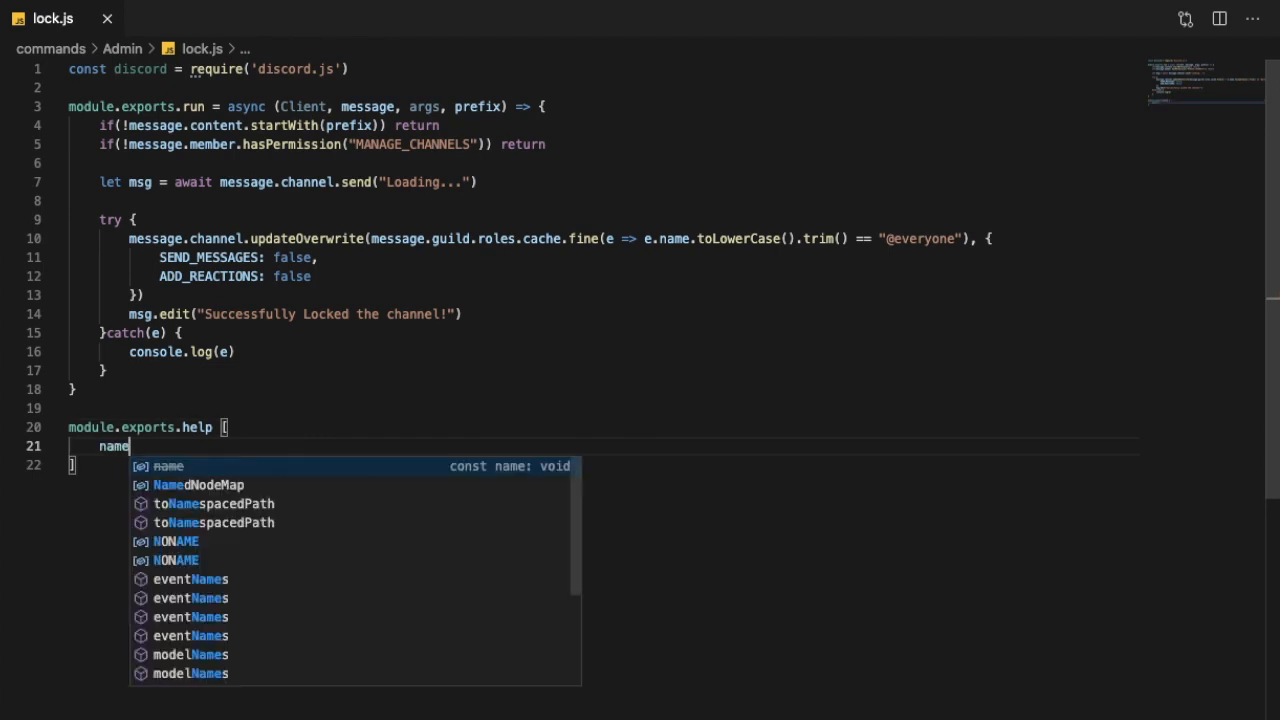
Step: Name the lock help export 'lock', fix the misspelled aliases, and give it an empty array
text(: 'lock',)
text(al)
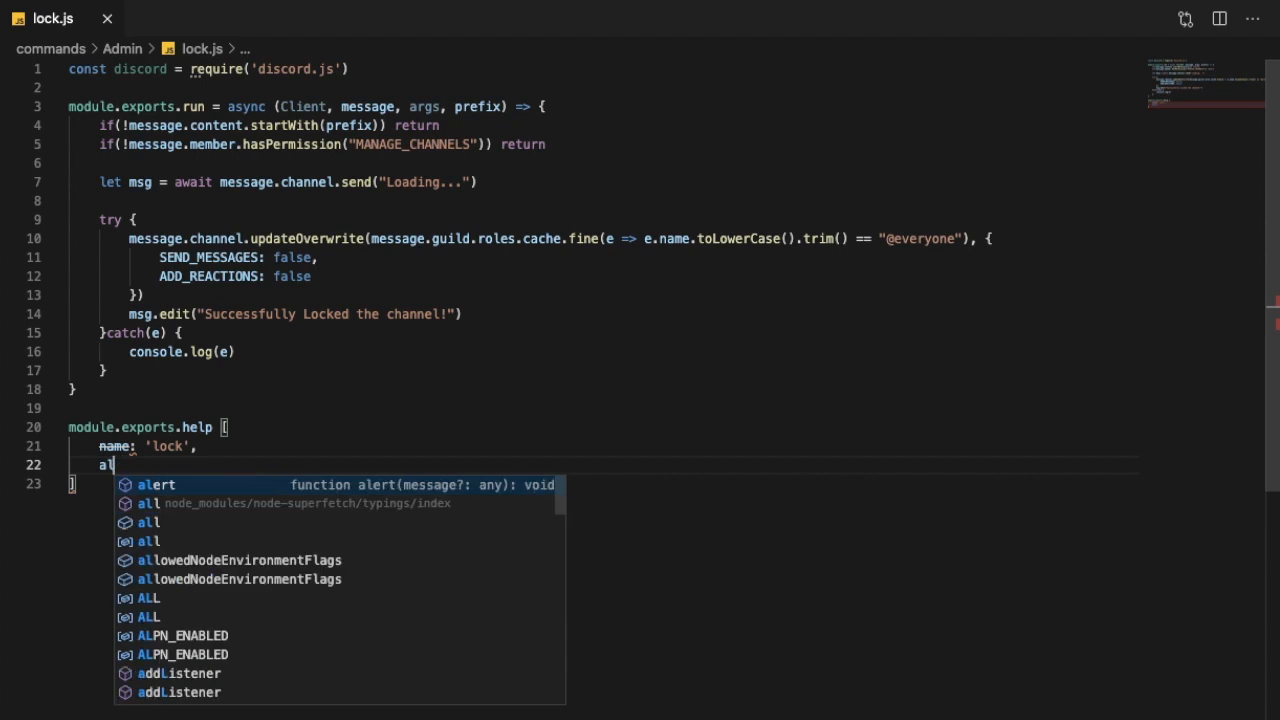
text(ases)
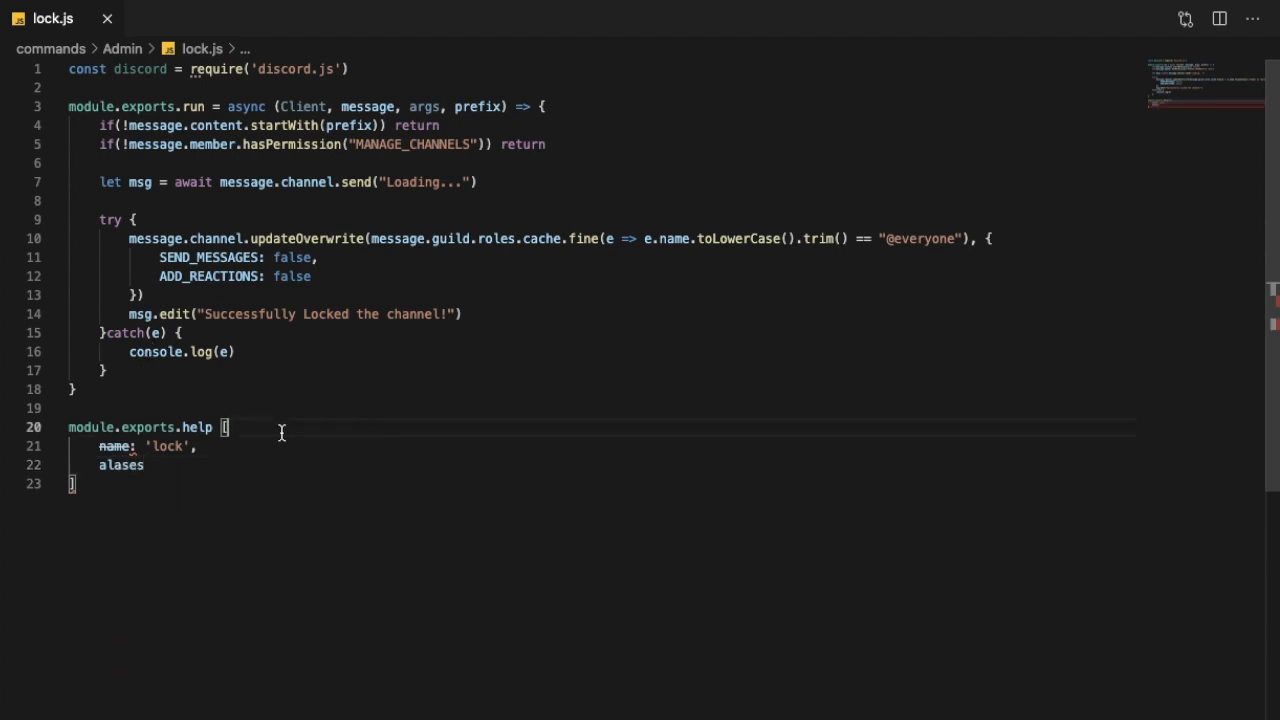
text({)
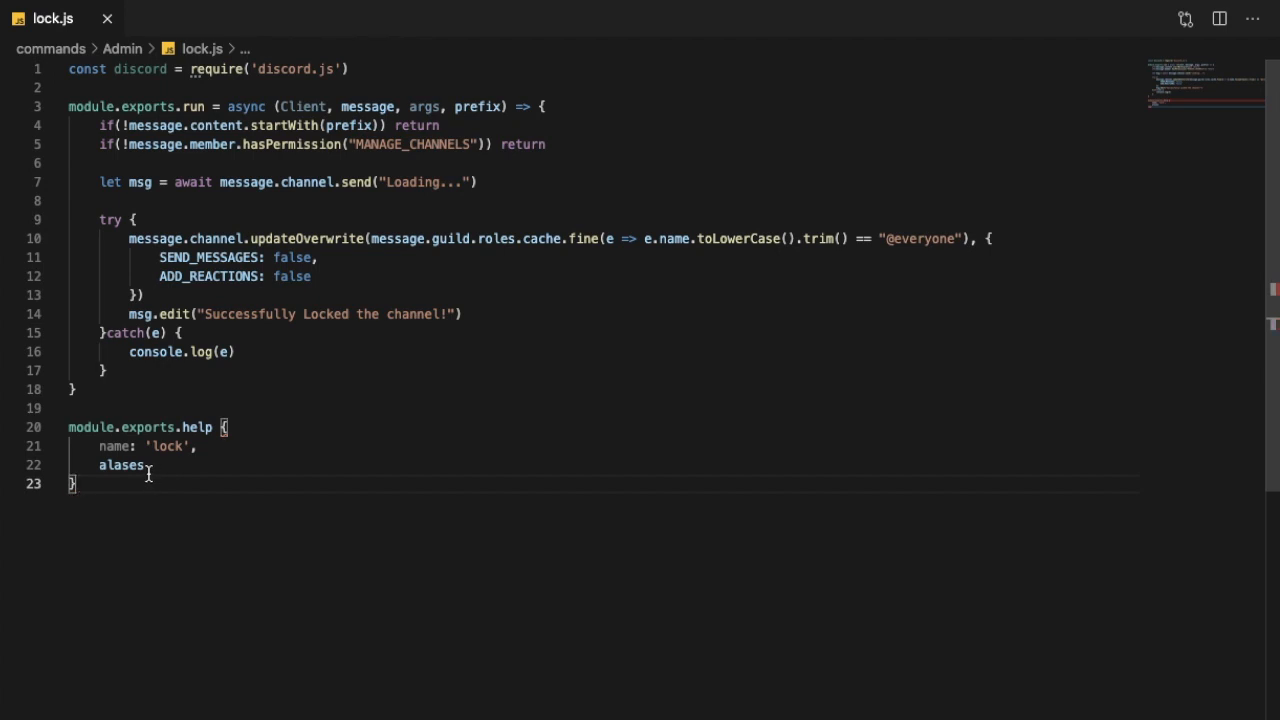
key(Backspace)
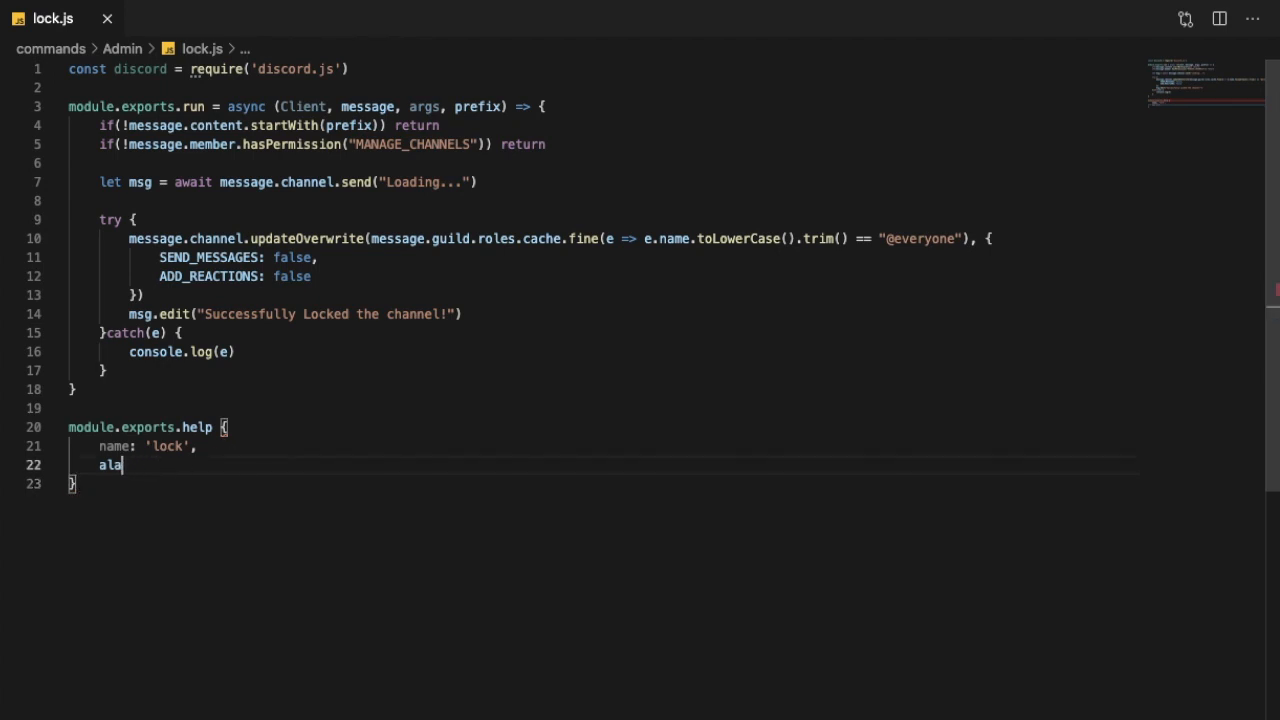
text(iases)
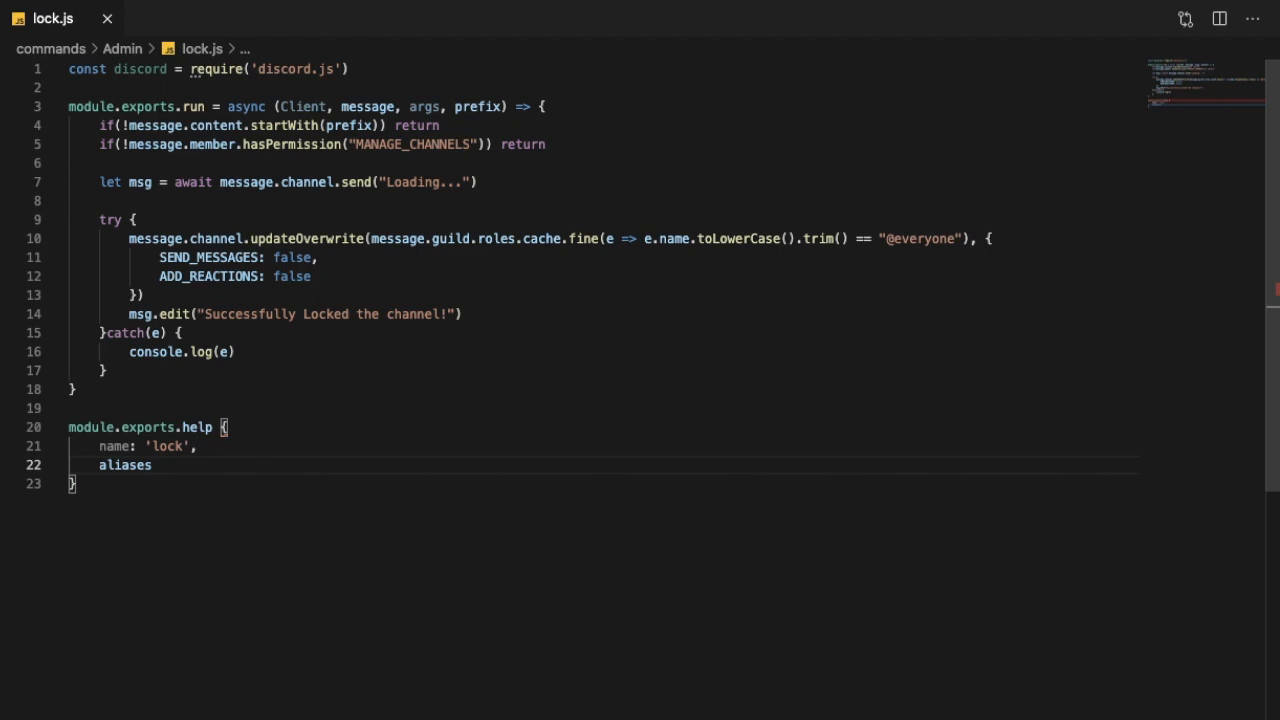
text(:)
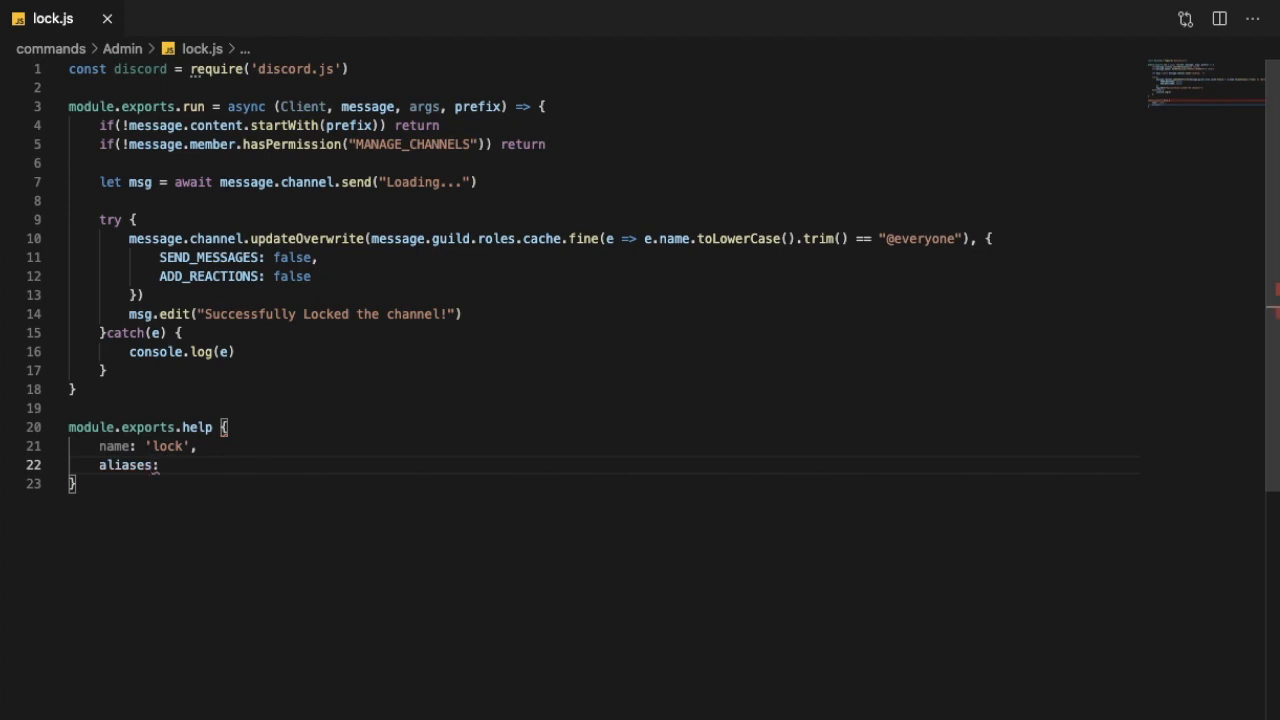
text([])
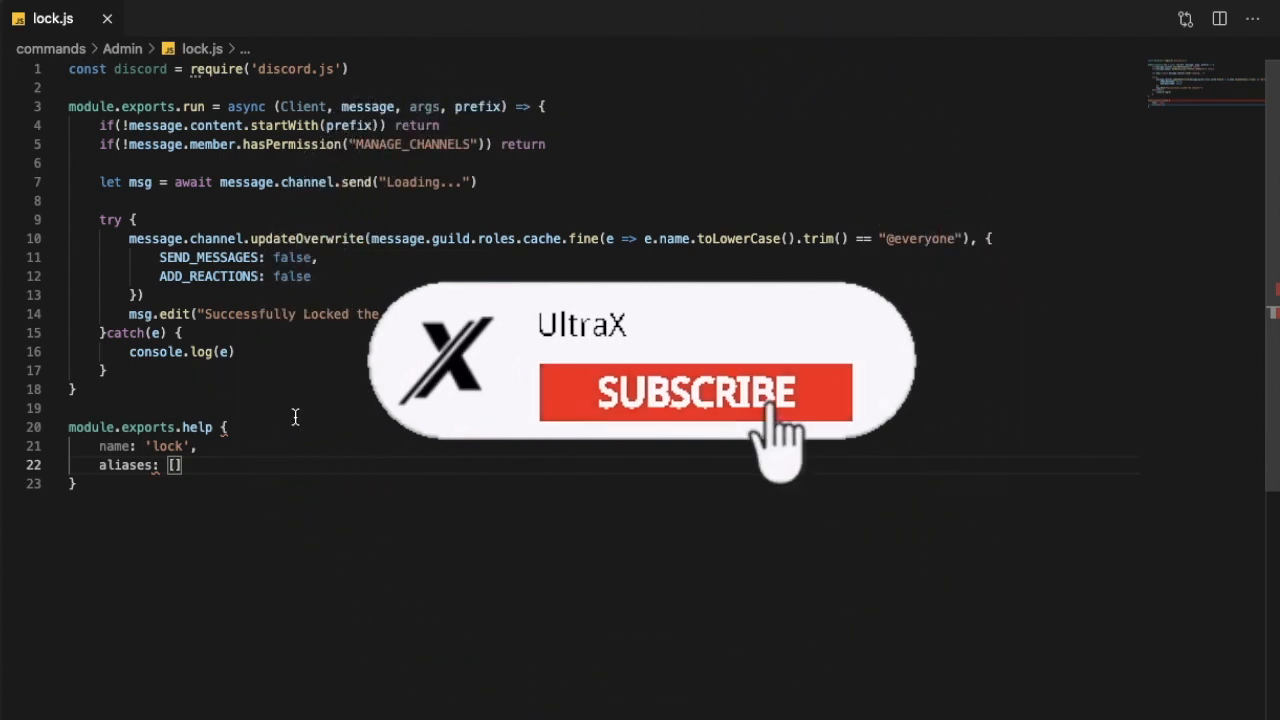
Step: Run the bot with 'node .' and start the 'You don't have permission' reply
click(693, 392)
text(= )
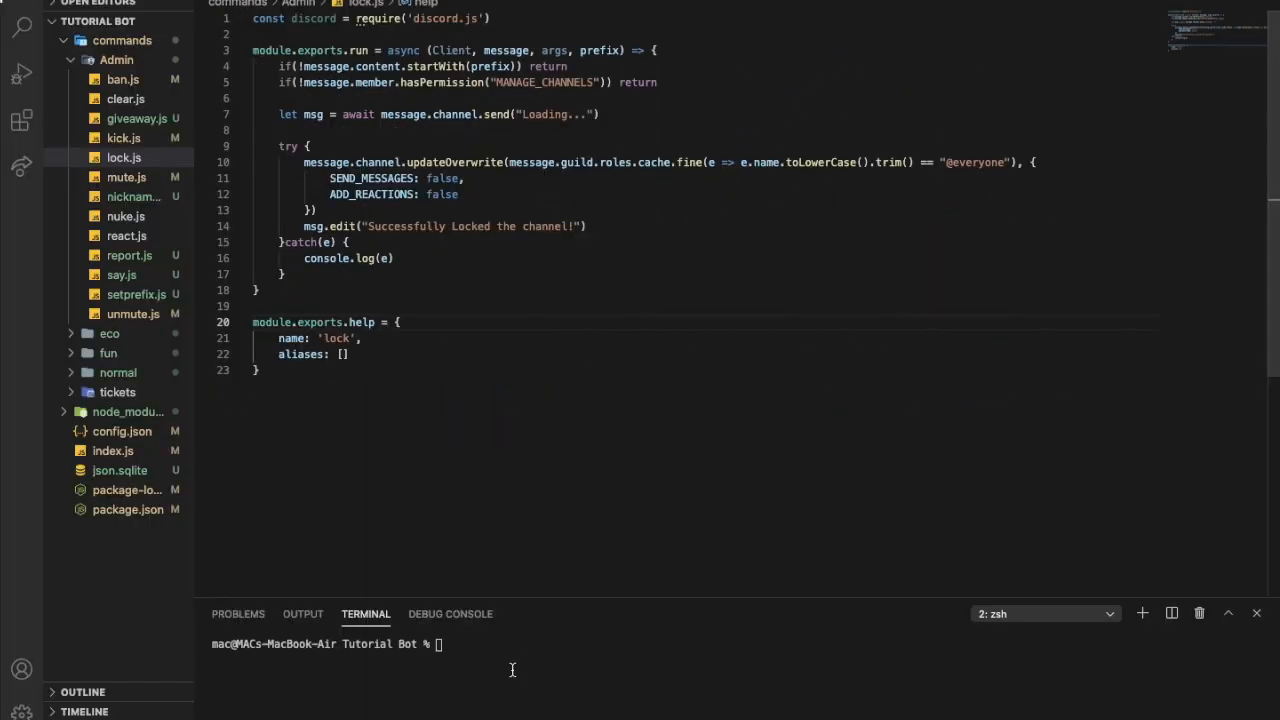
text(node .)
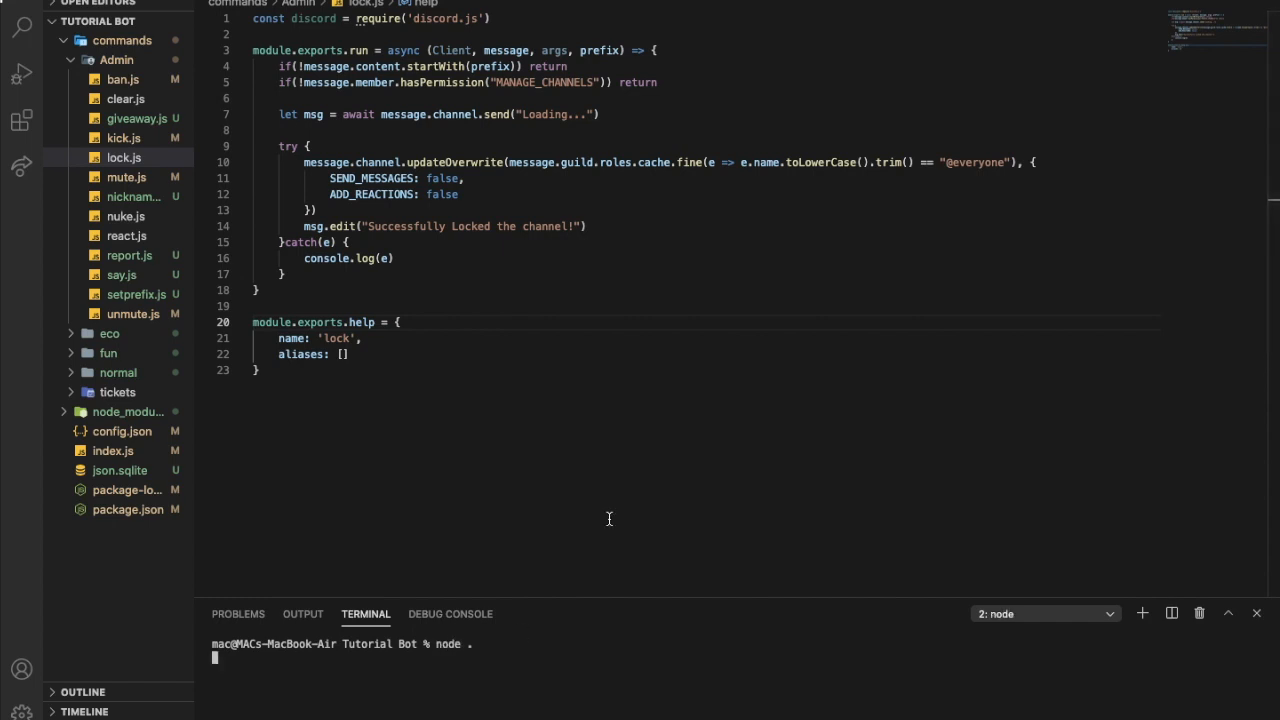
key(enter)
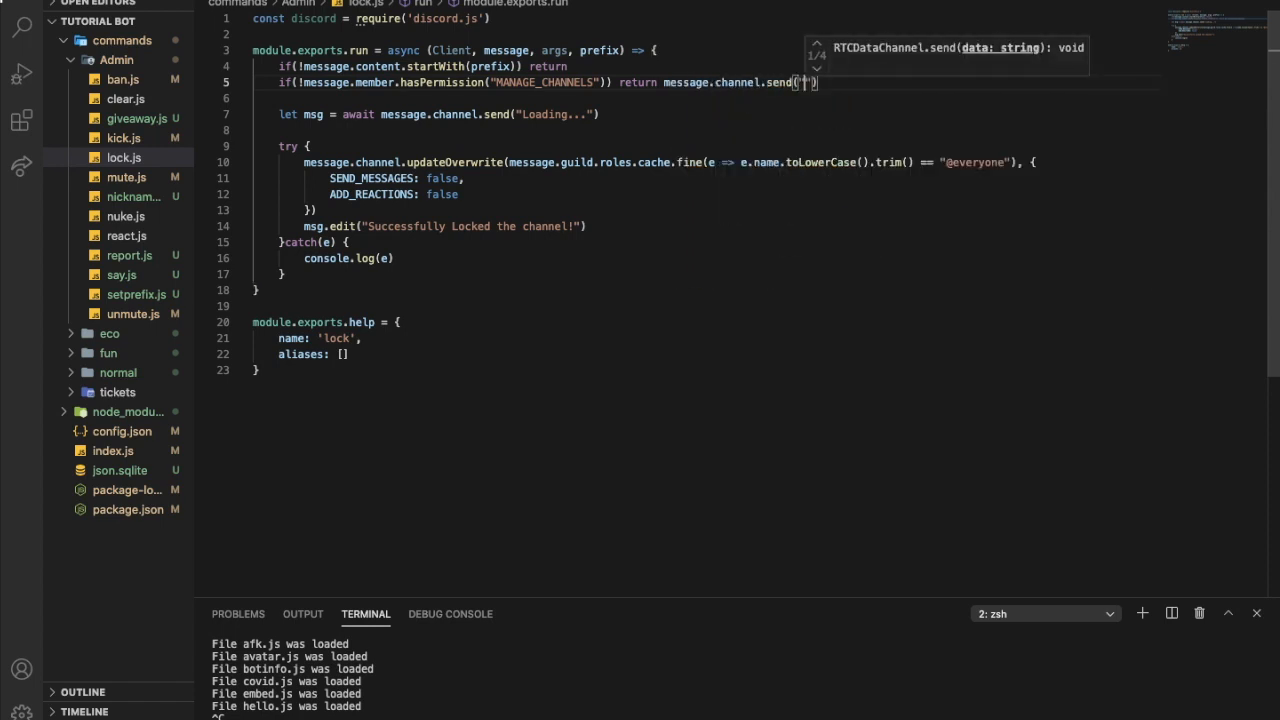
text(You don;t have permission to do this command!)
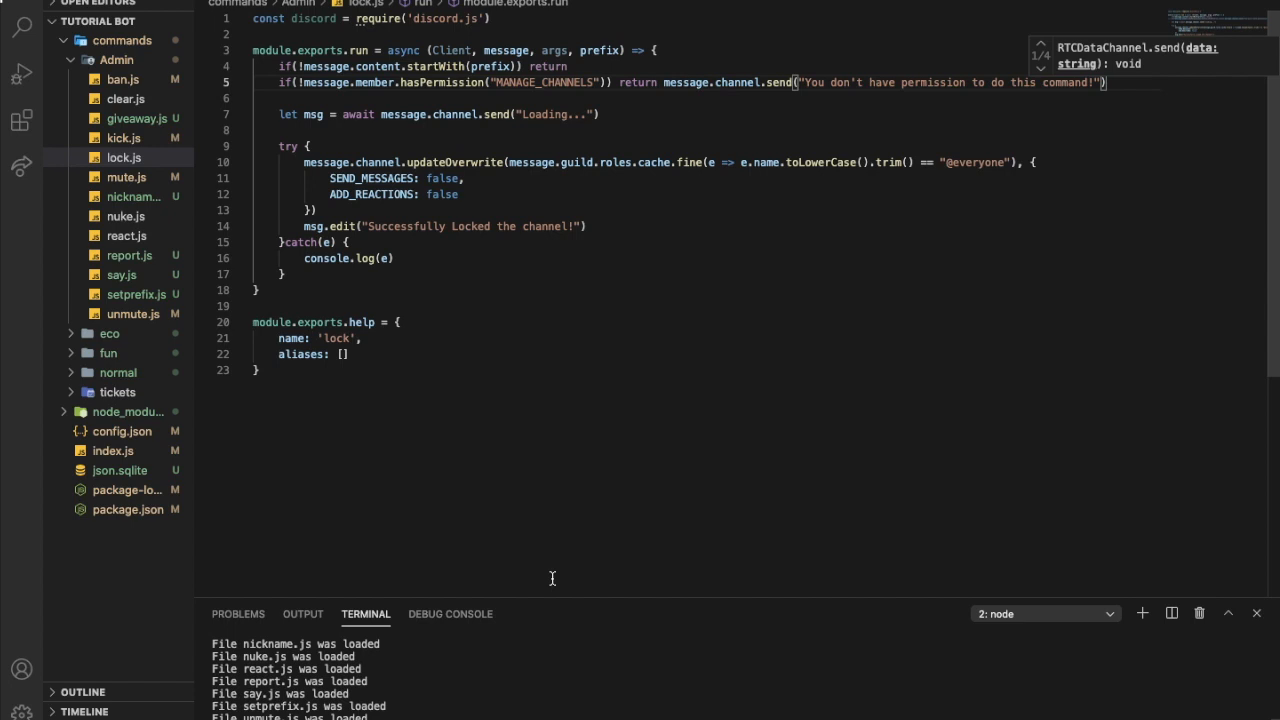
Step: Fix the startsWith and roles.cache.find typos in lock.js and stop the running bot
scroll(down, 3)
text(d)
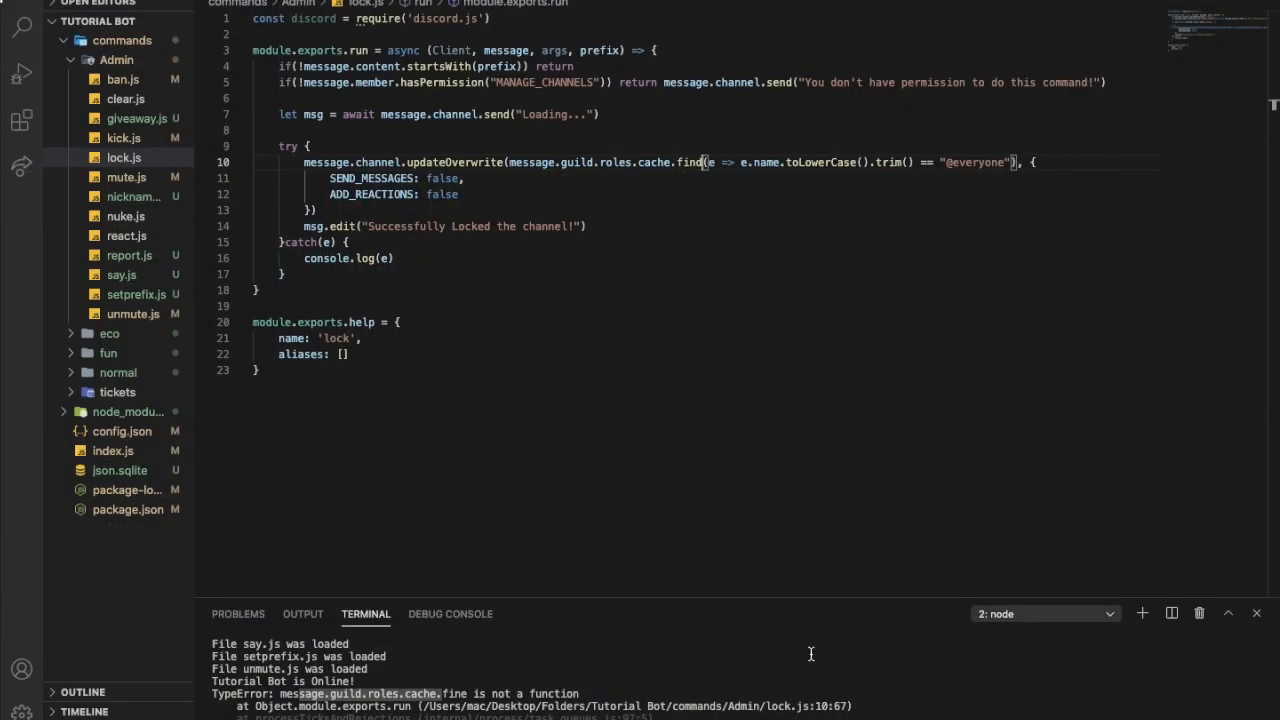
key(ctrl+c)
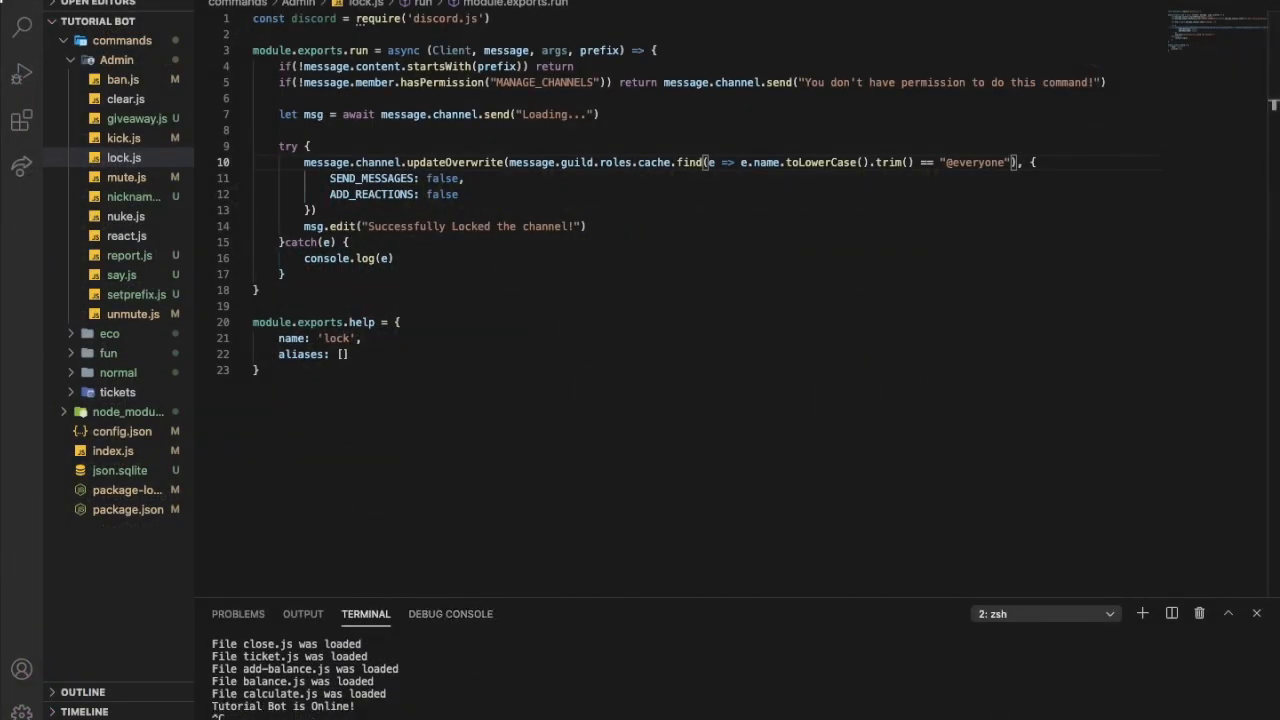
Step: Create unlock.js in Admin from lock.js's code, named 'unlock' with SEND_MESSAGES true
right_click(116, 59)
text(unlock.js)
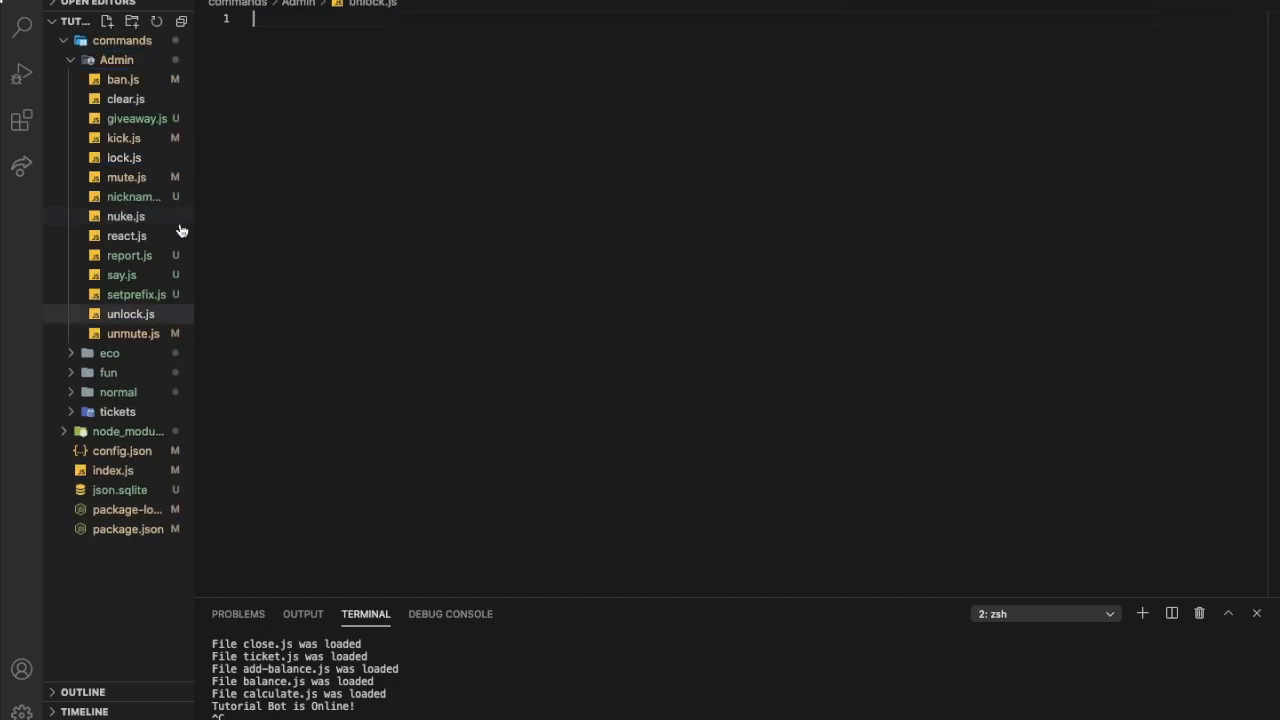
click(130, 313)
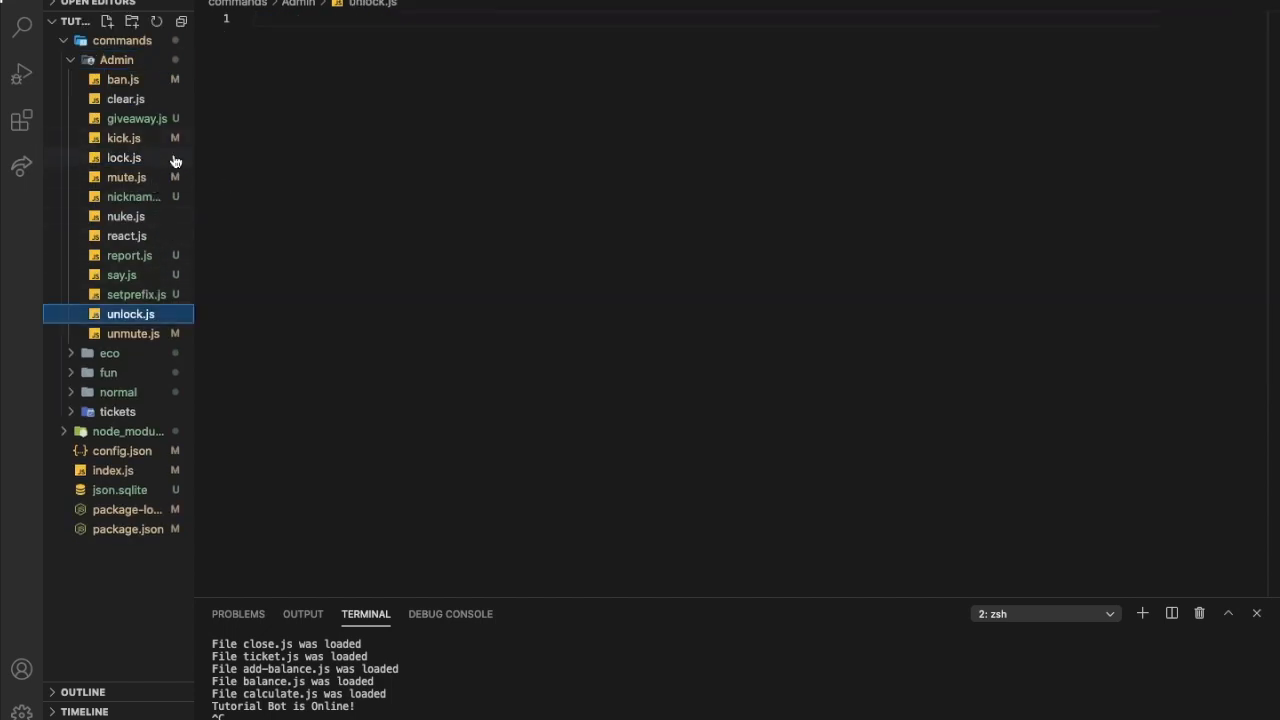
click(124, 157)
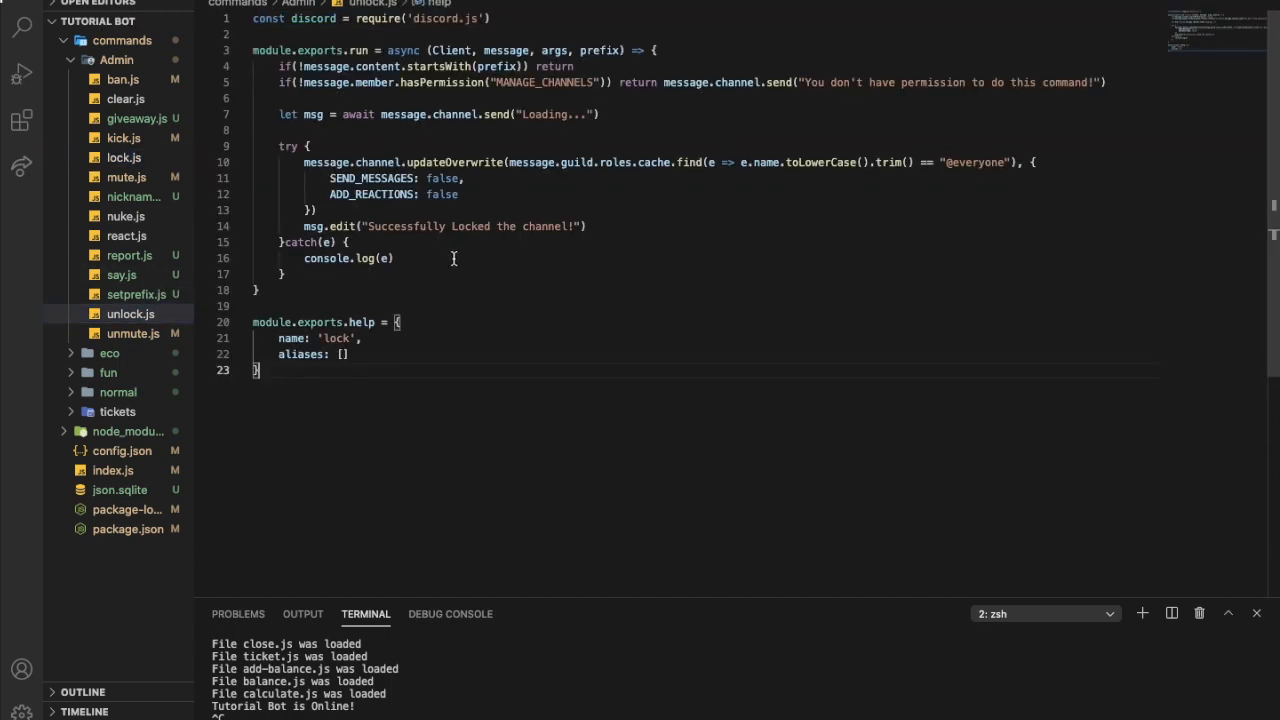
text(unlock)
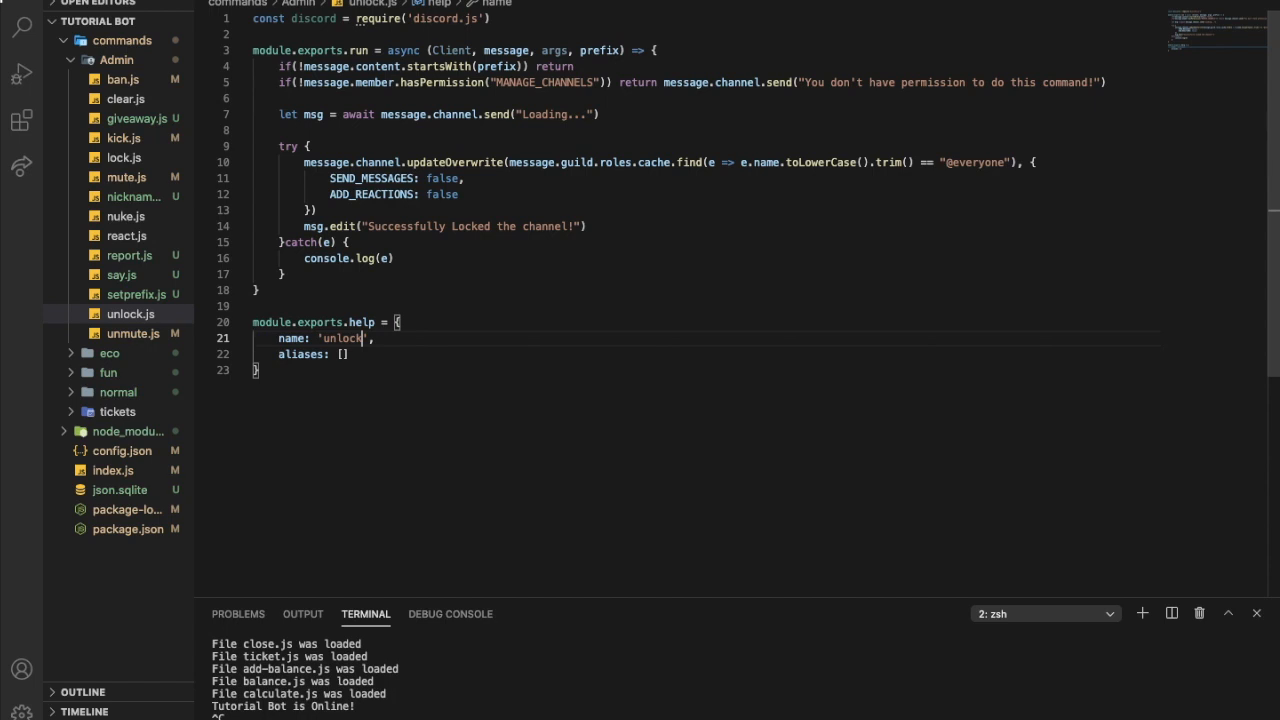
mouse_move(530, 8)
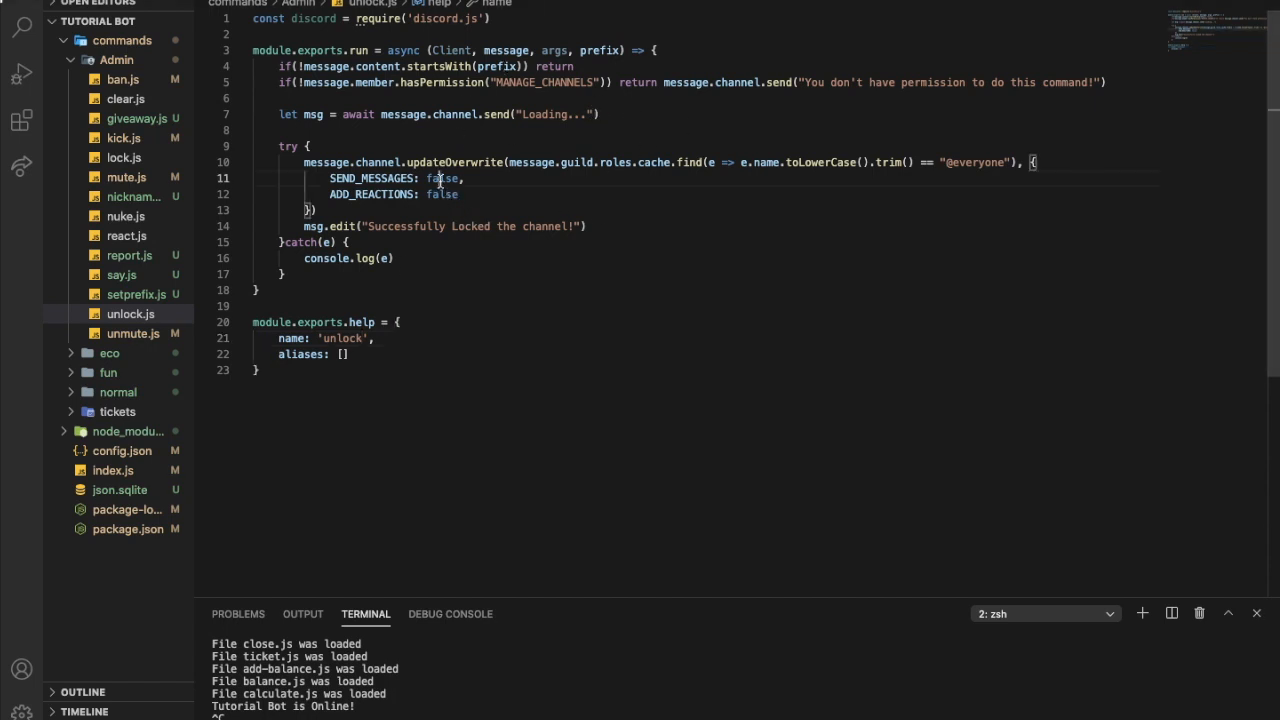
text(true)
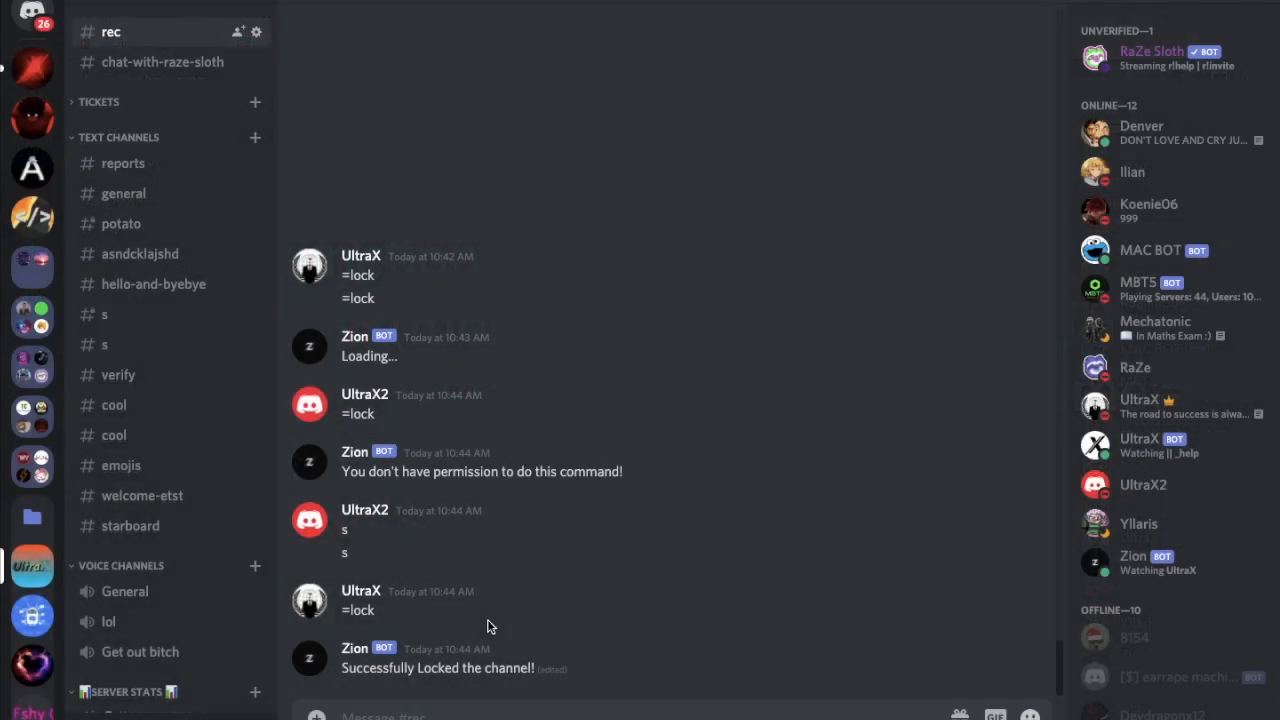
Step: Send =unlock in #rec, then retry =unlock from a second account
text(=unlock)
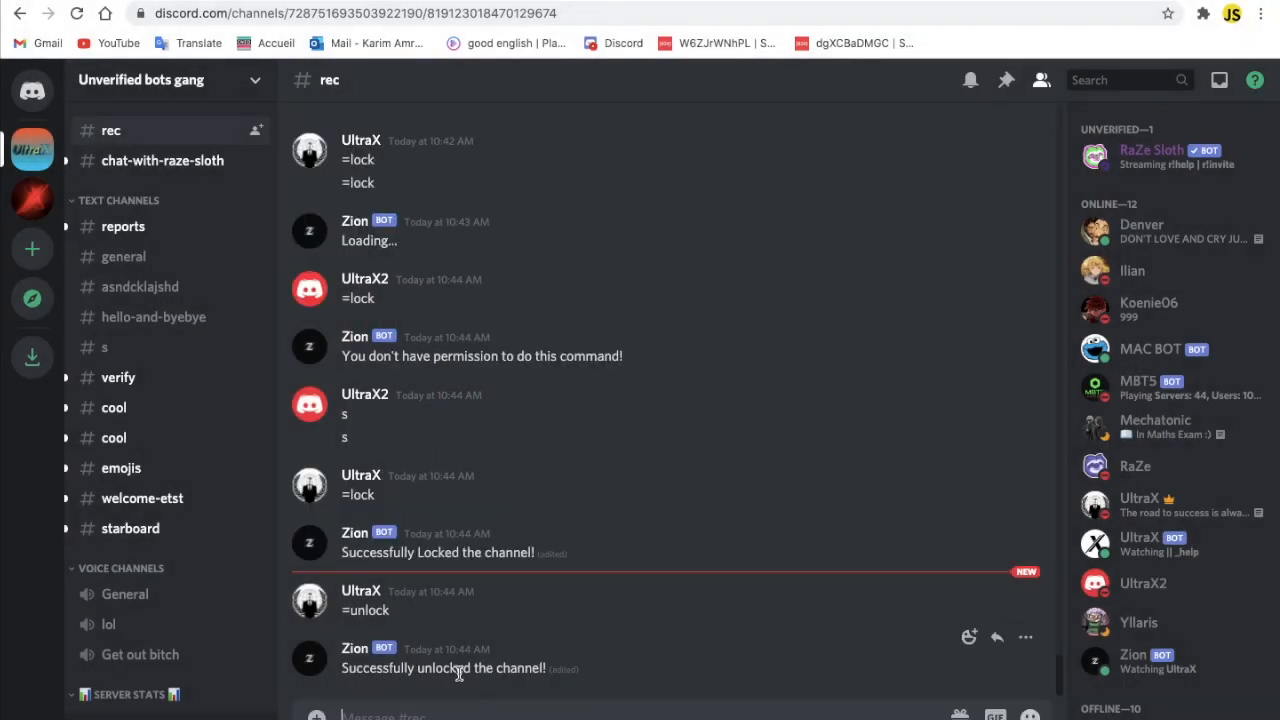
scroll(down, 3)
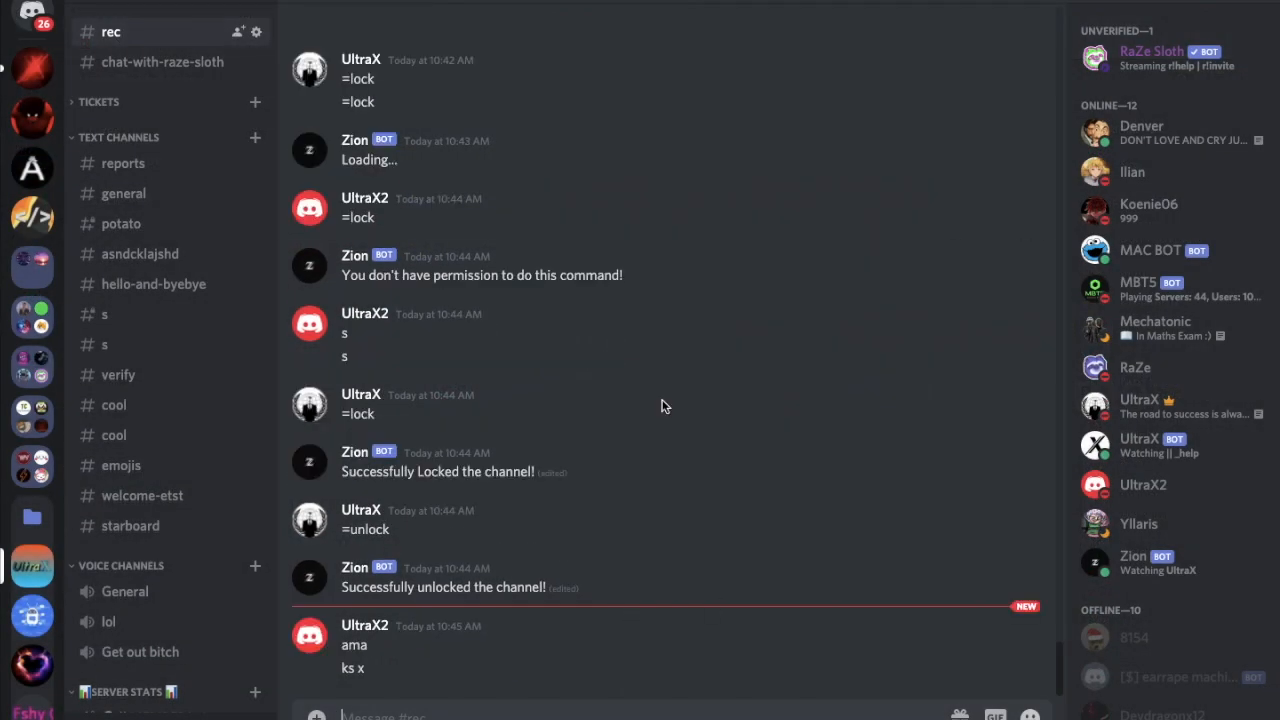
text(=)
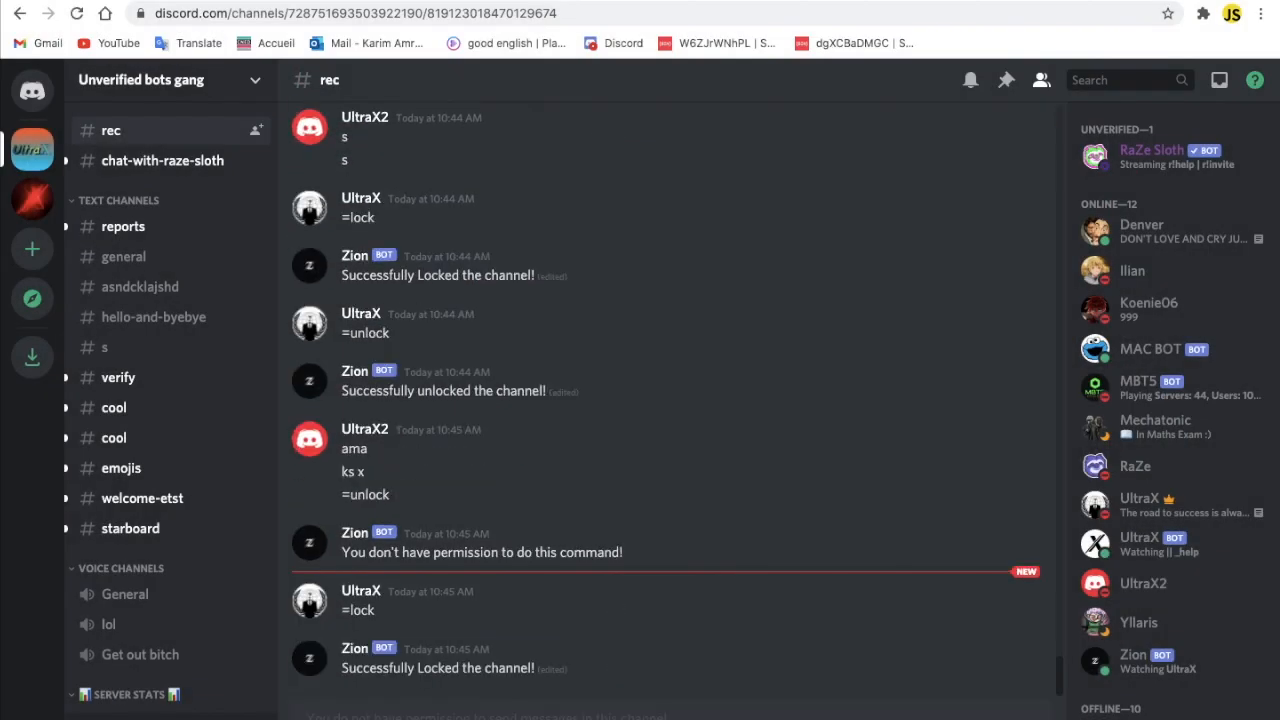
mouse_move(620, 682)
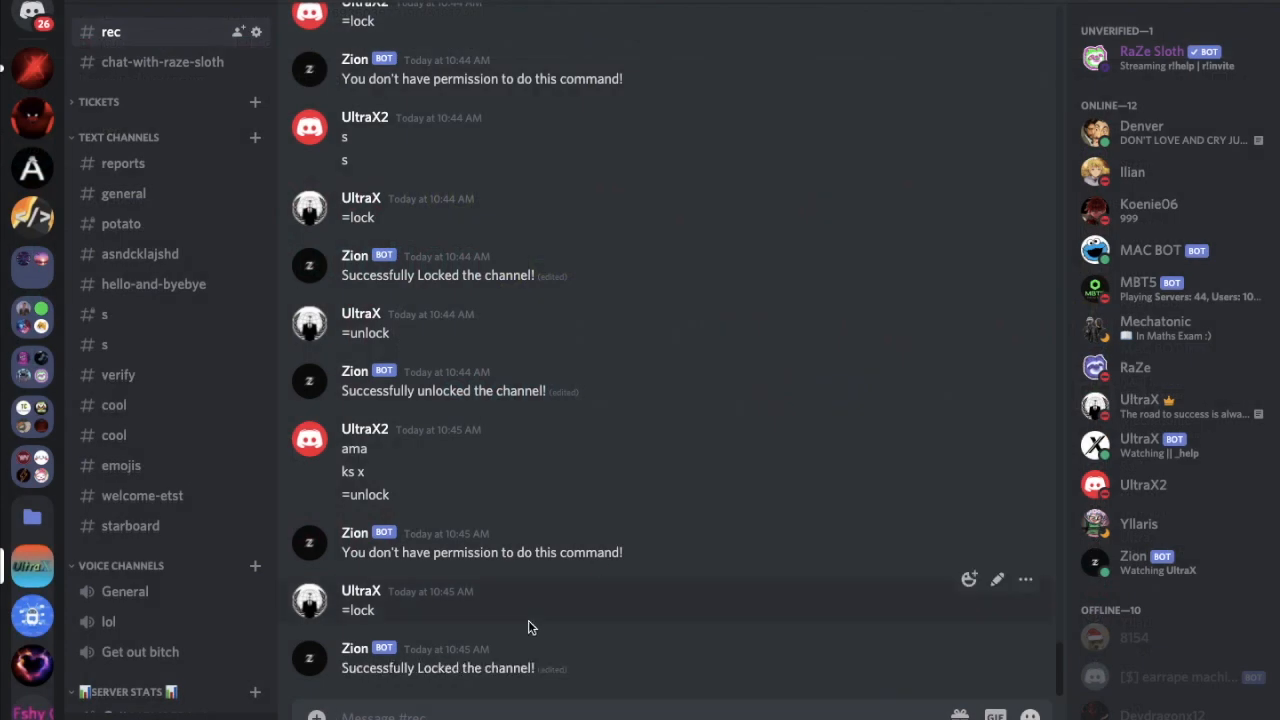
text(=unlock)
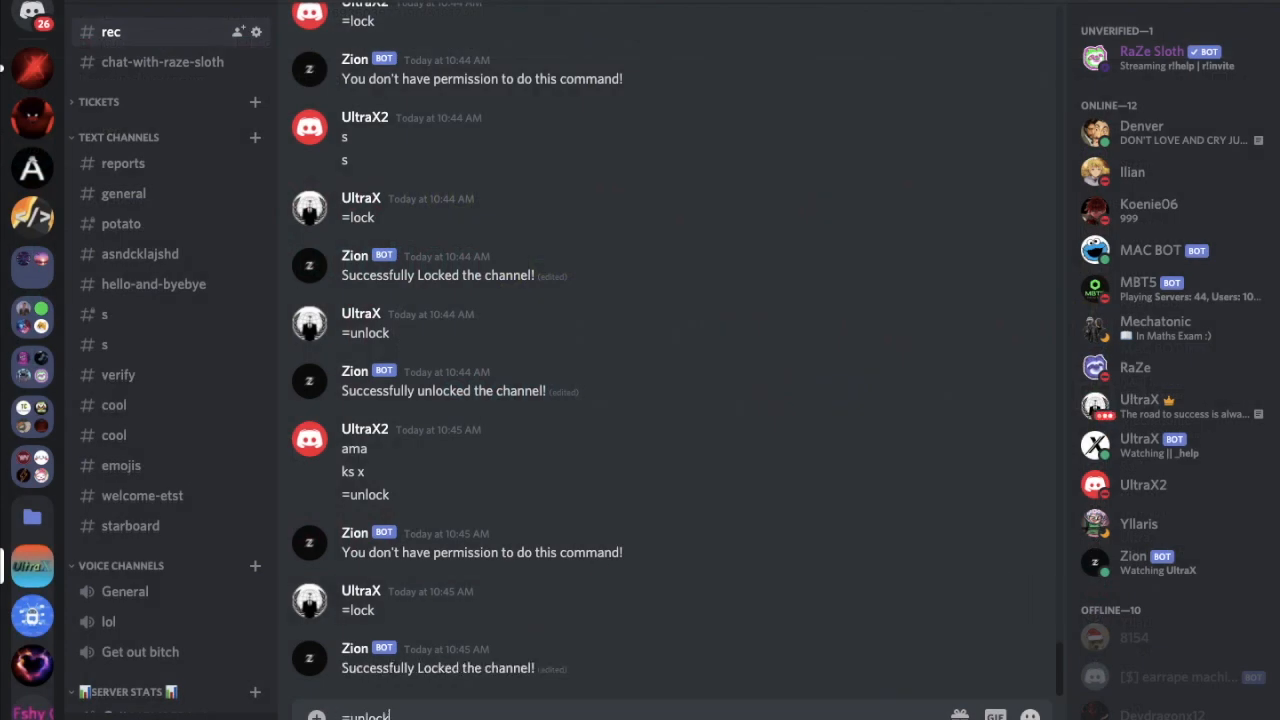